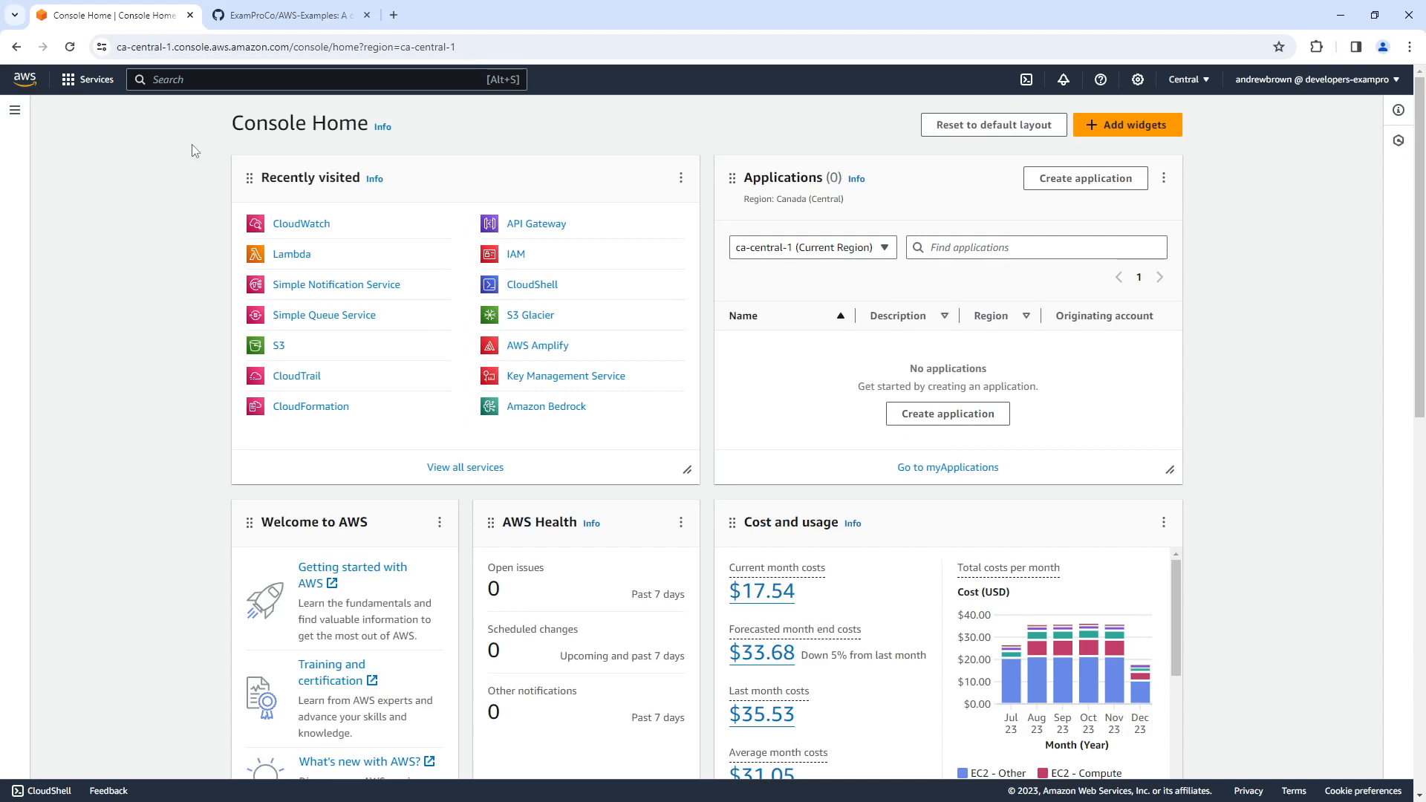
Launch a Gitpod workspace for the AWS-Examples repository in a new browser tab
{"action": "left_click", "coordinate": [287, 15]}
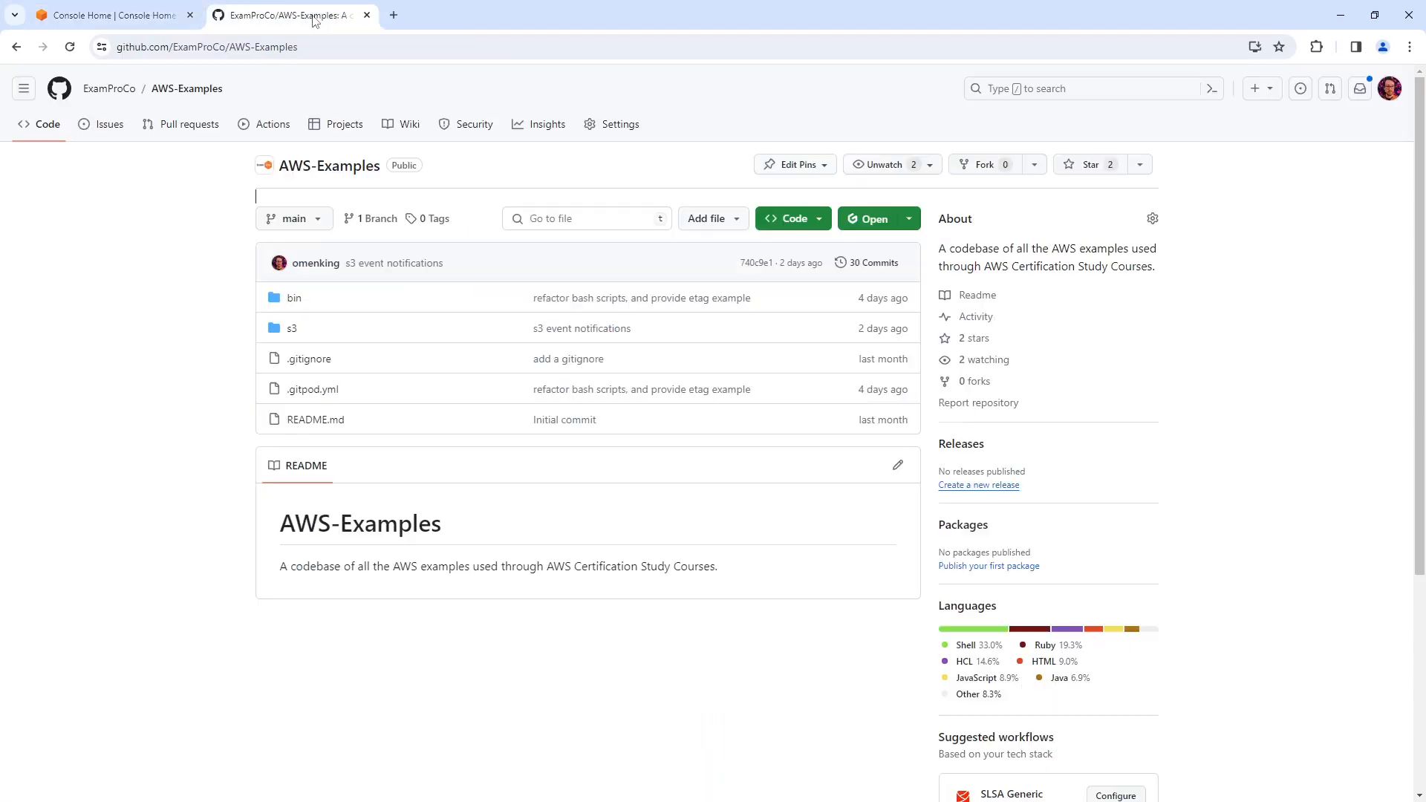
{"action": "right_click", "coordinate": [869, 218]}
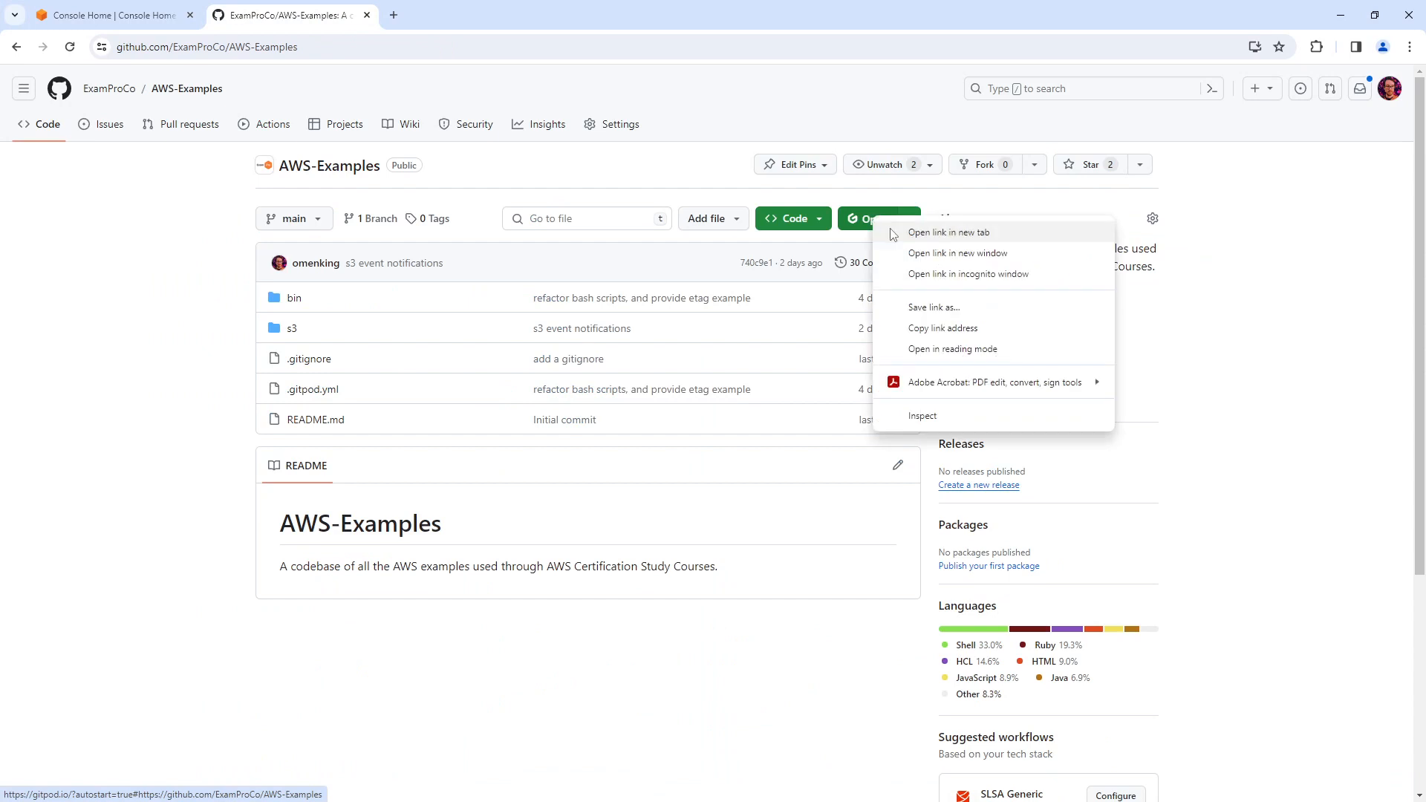
{"action": "left_click", "coordinate": [949, 232]}
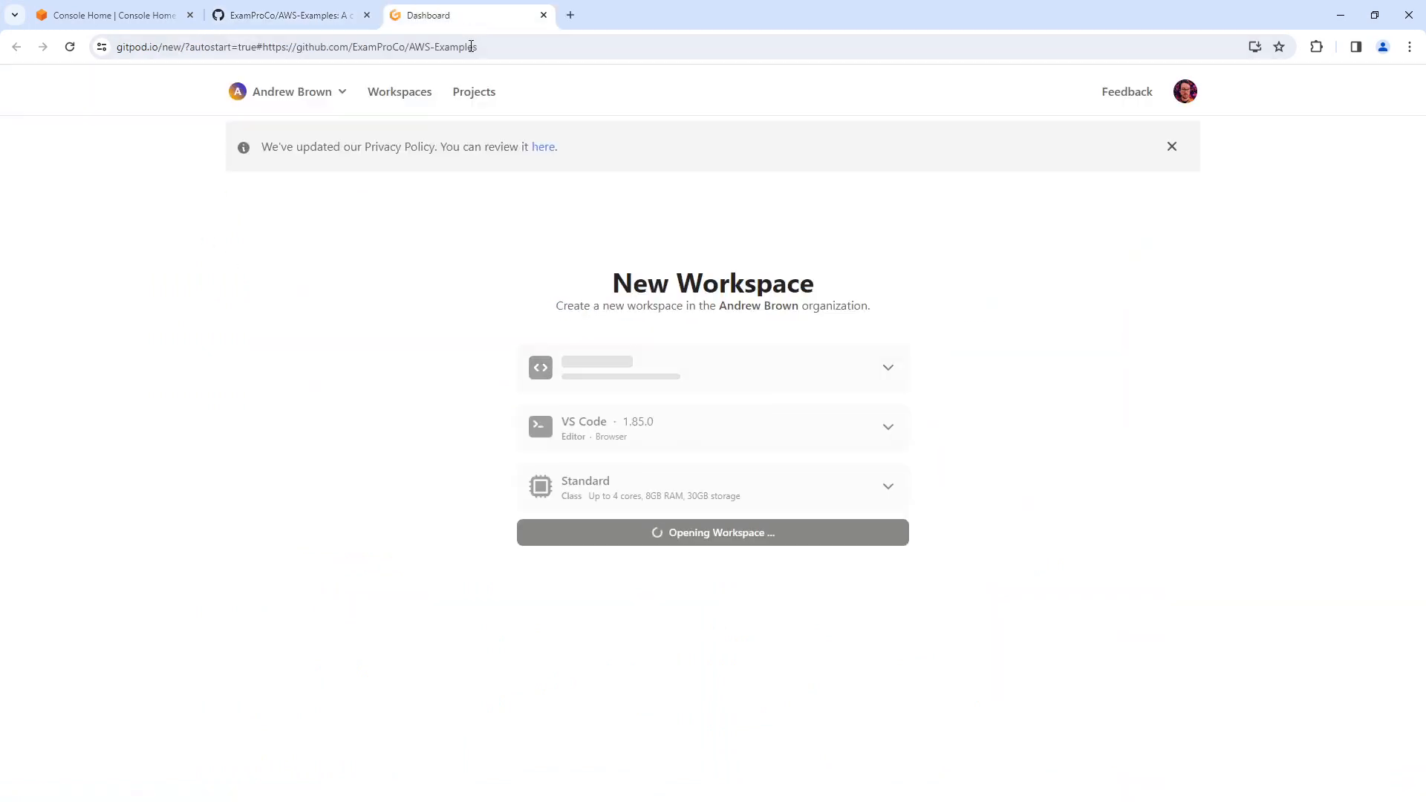
{"action": "mouse_move", "coordinate": [758, 555]}
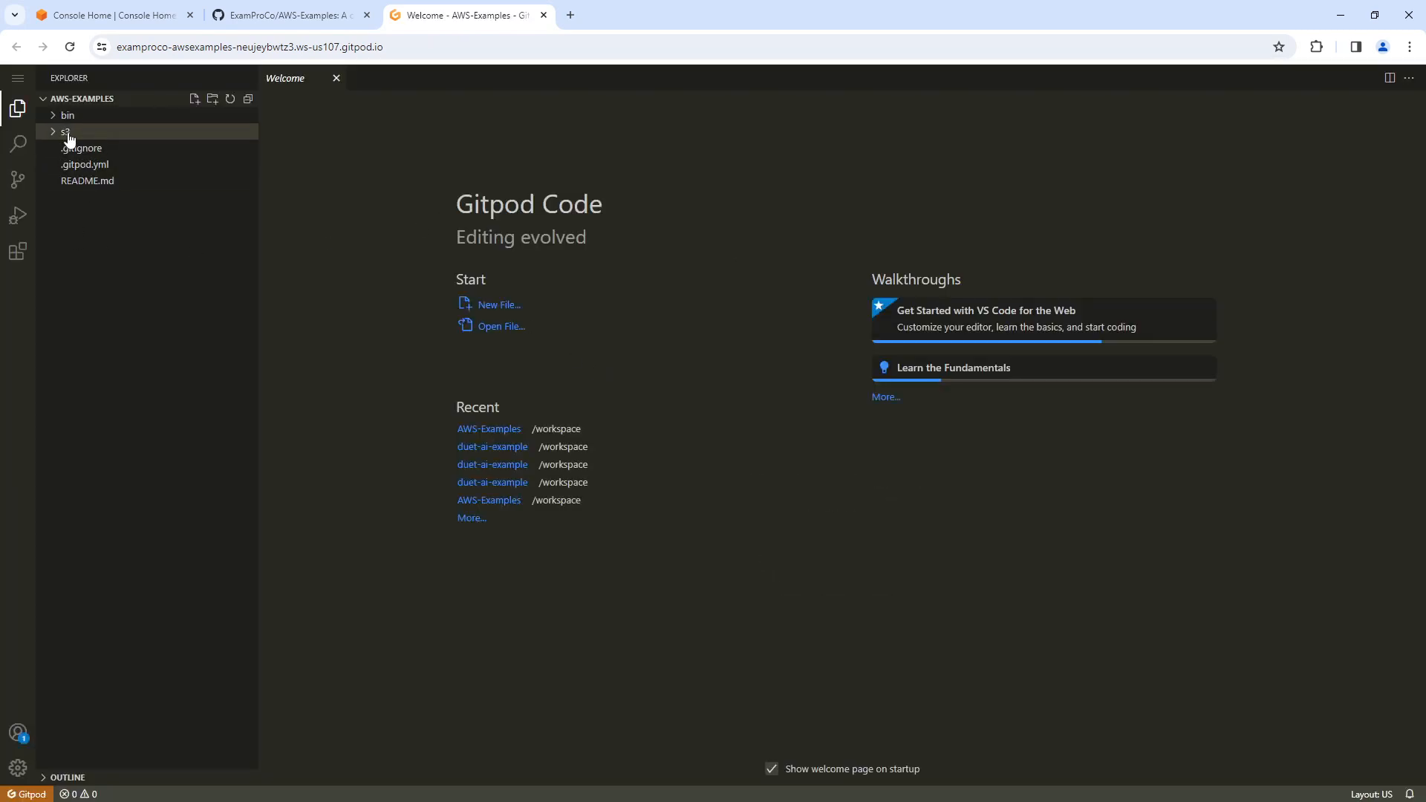
Add an object-tags folder under s3 containing a new empty Readme.md, opened for editing
{"action": "right_click", "coordinate": [66, 133]}
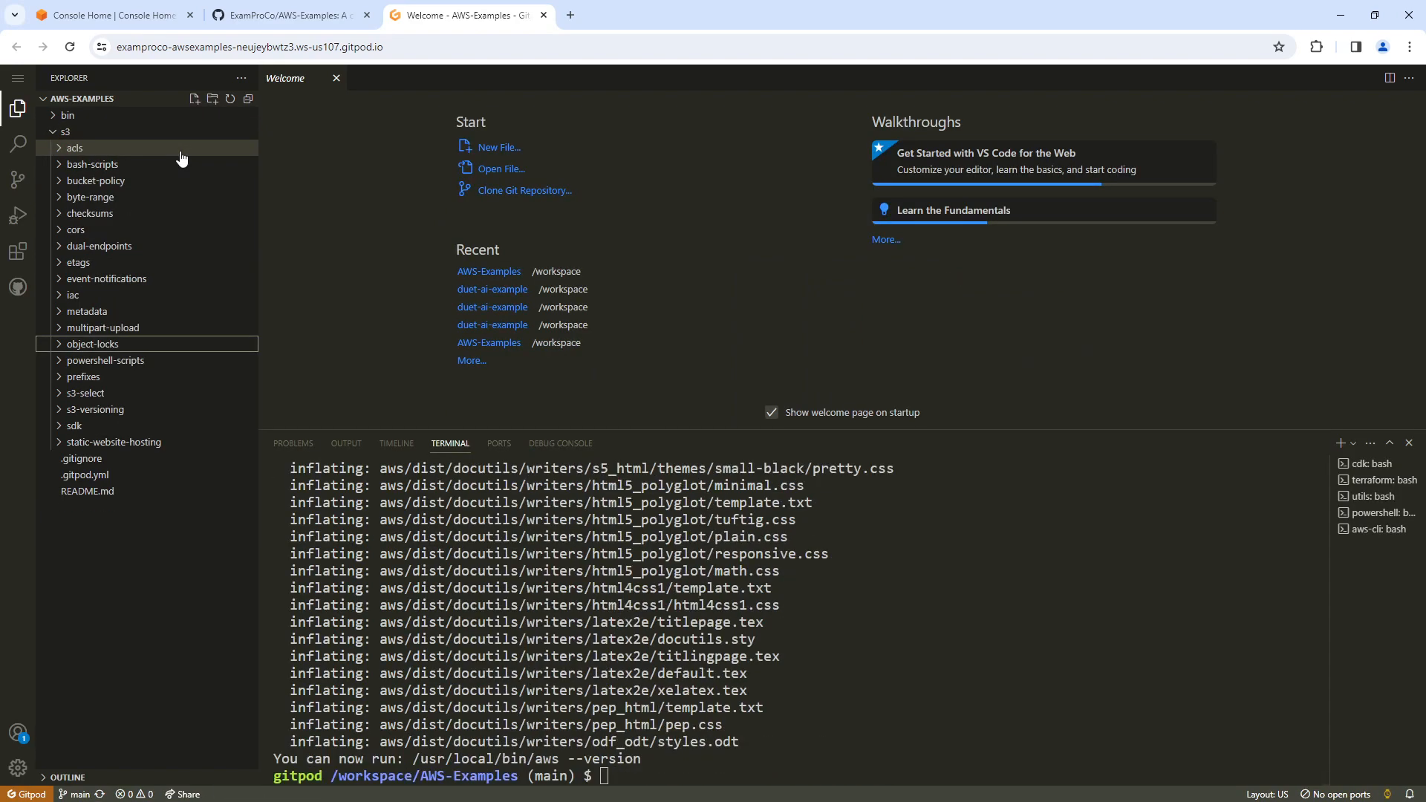
{"action": "left_click", "coordinate": [66, 132]}
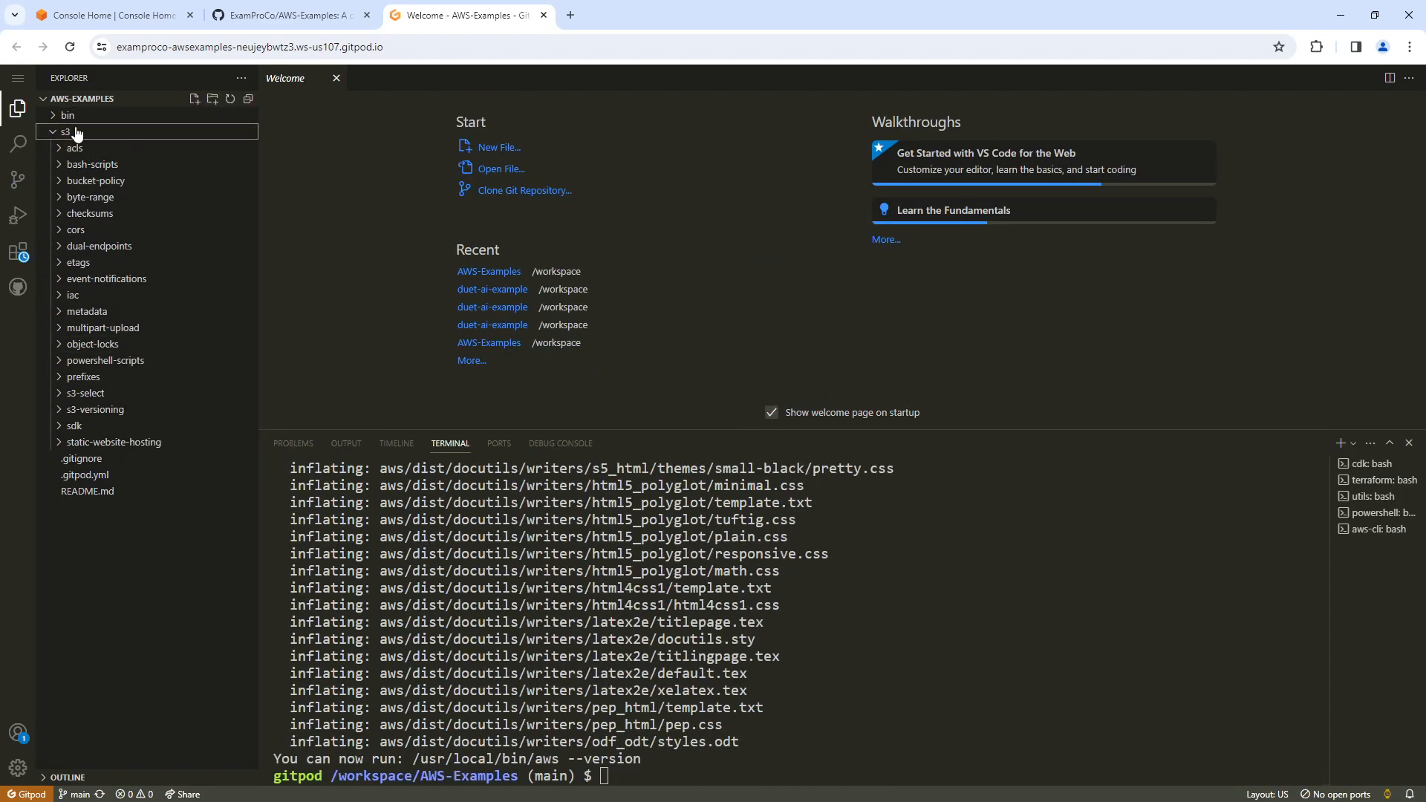
{"action": "left_click", "coordinate": [193, 98]}
{"action": "type", "text": "R"}
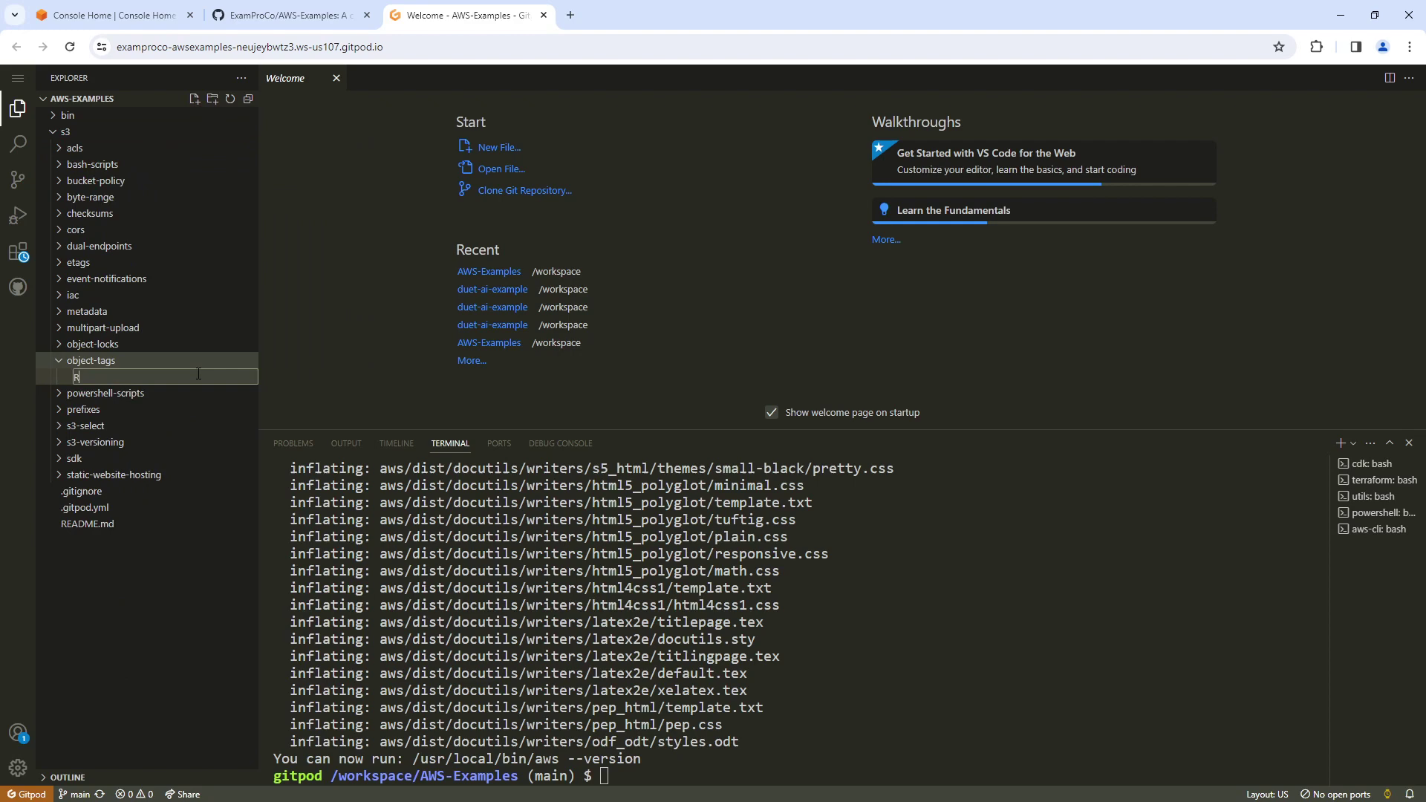
{"action": "type", "text": "eadme.md"}
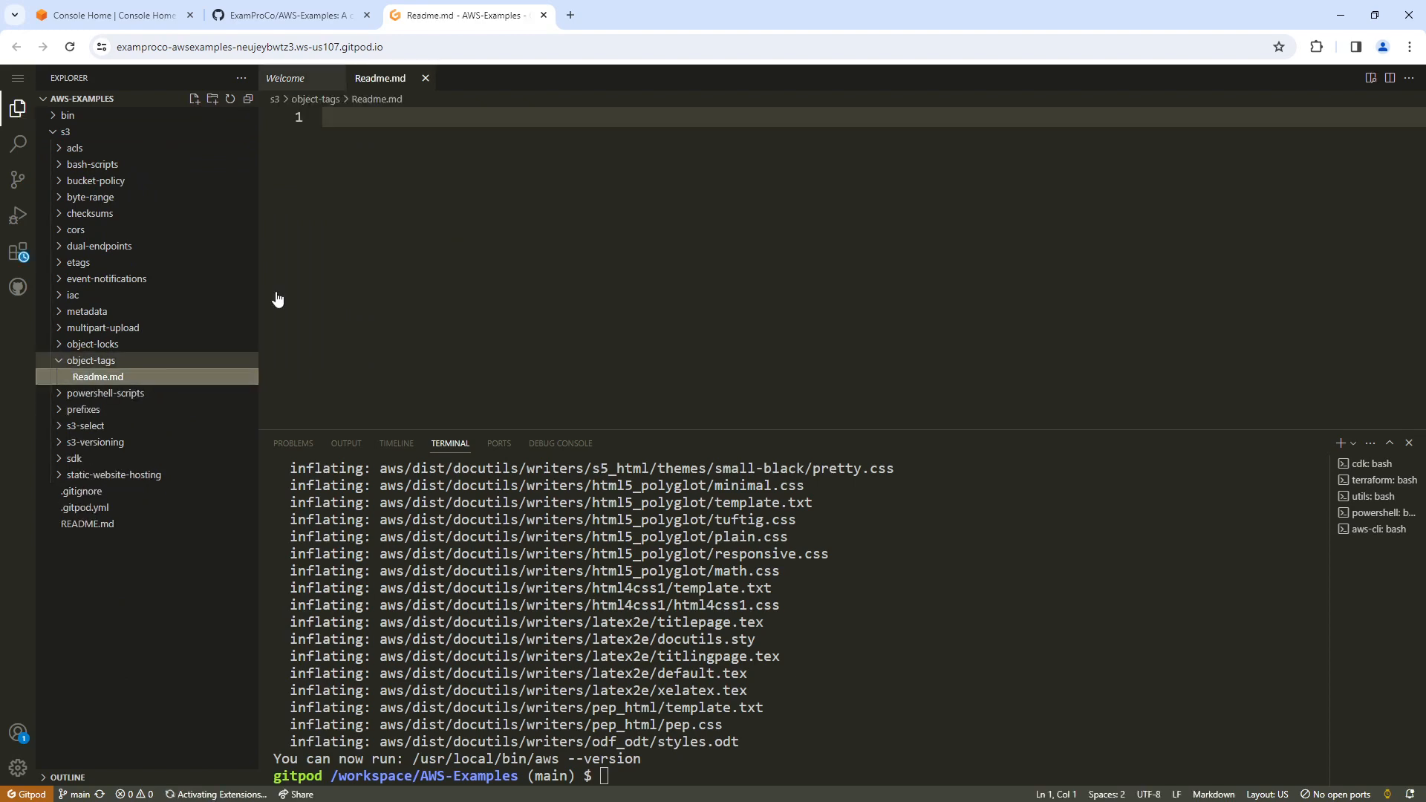
Write the Create a bucket section with 'aws s3 mb s3://object-tags-fun-ab-524353'
{"action": "type", "text": "#"}
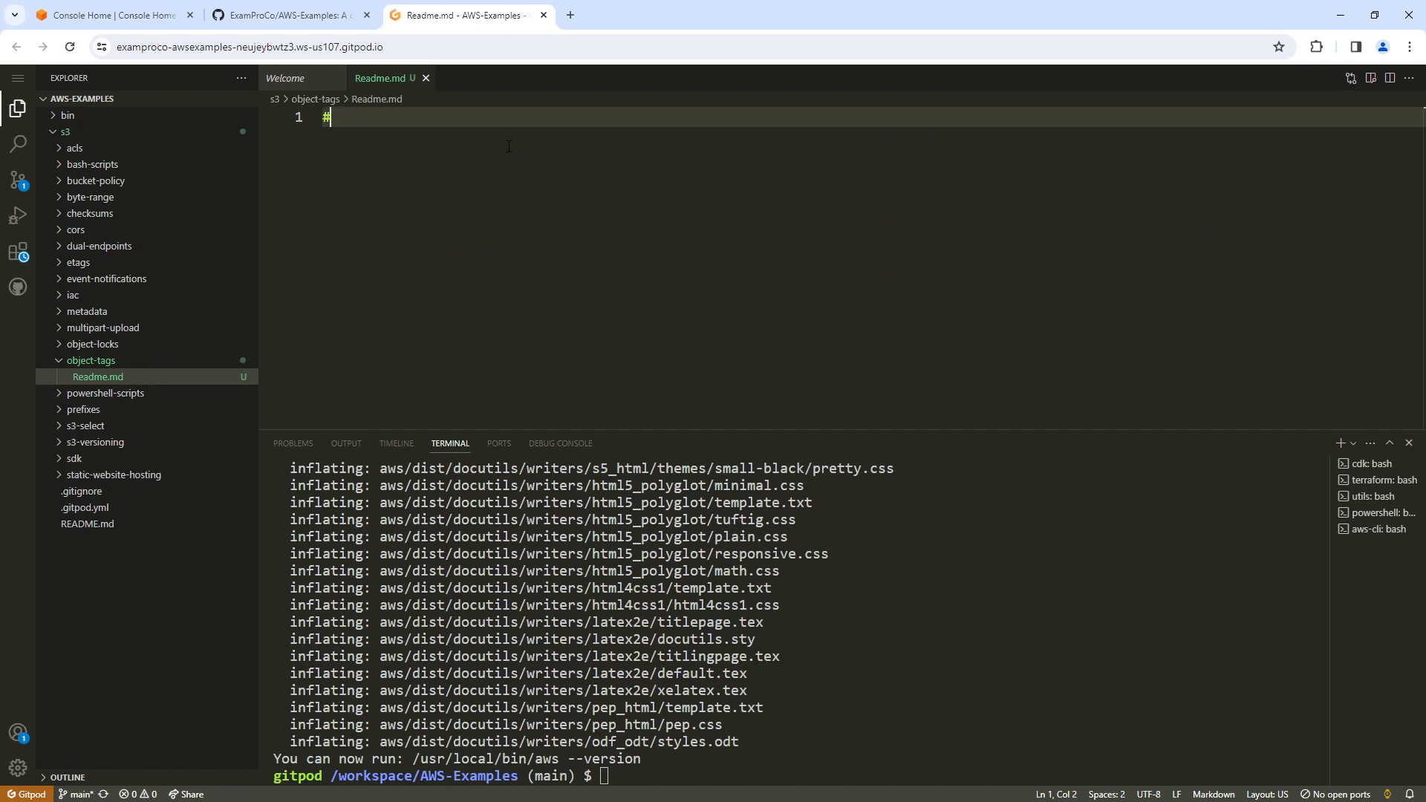
{"action": "type", "text": "# Create a bucket"}
{"action": "type", "text": "##"}
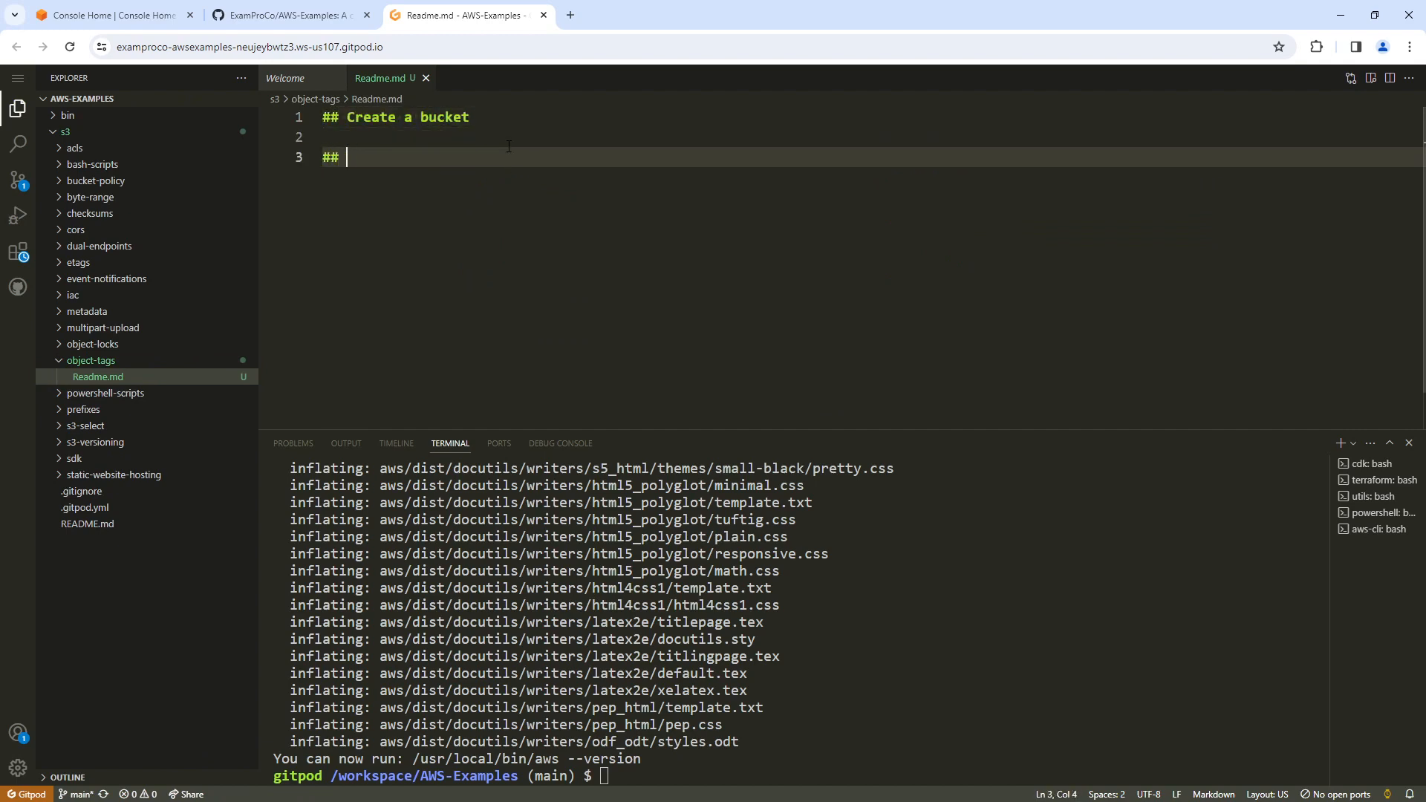
{"action": "type", "text": "Upload file"}
{"action": "type", "text": "aw"}
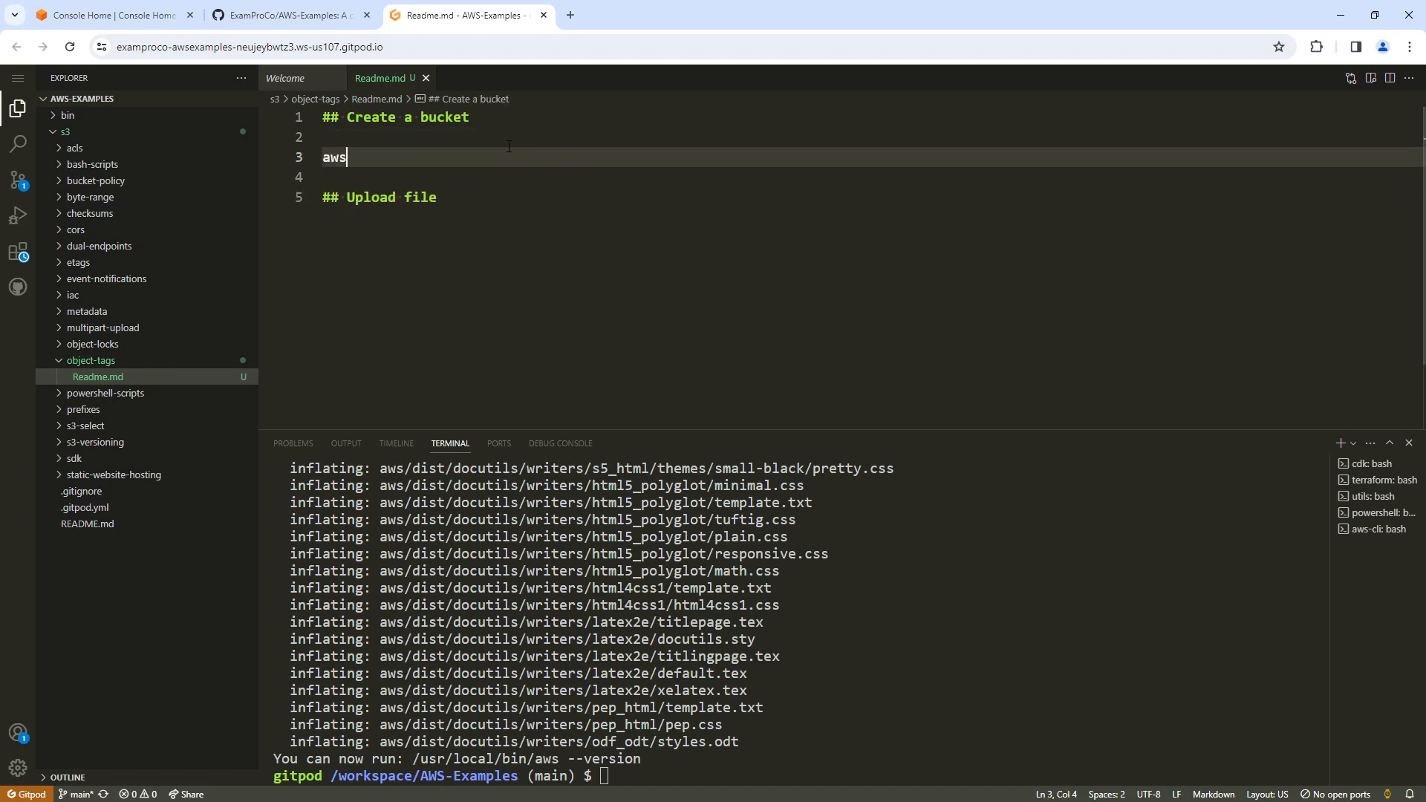
{"action": "type", "text": "s3"}
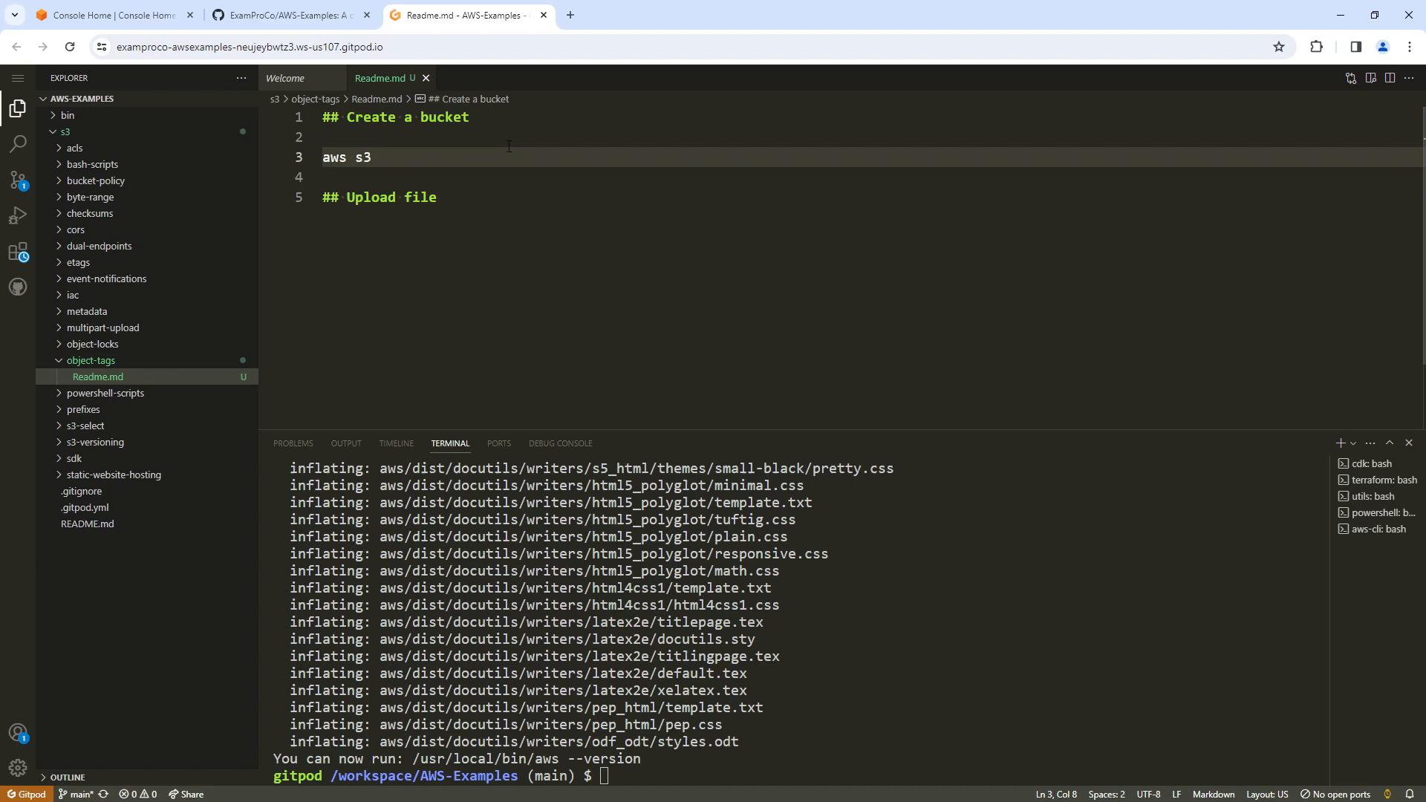
{"action": "type", "text": "mb s3:"}
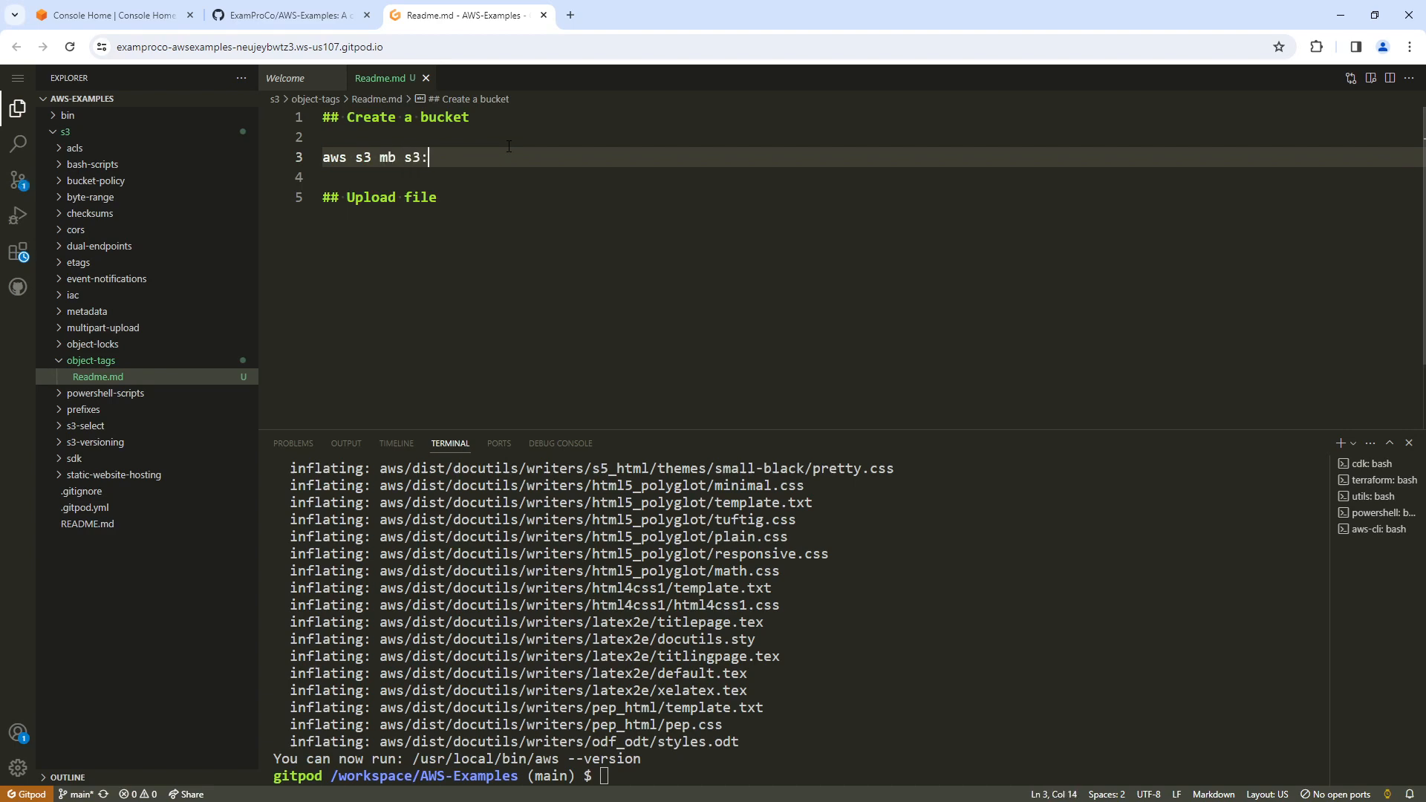
{"action": "type", "text": "//ab"}
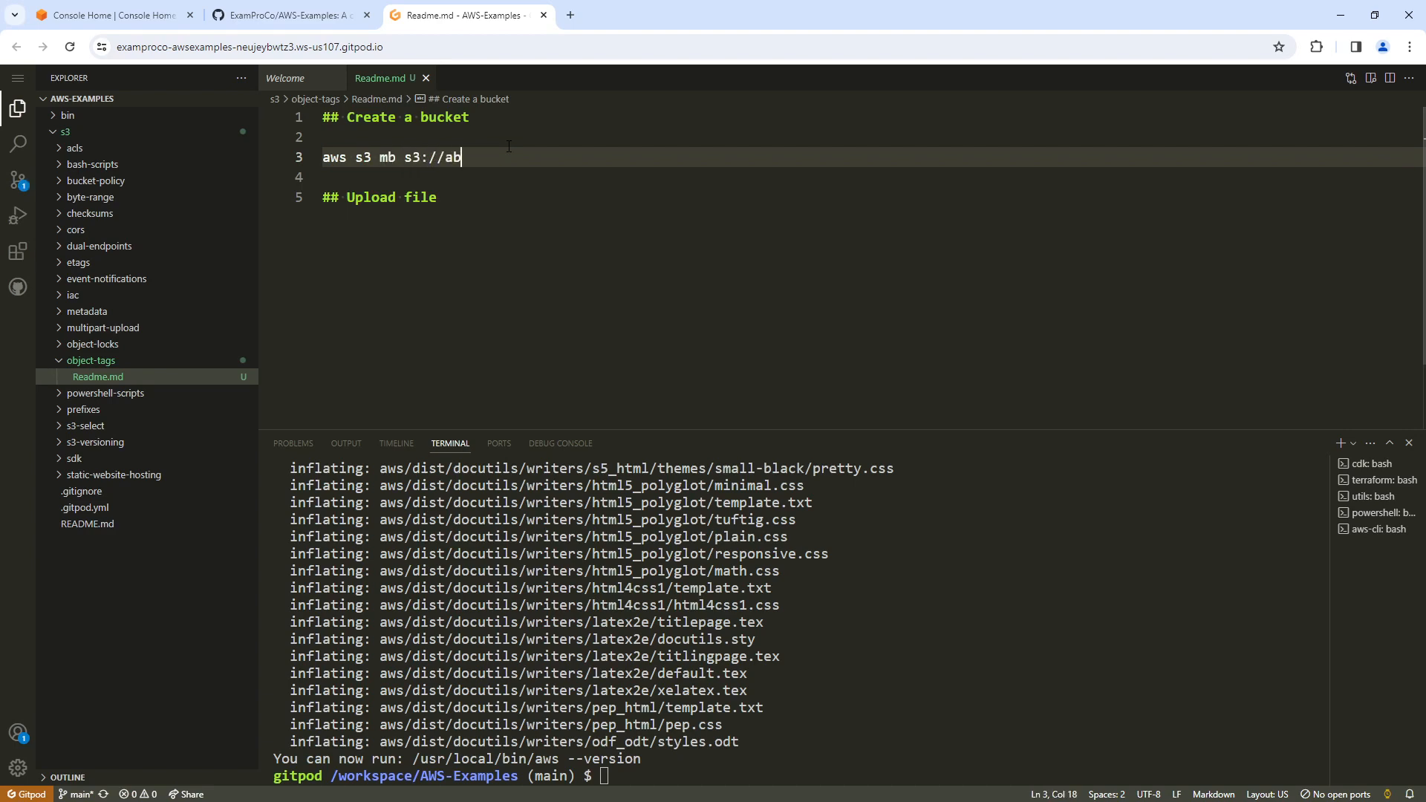
{"action": "type", "text": "object-"}
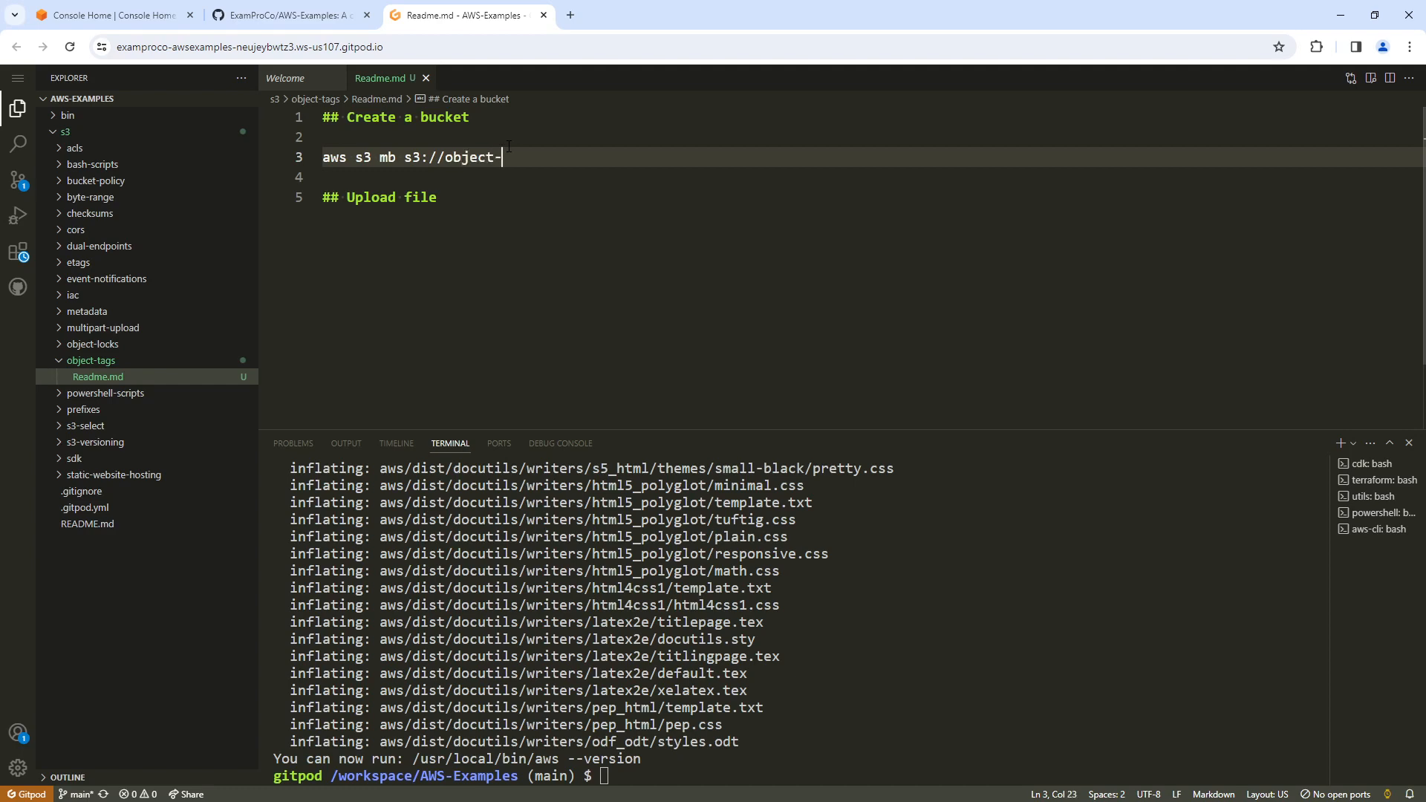
{"action": "type", "text": "tag"}
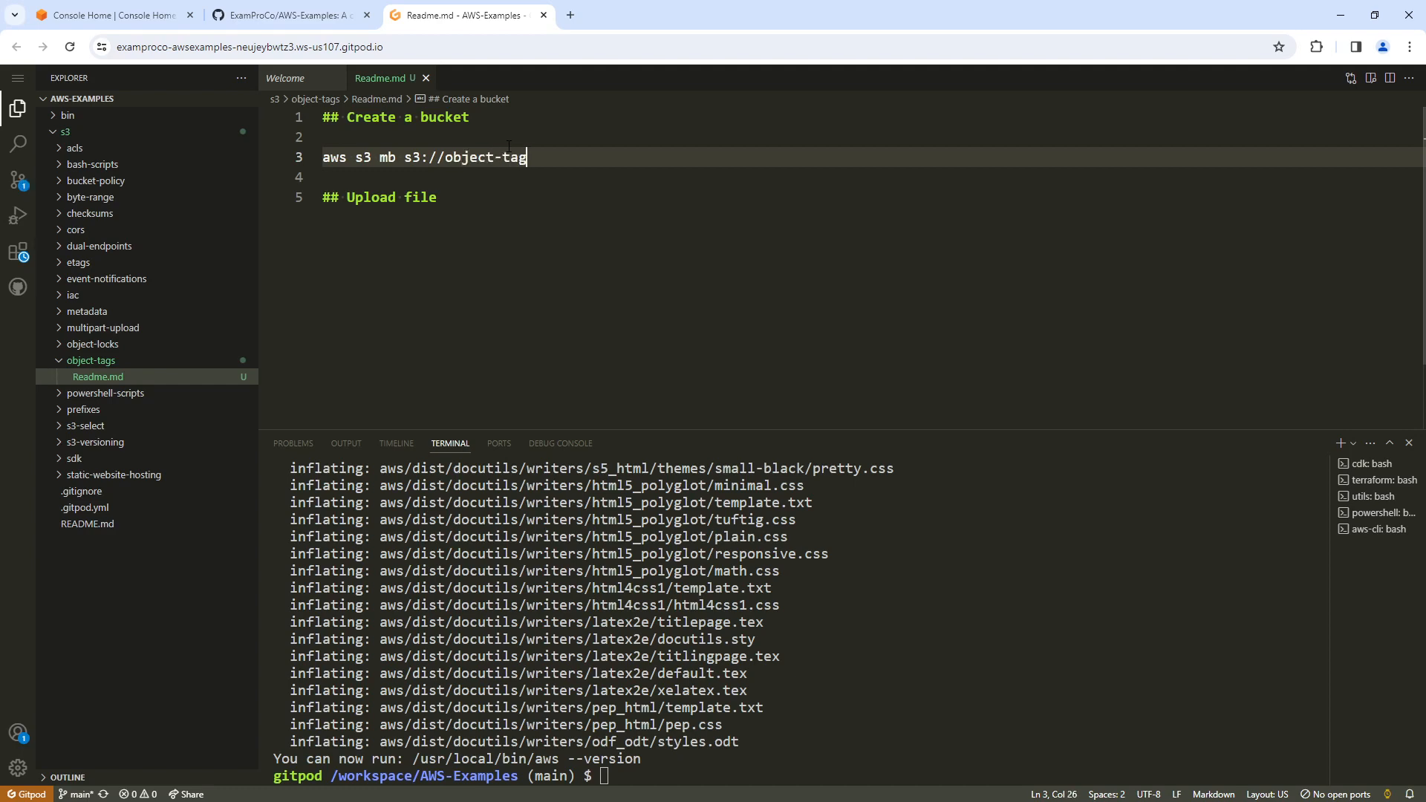
{"action": "type", "text": "s-fun-ab-"}
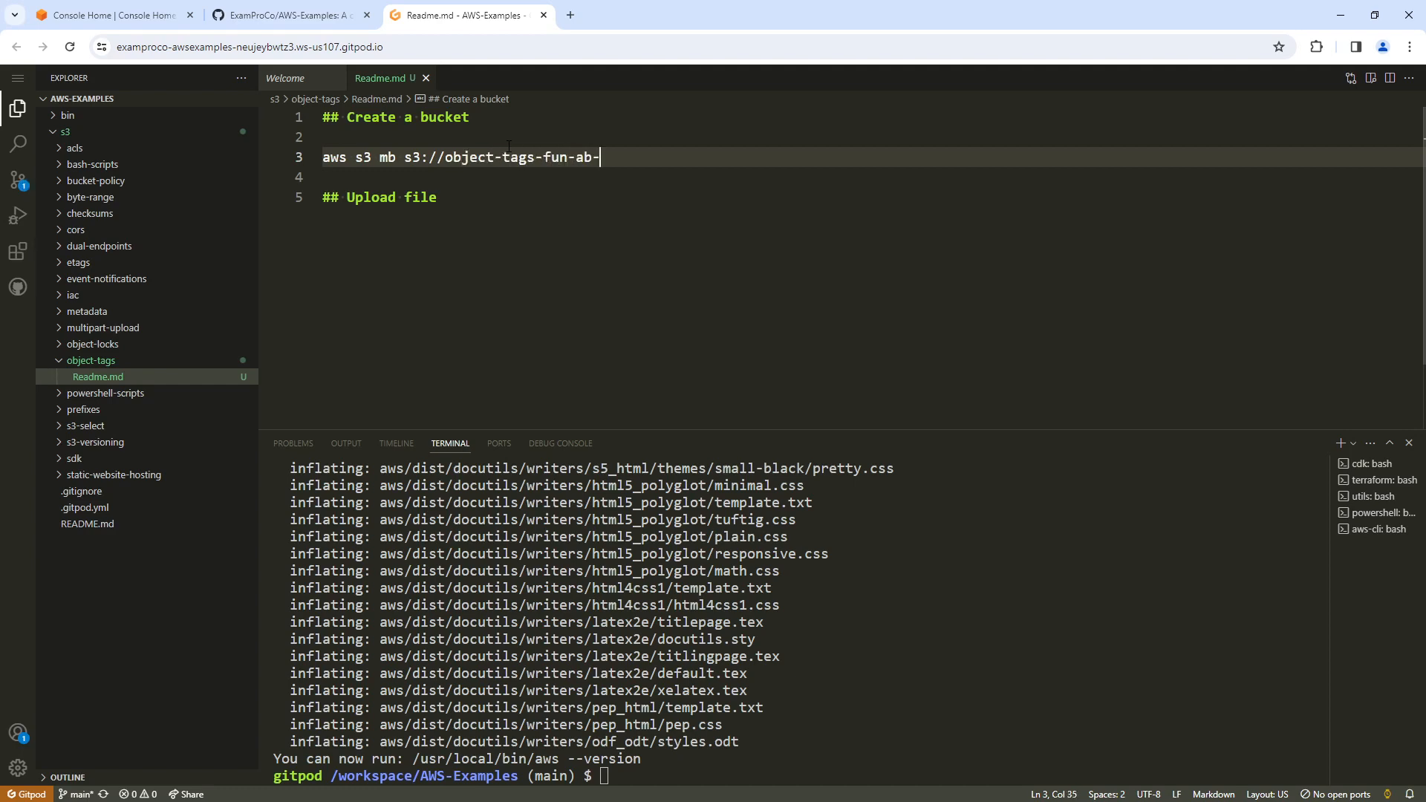
{"action": "type", "text": "524353"}
{"action": "type", "text": "aws s3"}
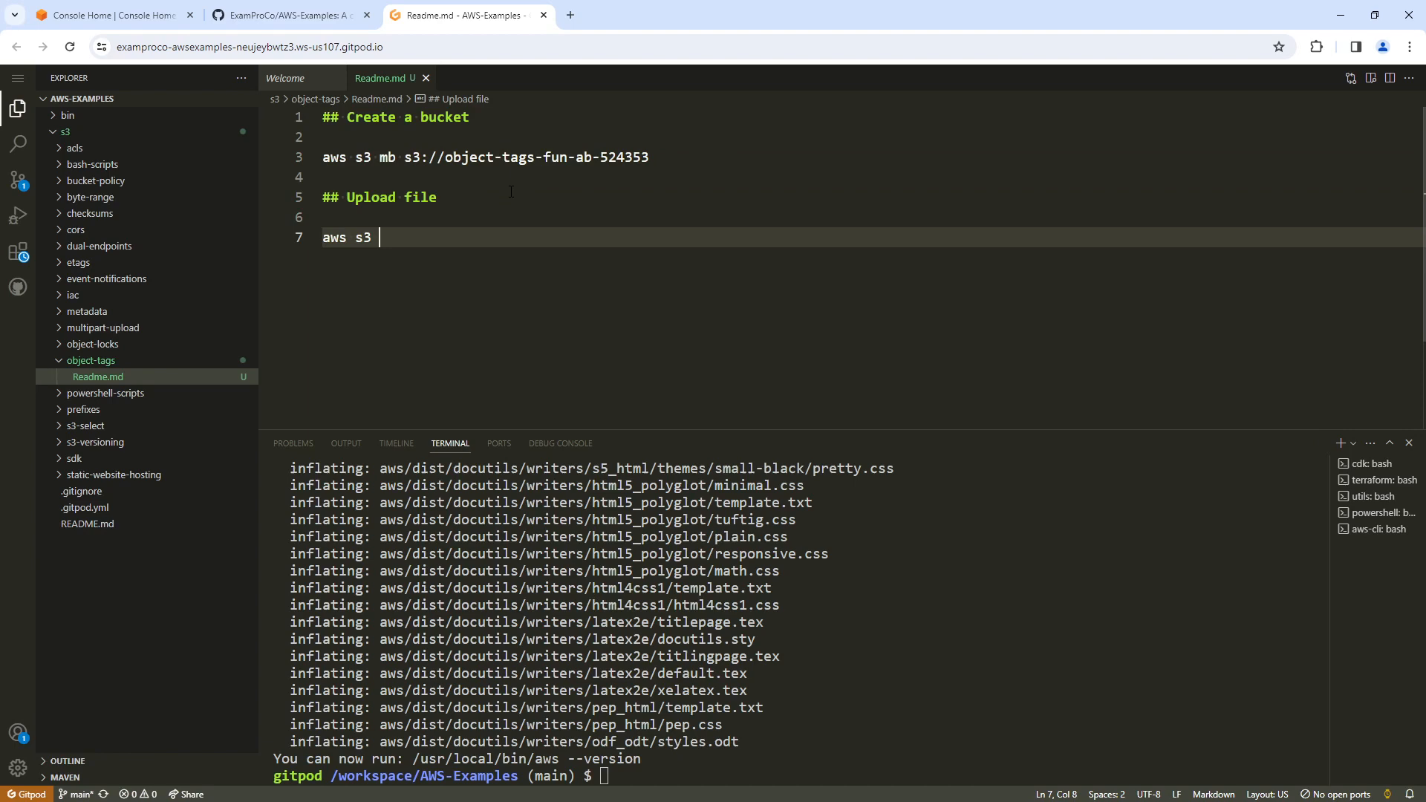
Write the Upload file section with echo "Hello World" > hello.txt and the aws s3 cp command
{"action": "type", "text": "cp"}
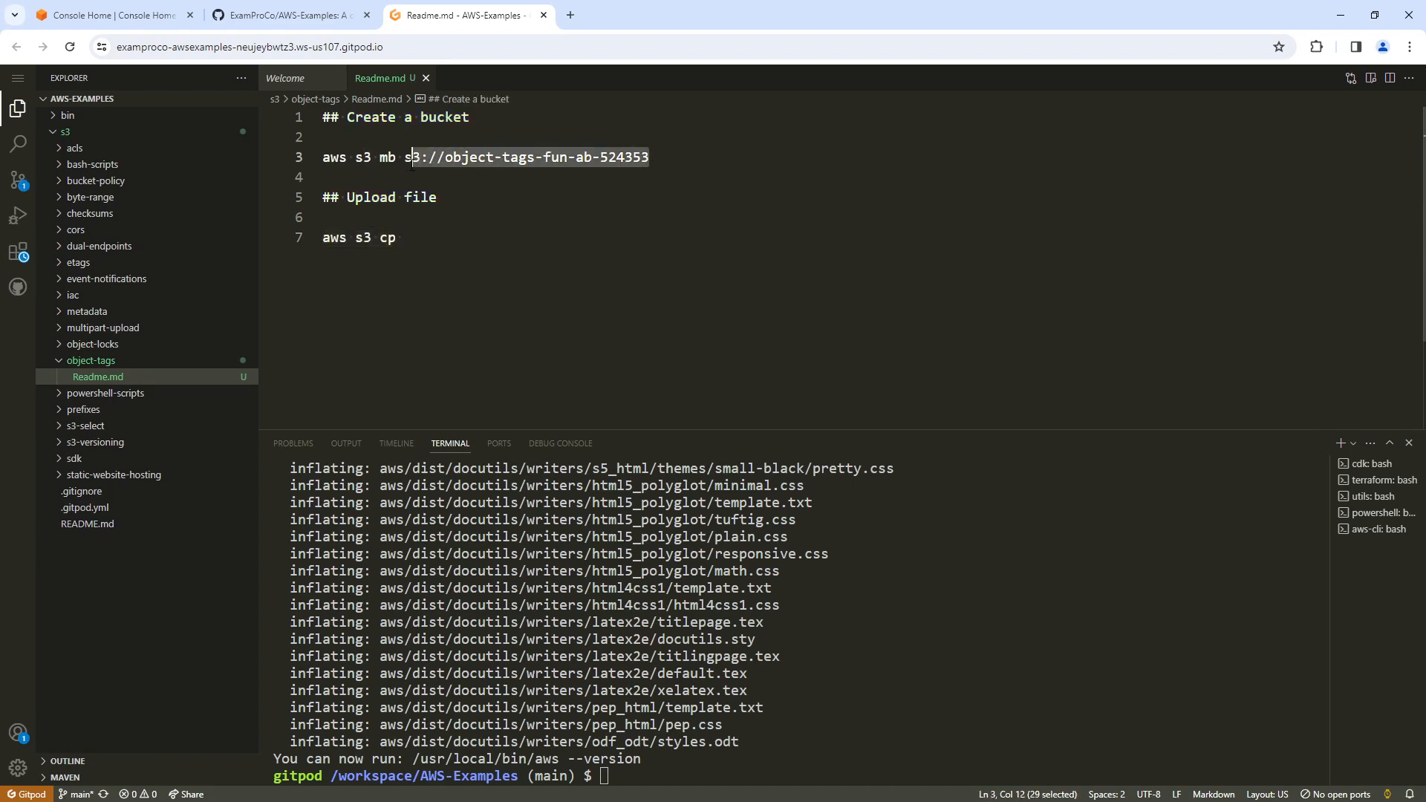
{"action": "right_click", "coordinate": [409, 238]}
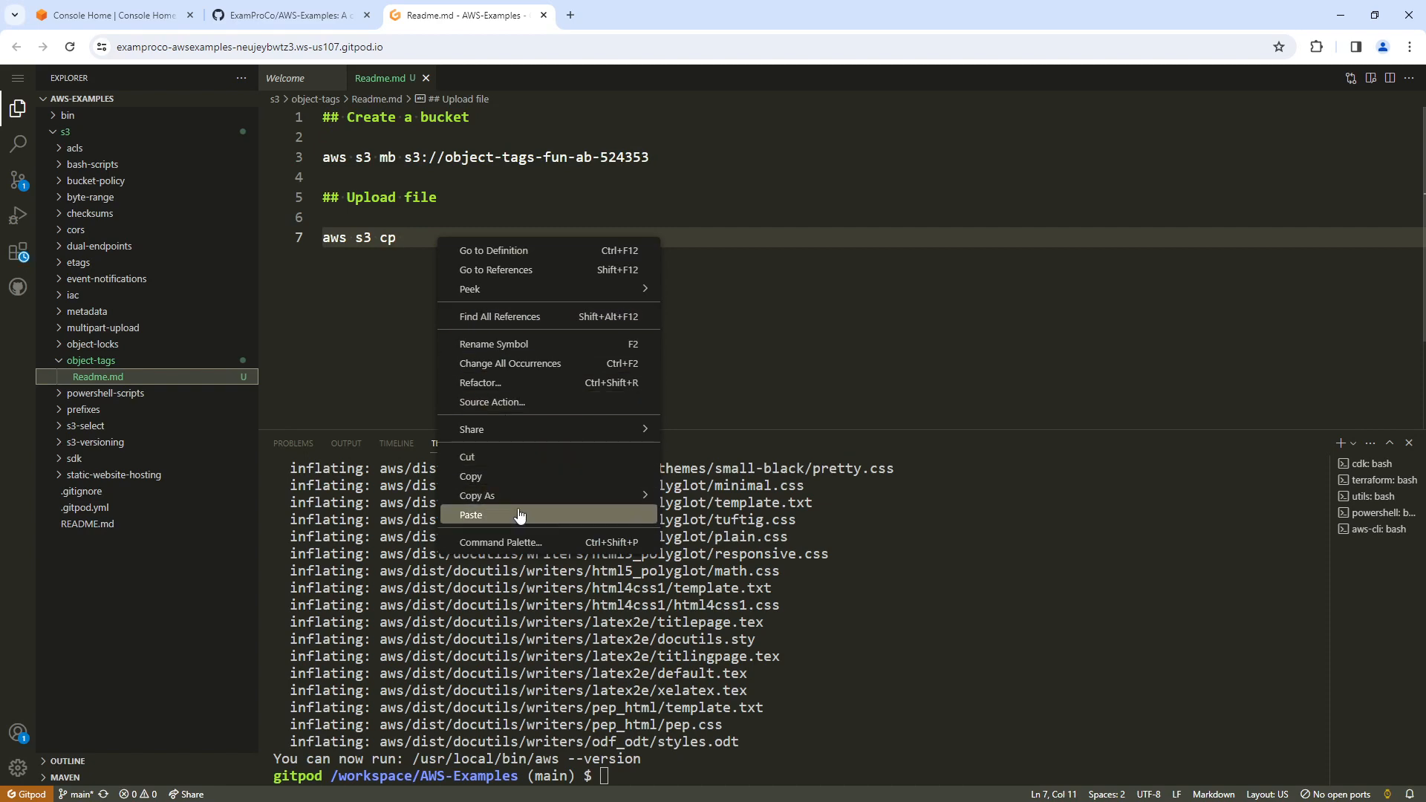
{"action": "left_click", "coordinate": [471, 515]}
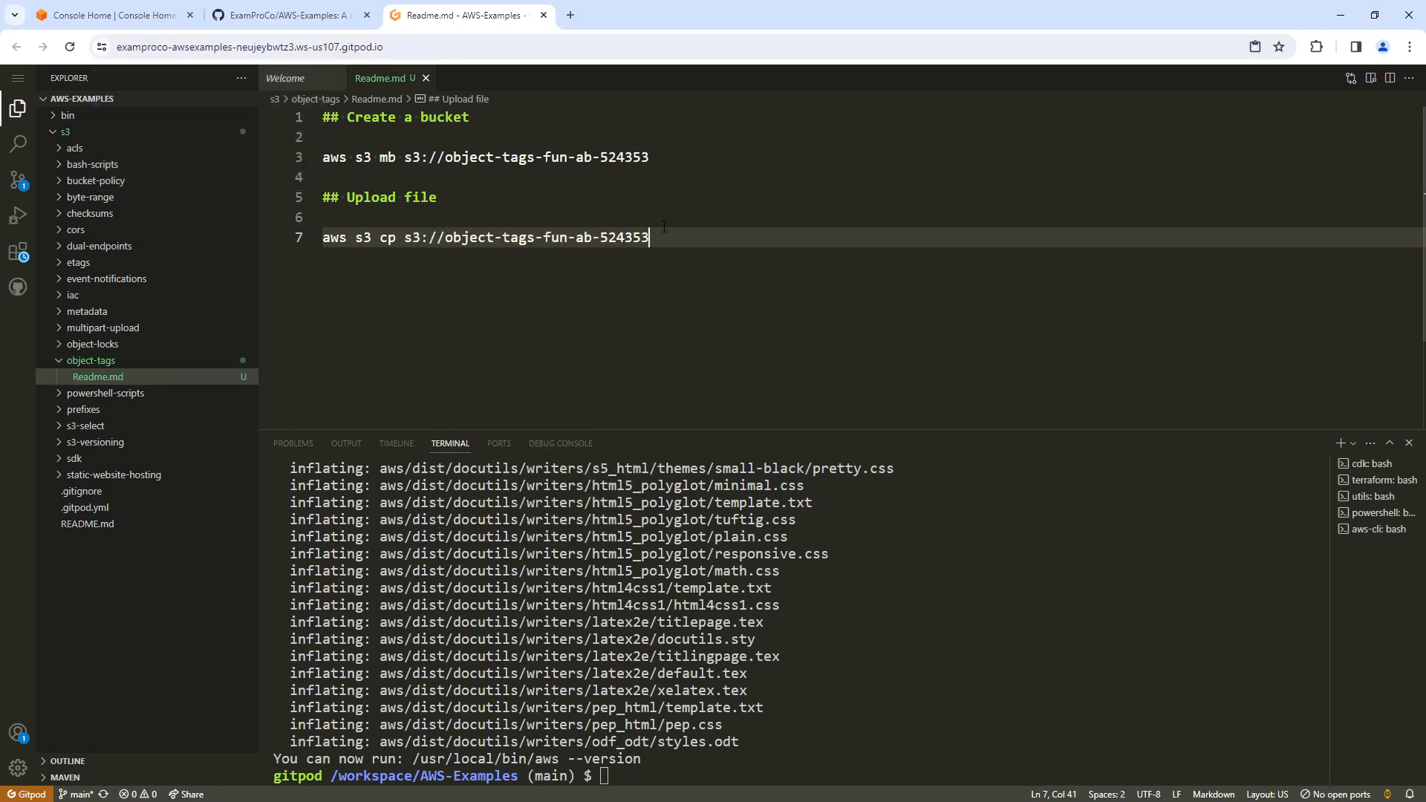
{"action": "type", "text": "/hello.tx"}
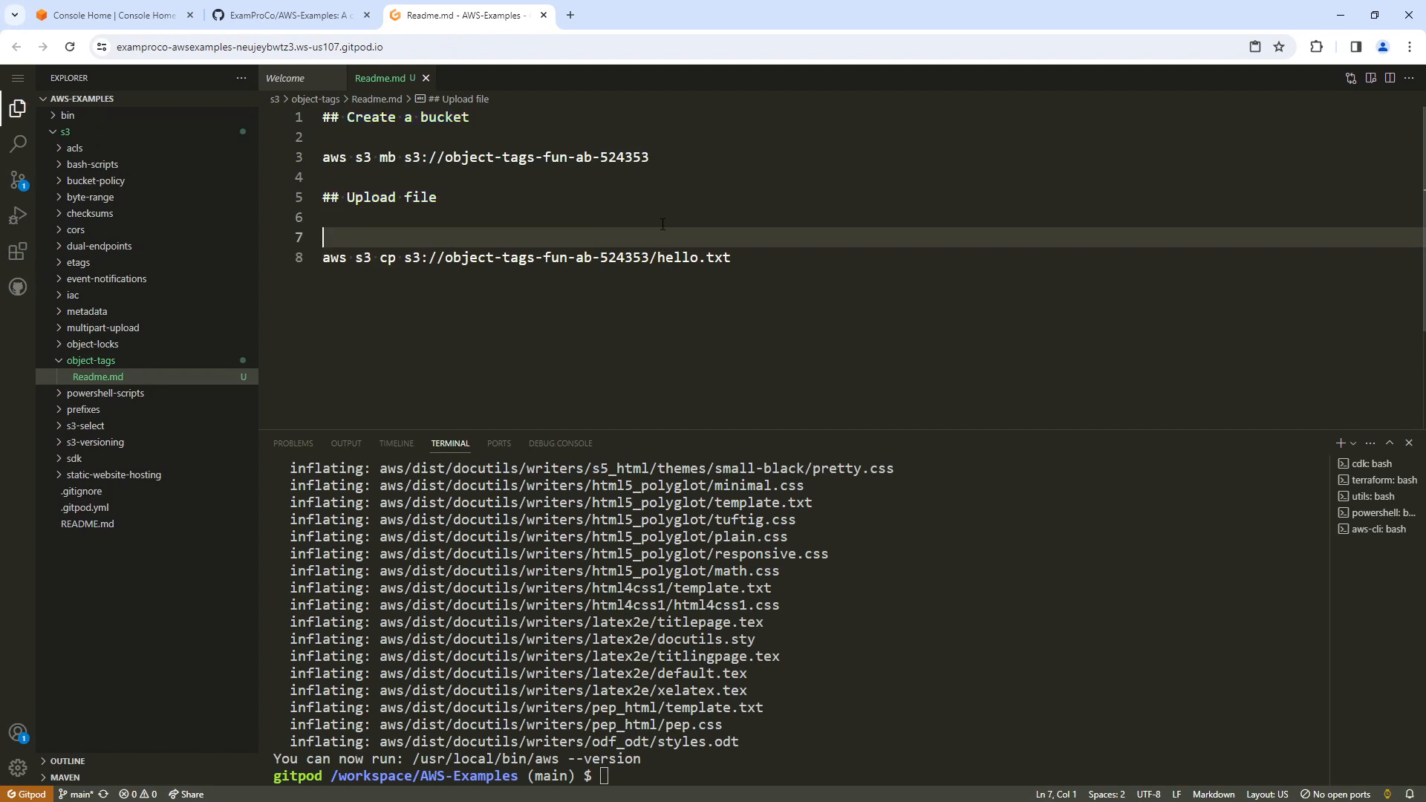
{"action": "type", "text": "touch"}
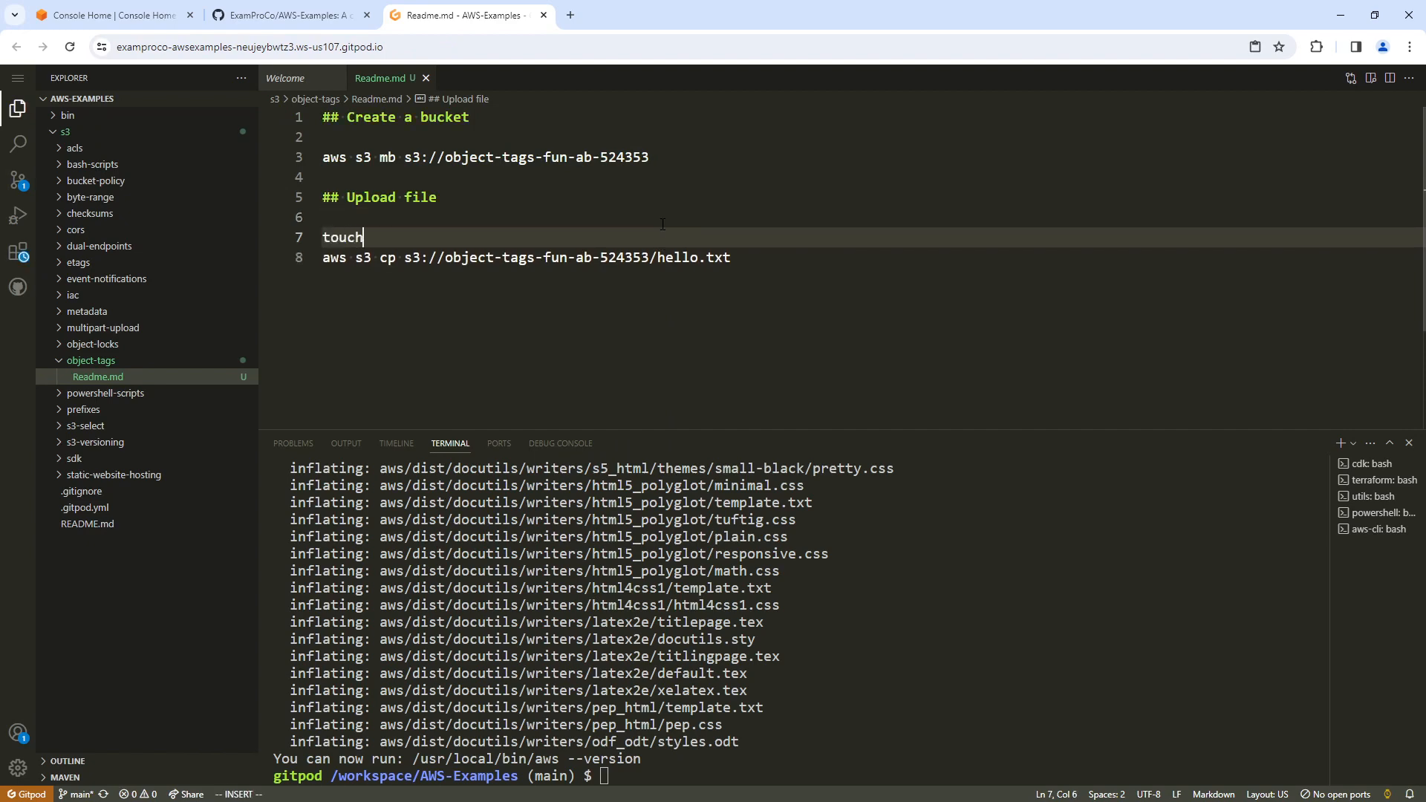
{"action": "type", "text": "echo \"\""}
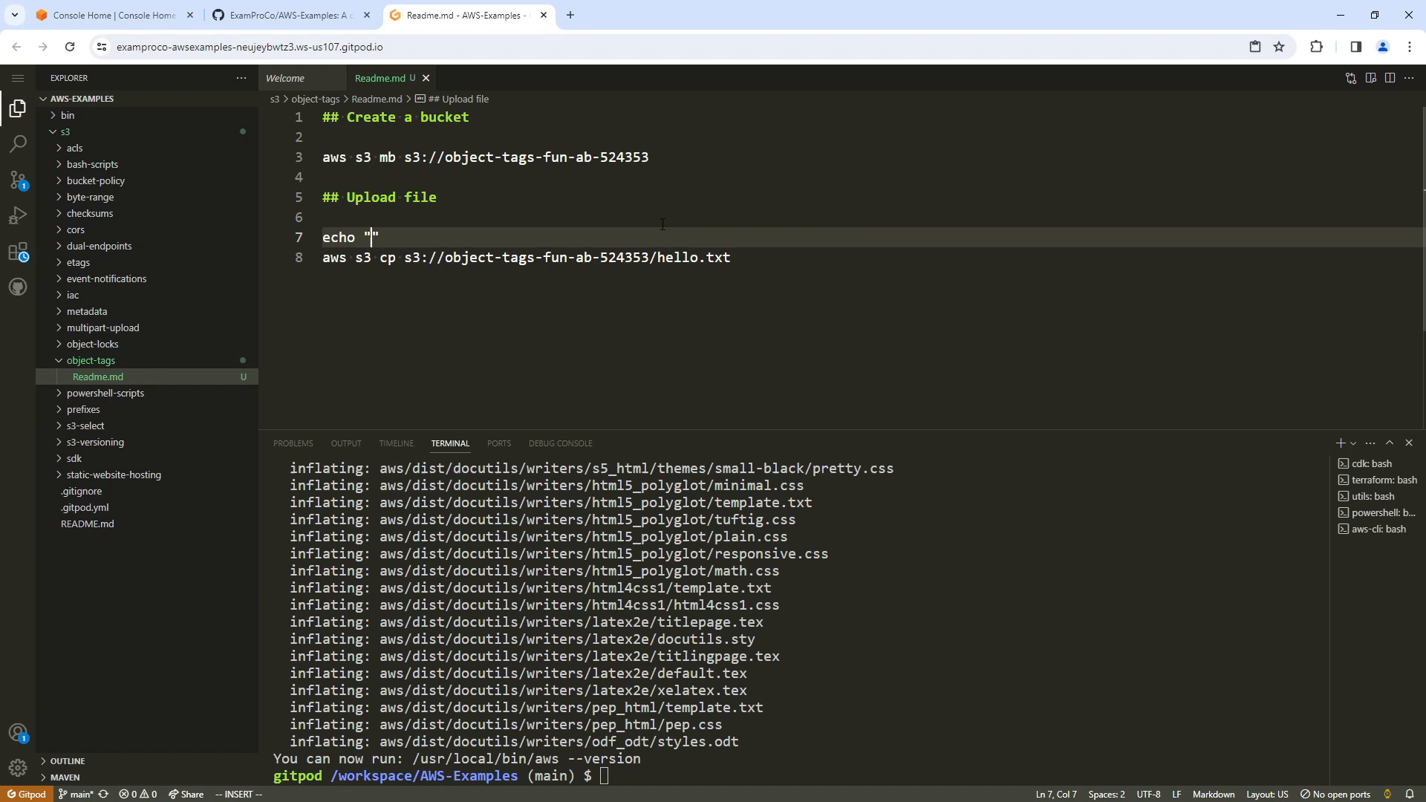
{"action": "type", "text": "Hello World"}
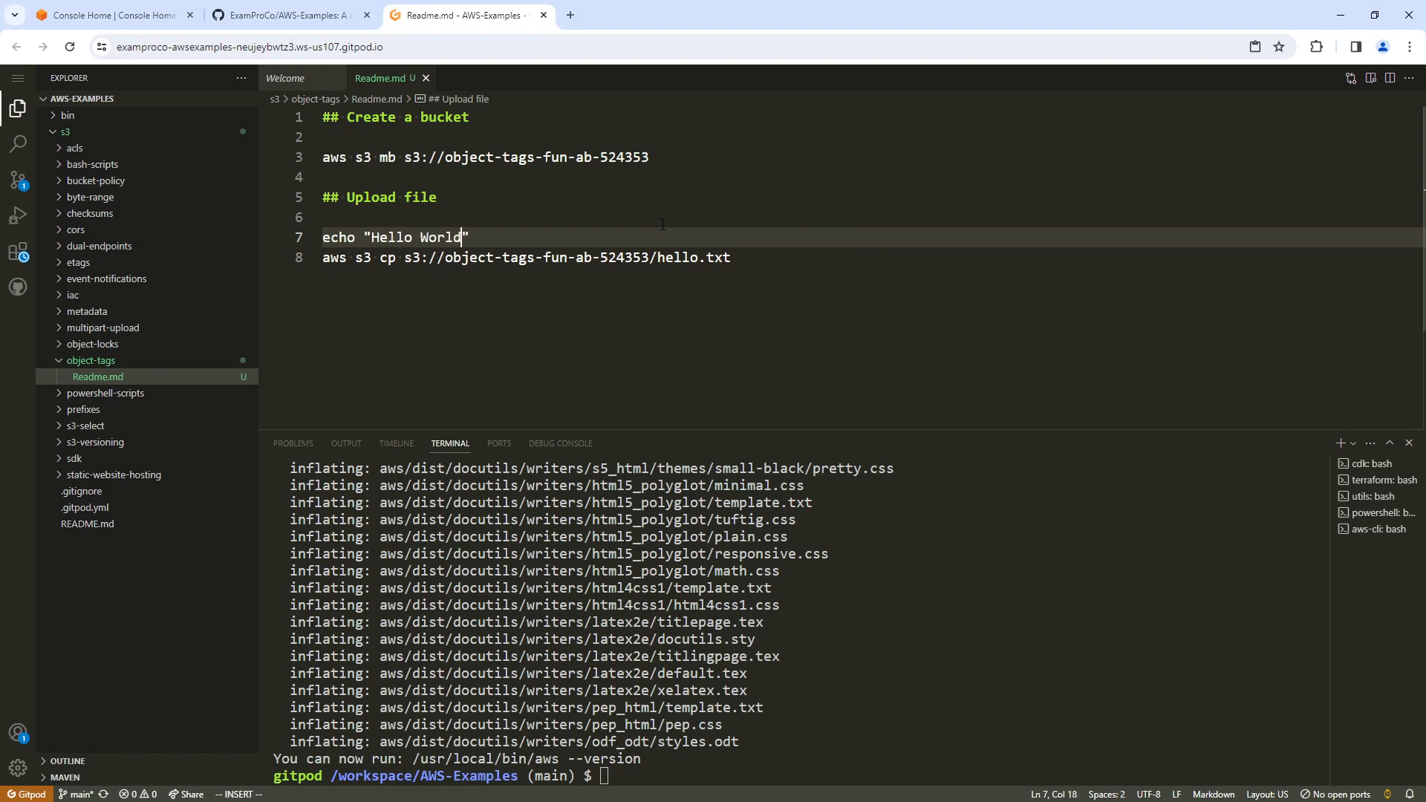
{"action": "type", "text": "> hello.txt"}
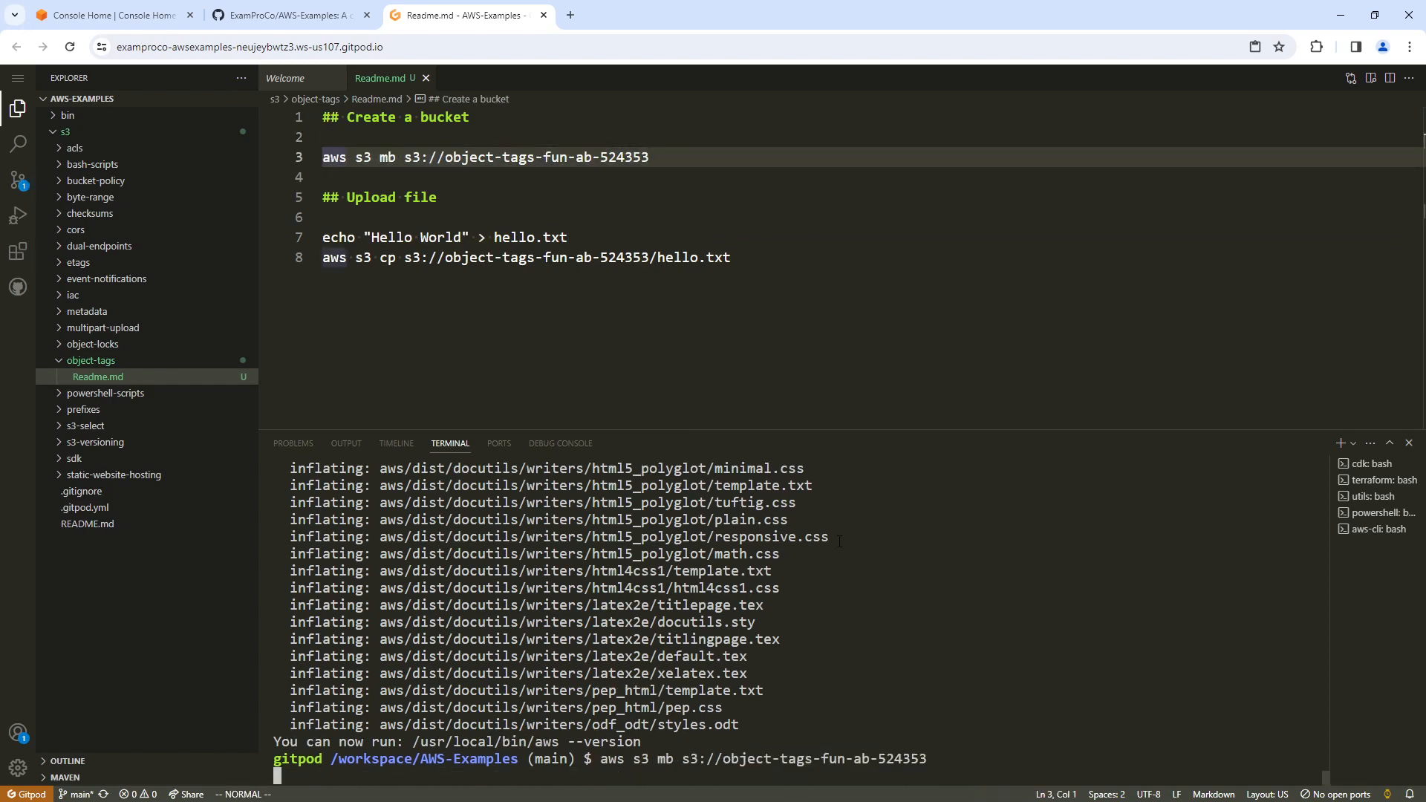
Run the make-bucket command and move the terminal into s3/object-tags
{"action": "key", "text": "Return"}
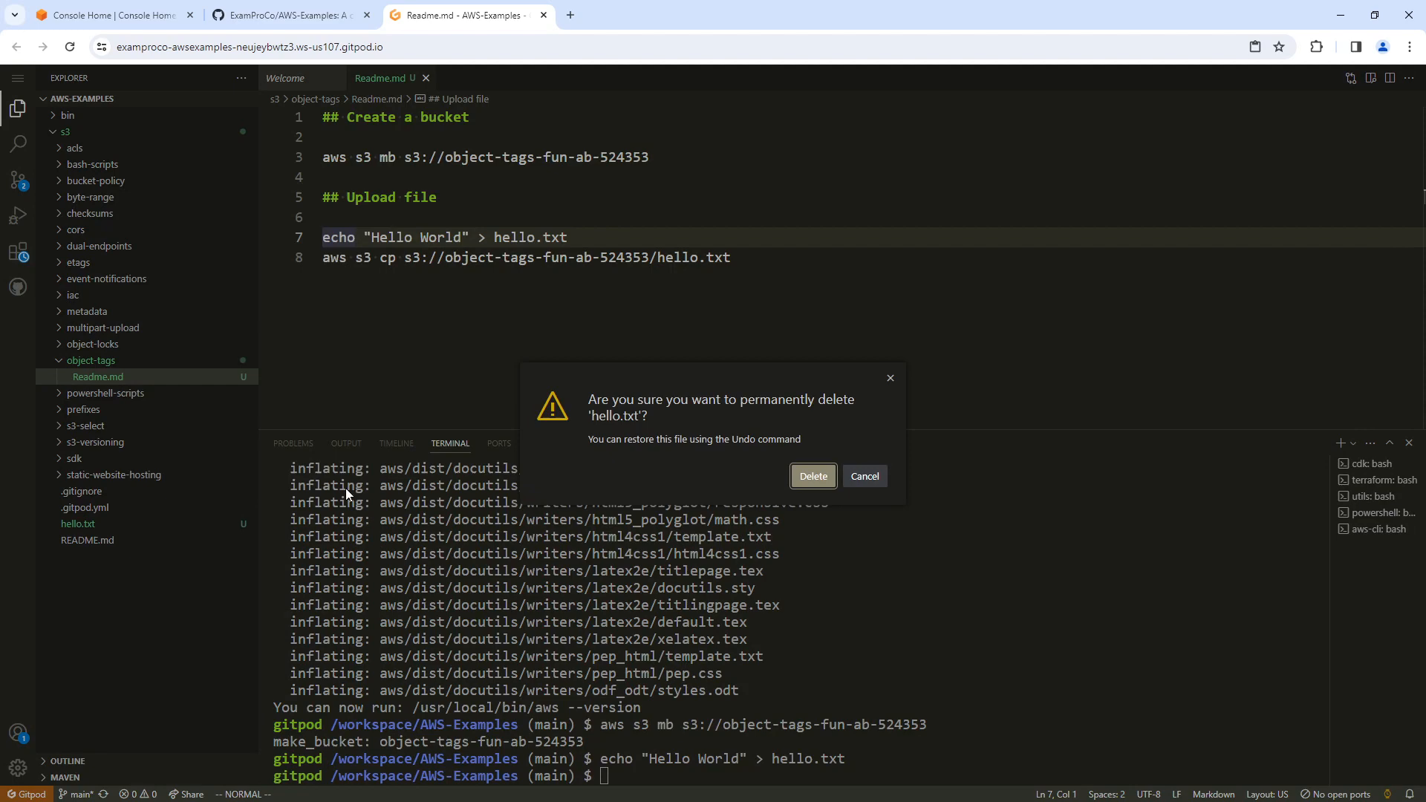
{"action": "left_click", "coordinate": [811, 475]}
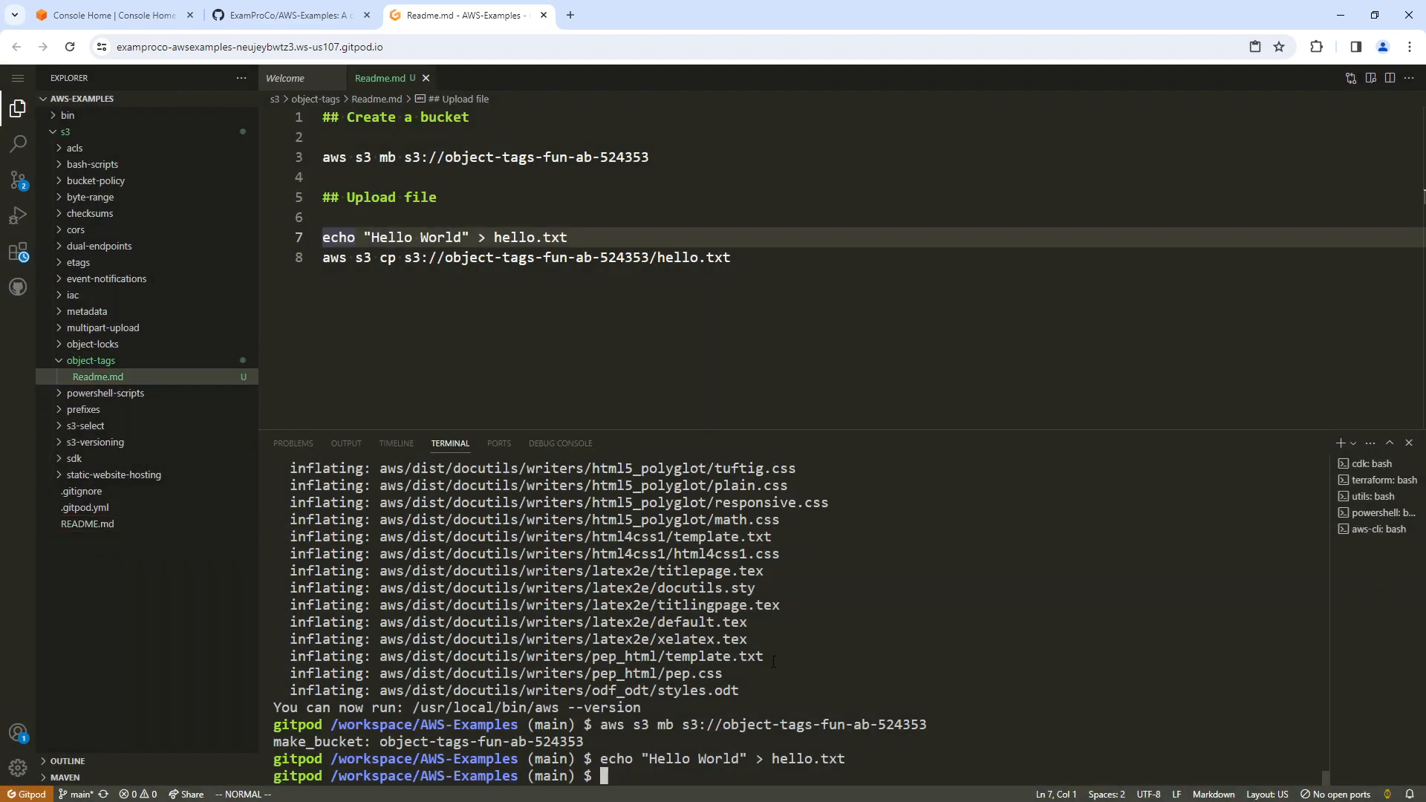
{"action": "type", "text": "cd 3"}
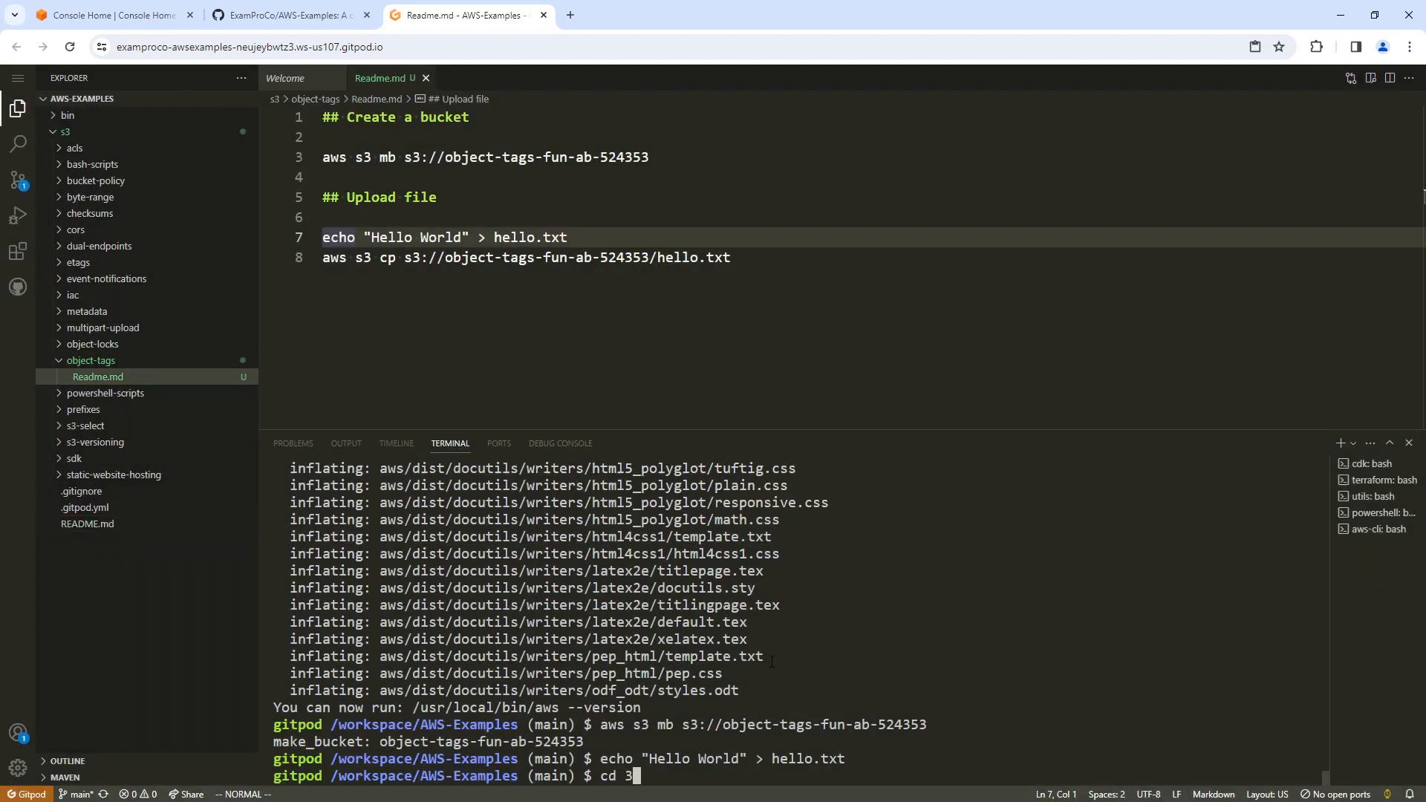
{"action": "type", "text": "s3/object-tags/"}
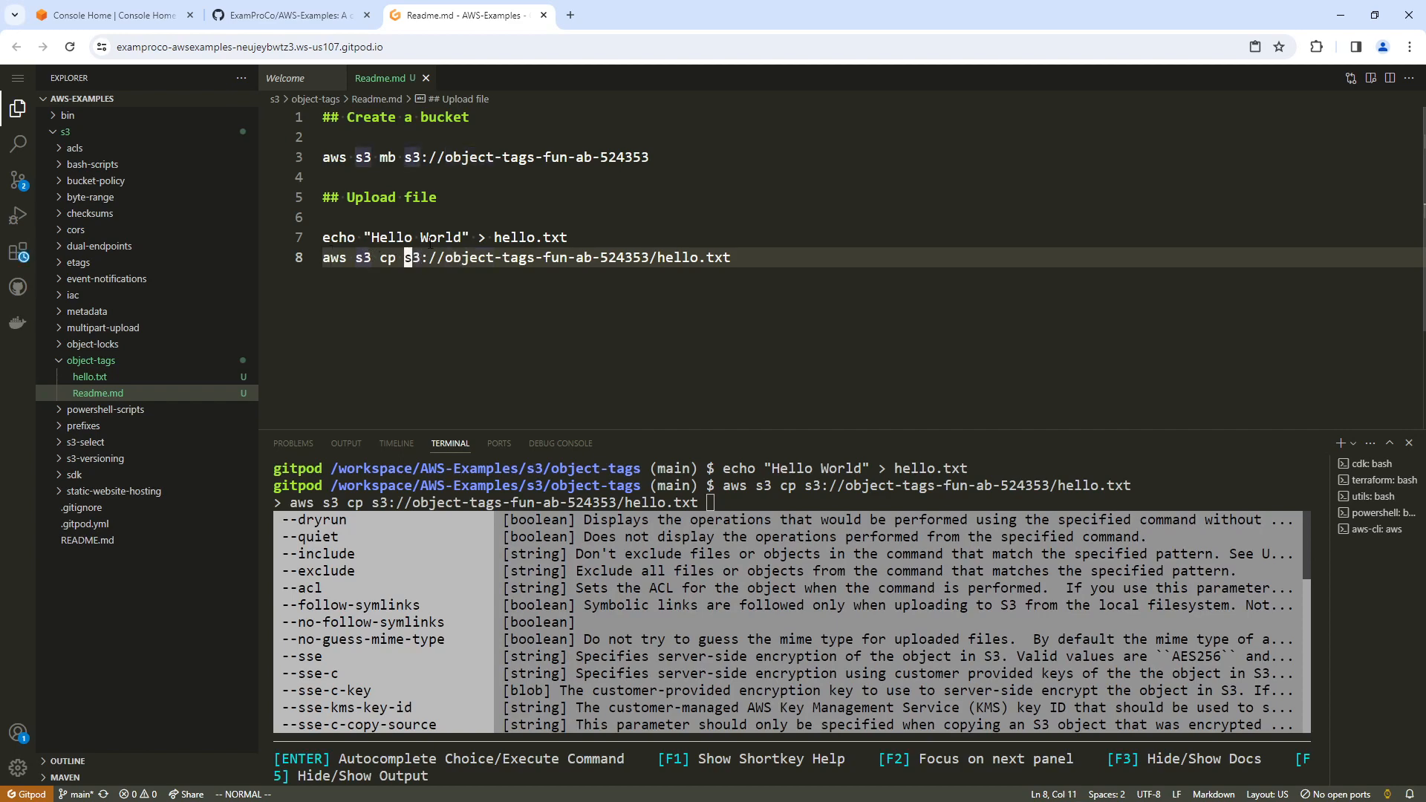
Correct the copy command to upload hello.txt into the bucket and run it
{"action": "type", "text": "hello.txt"}
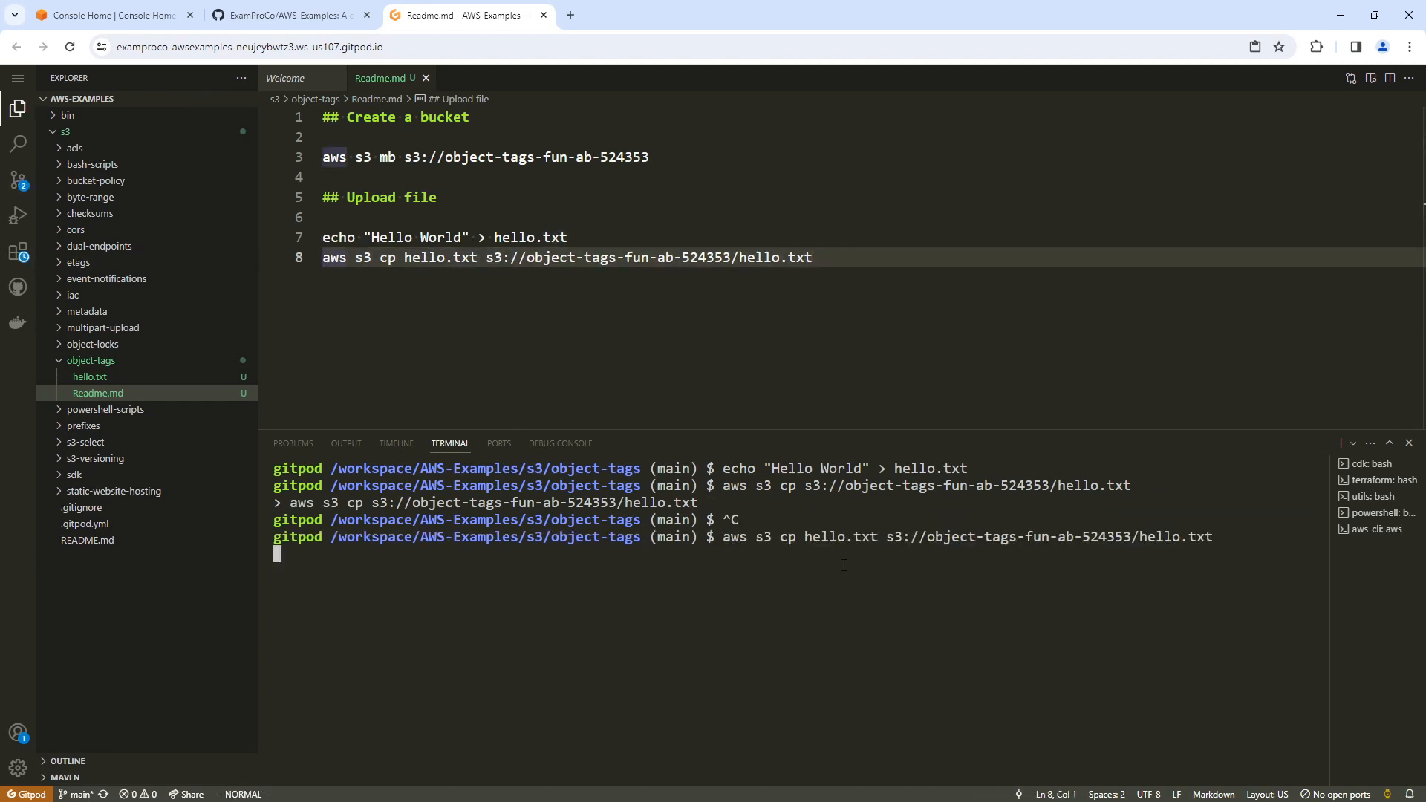
{"action": "key", "text": "Return"}
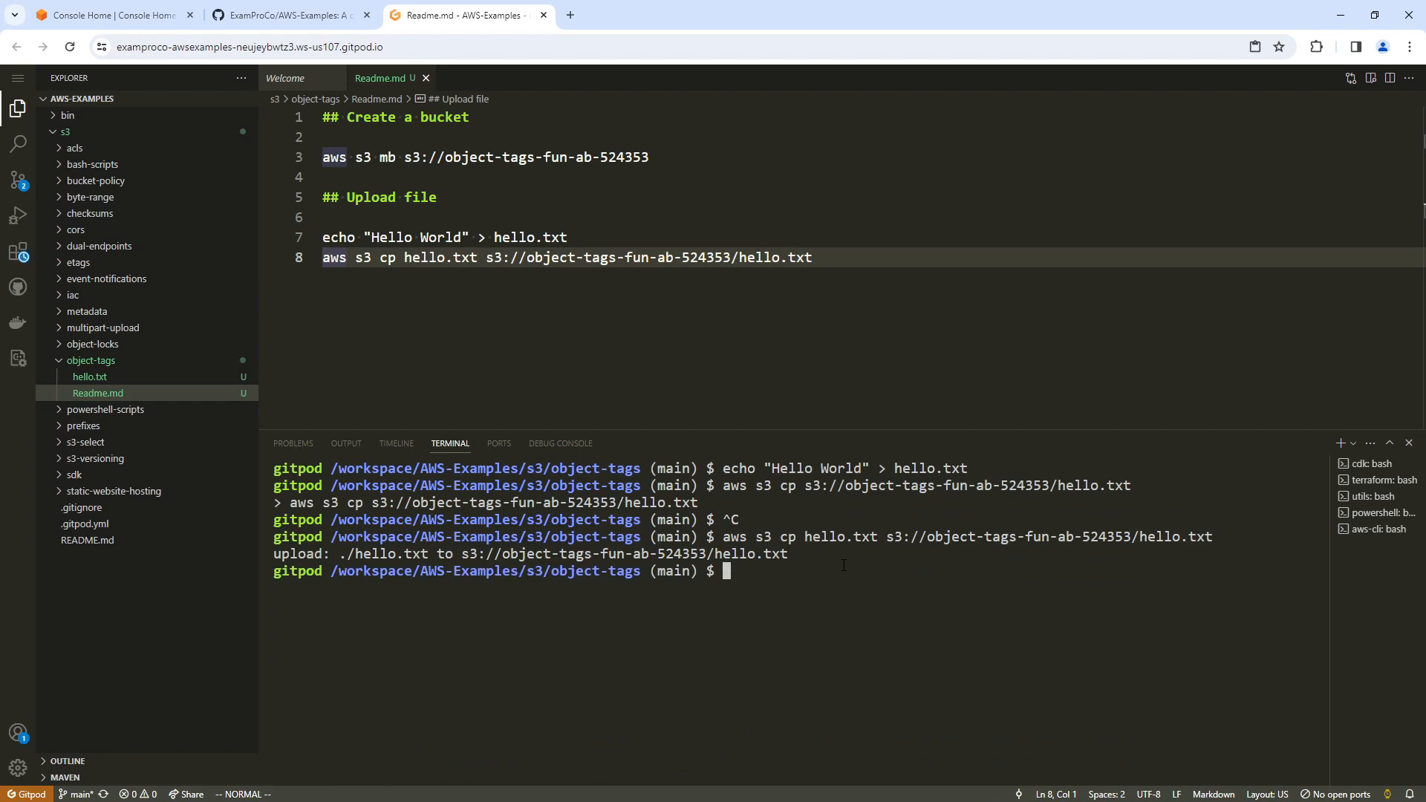
{"action": "left_click", "coordinate": [745, 15]}
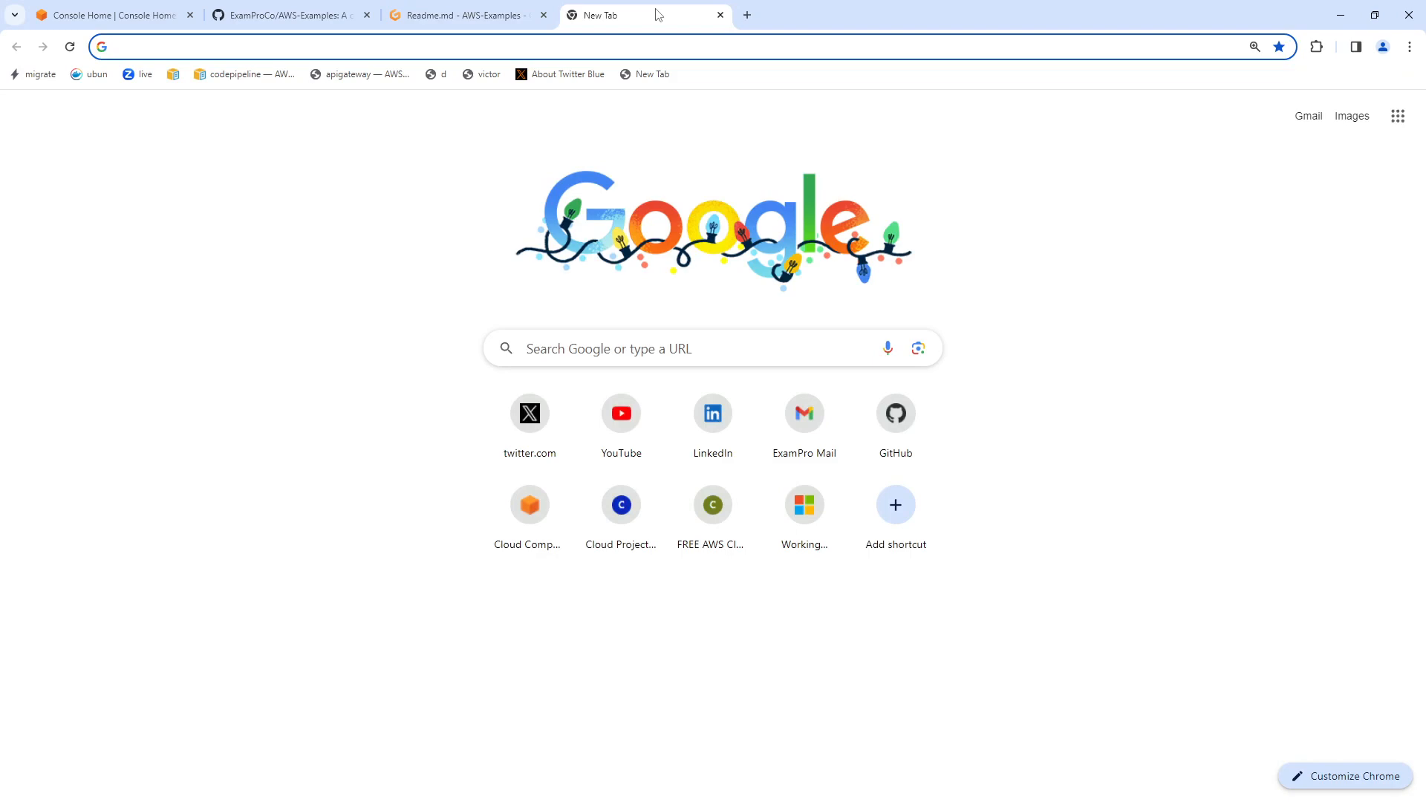
Search the web for 'aws cli s3api' and reach the version 2 s3api command reference
{"action": "type", "text": "aws cli"}
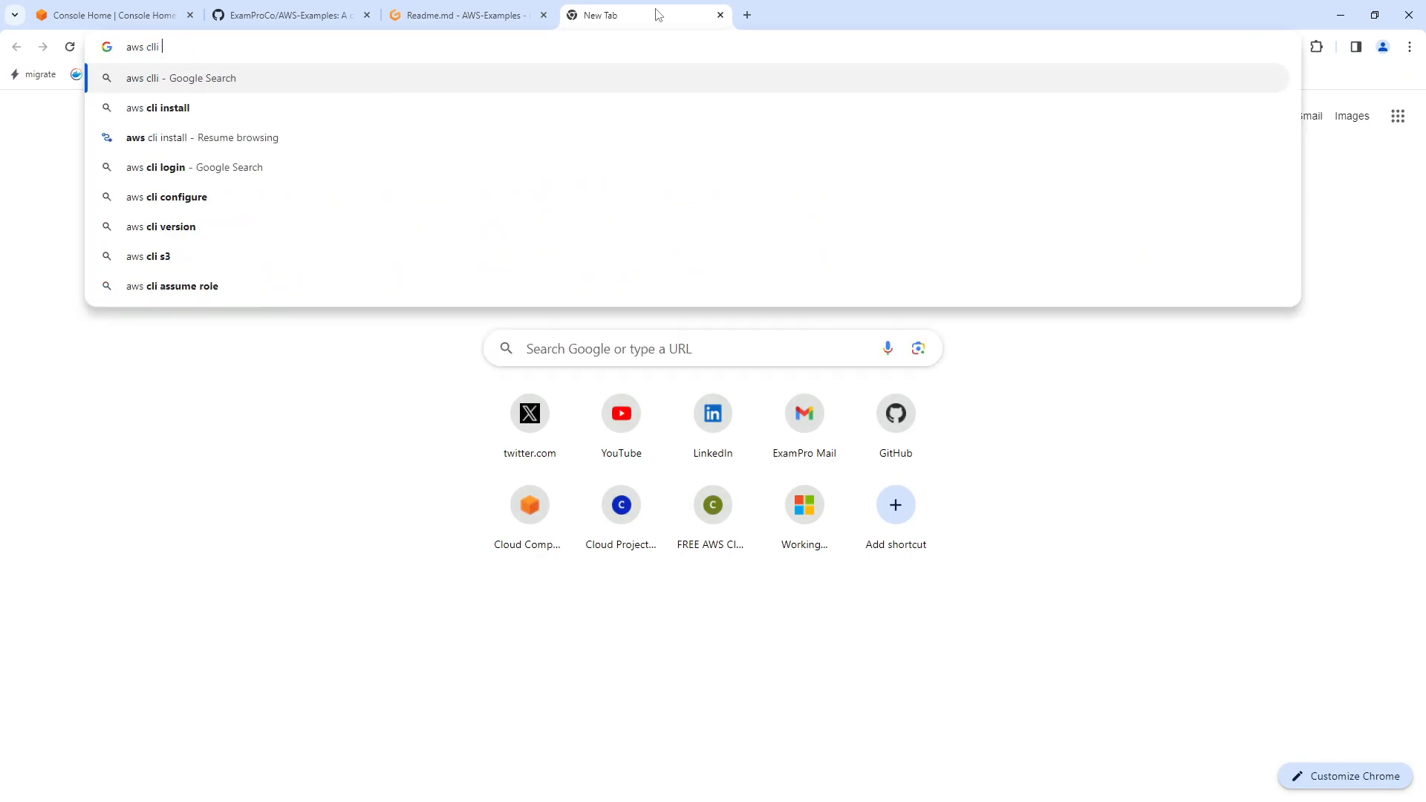
{"action": "type", "text": "s3api"}
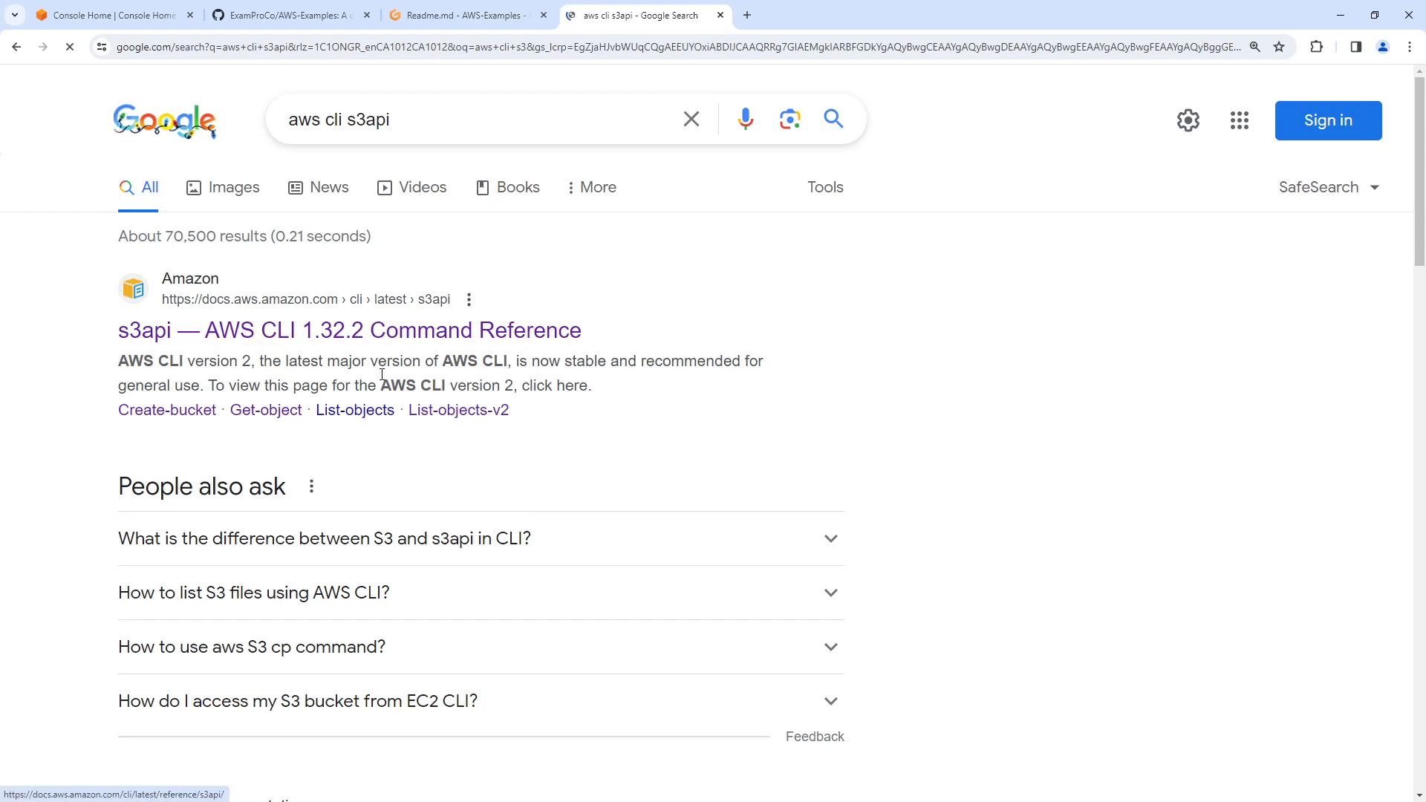
{"action": "left_click", "coordinate": [349, 330]}
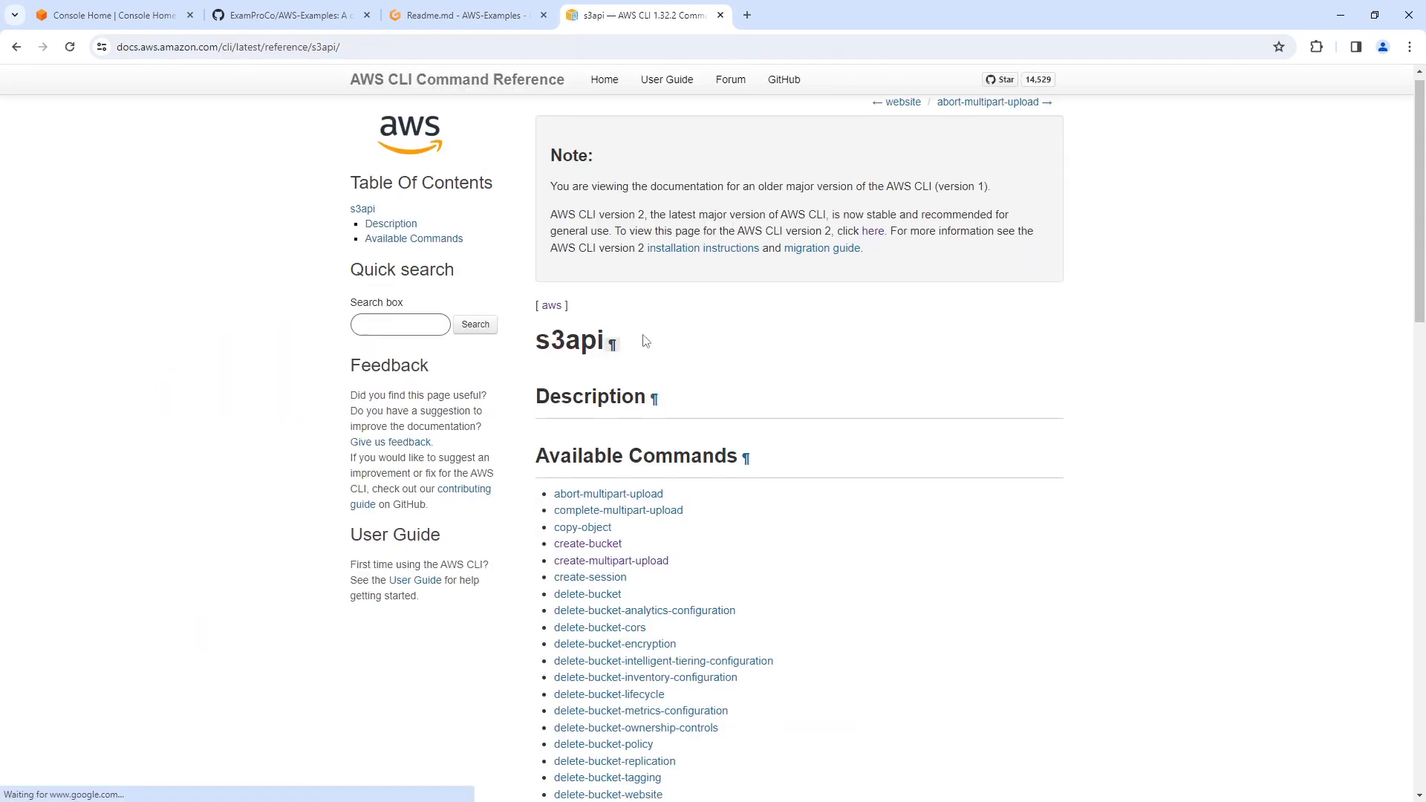
{"action": "left_click", "coordinate": [872, 230]}
{"action": "type", "text": "object-tag"}
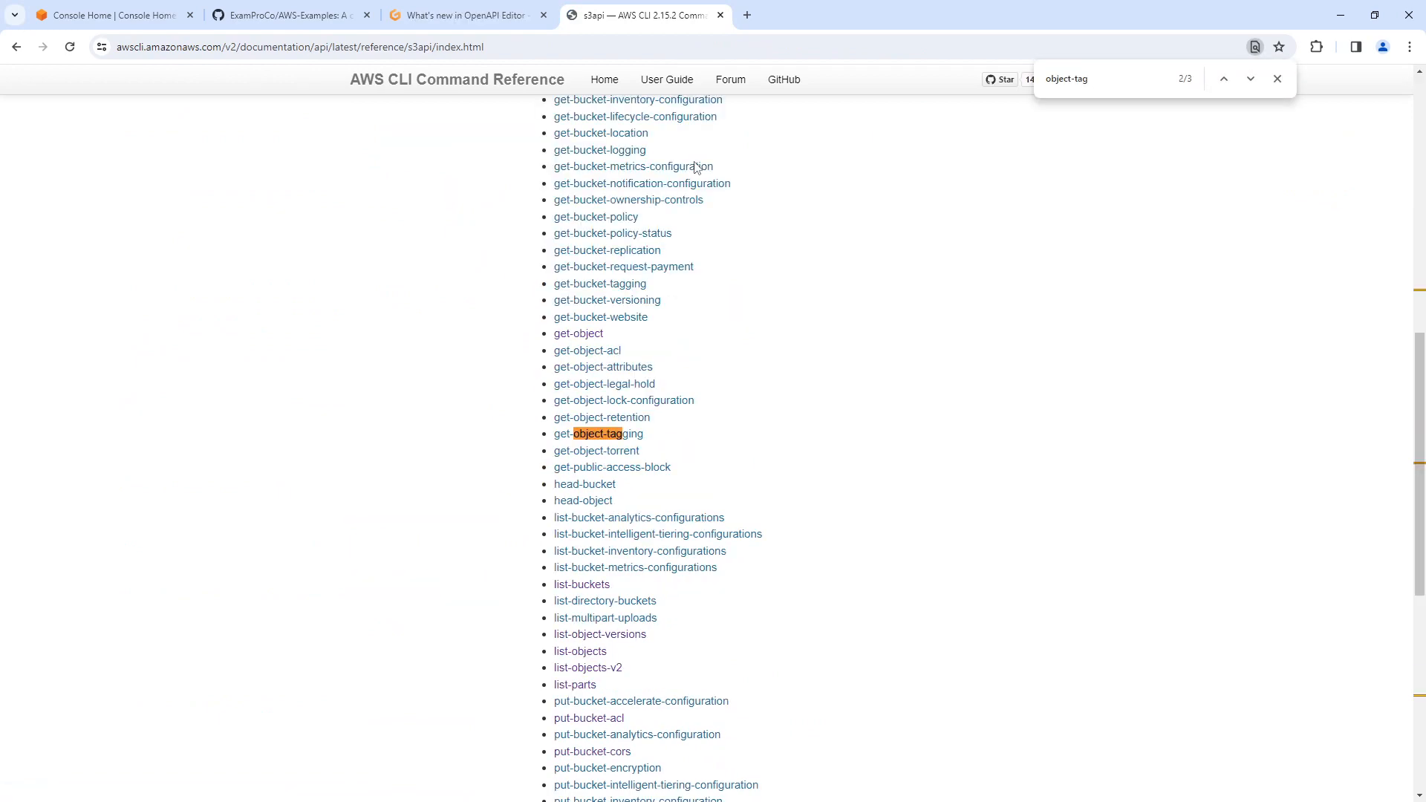
Locate the put-object-tagging command page, then return to the Readme in Gitpod
{"action": "scroll", "scroll_direction": "down", "scroll_amount": 3}
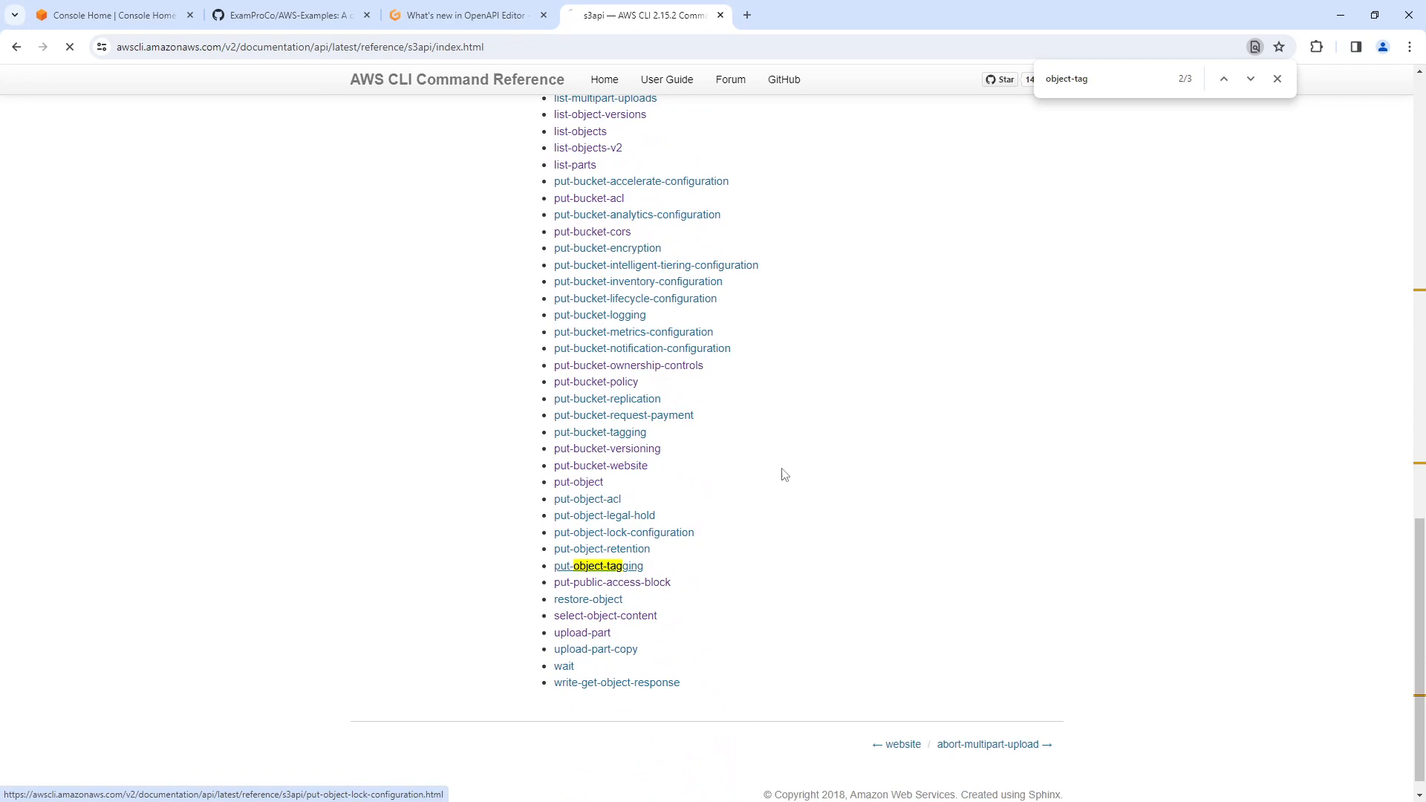
{"action": "left_click", "coordinate": [599, 566]}
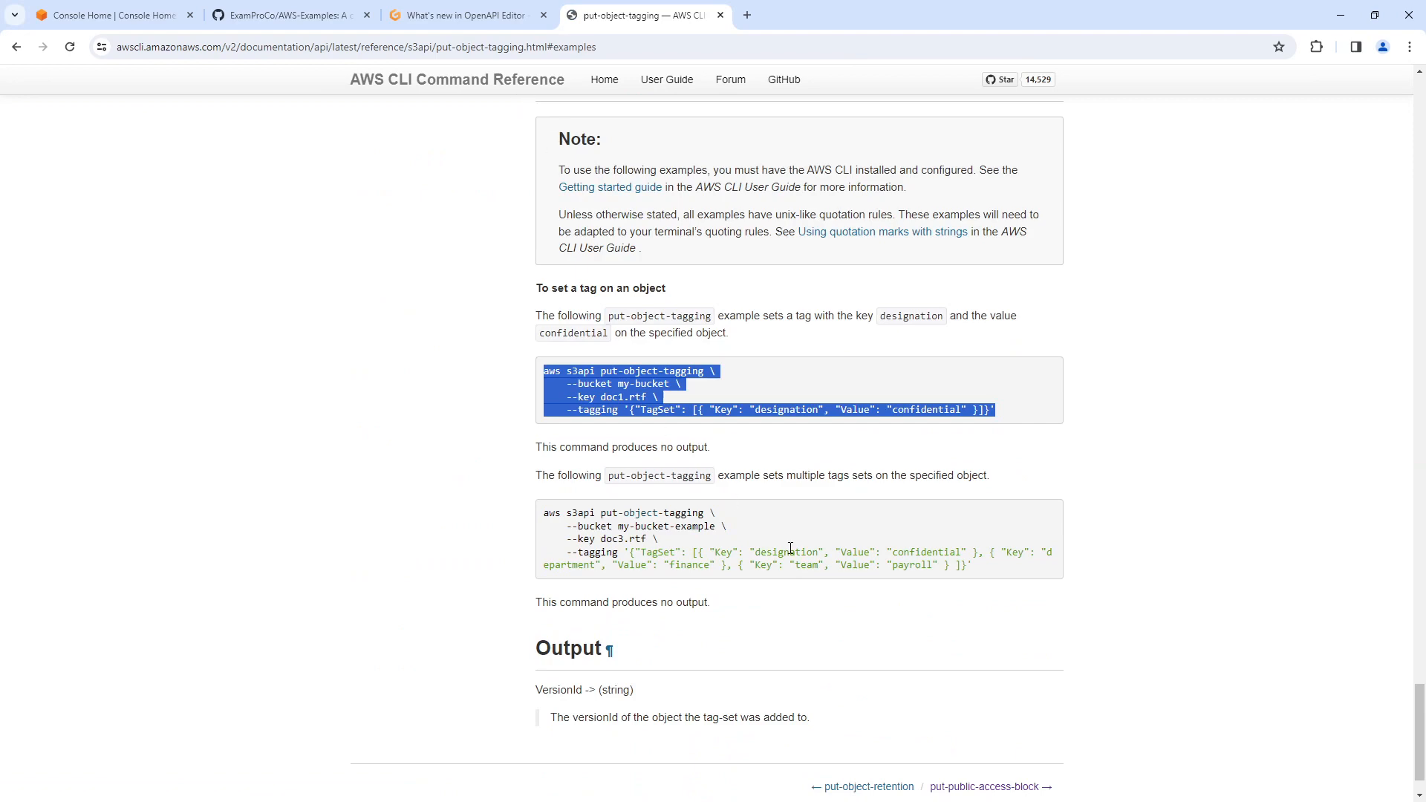
{"action": "left_click", "coordinate": [464, 15]}
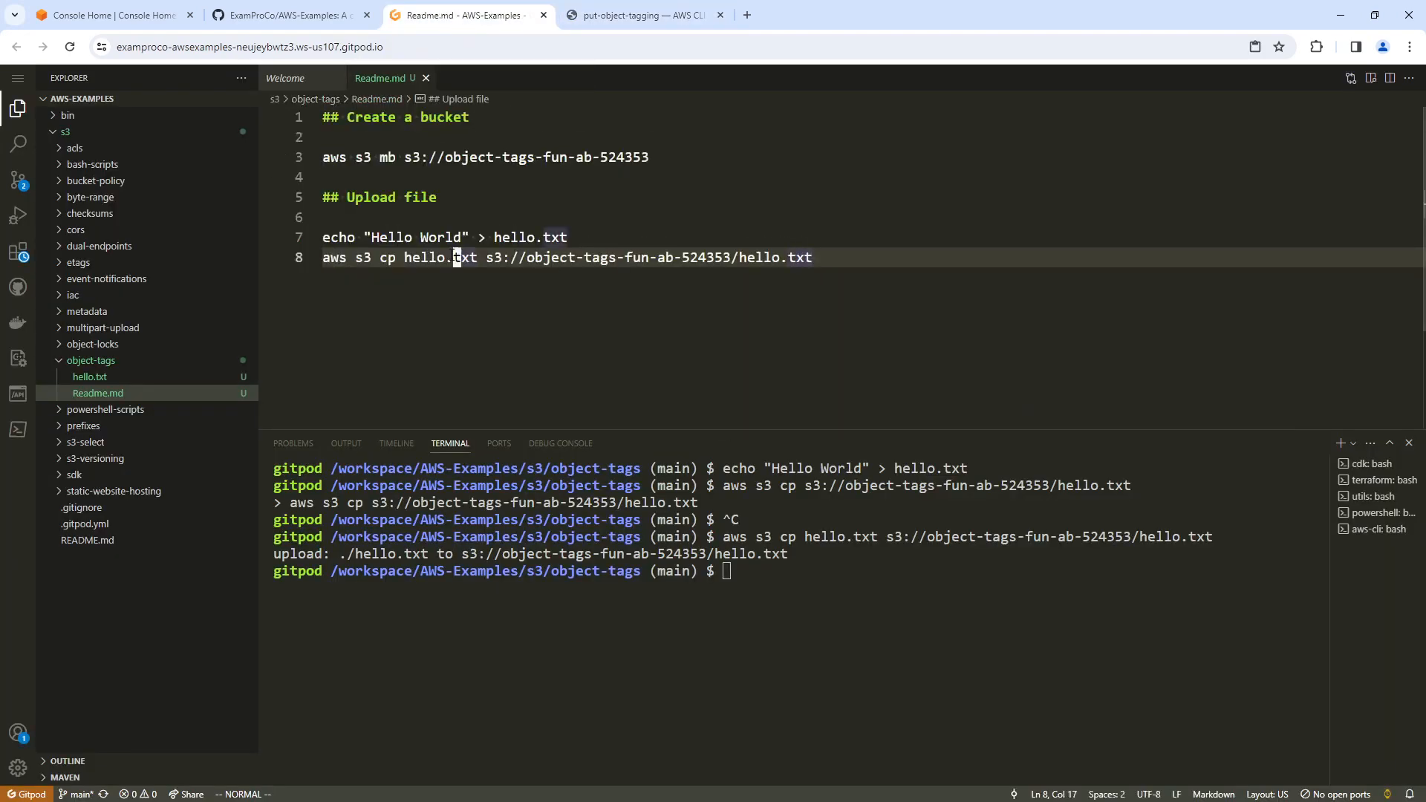
Add an Apply Object Tagging section with put-object-tagging adapted to the bucket and hello.txt
{"action": "type", "text": "## O"}
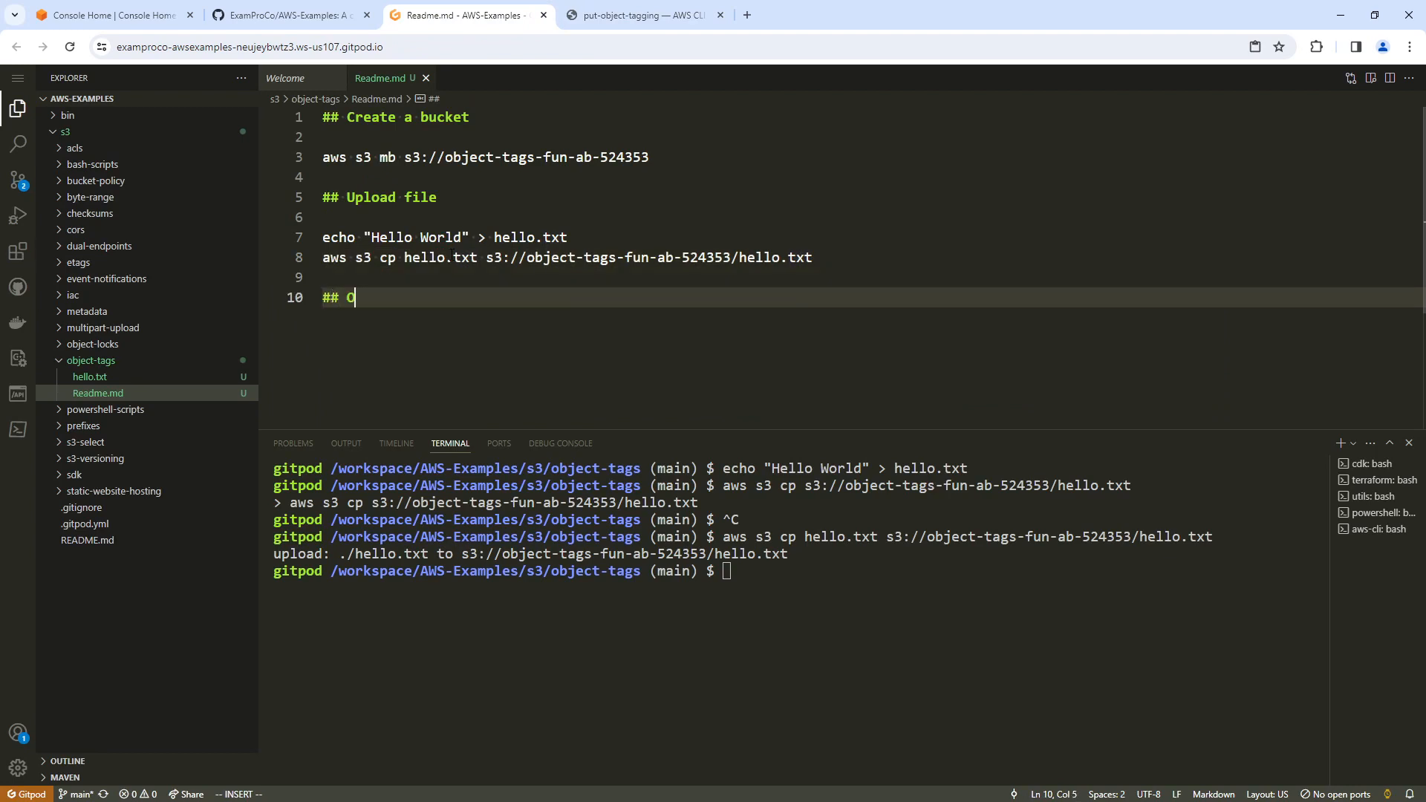
{"action": "type", "text": "Apply Object Tagging"}
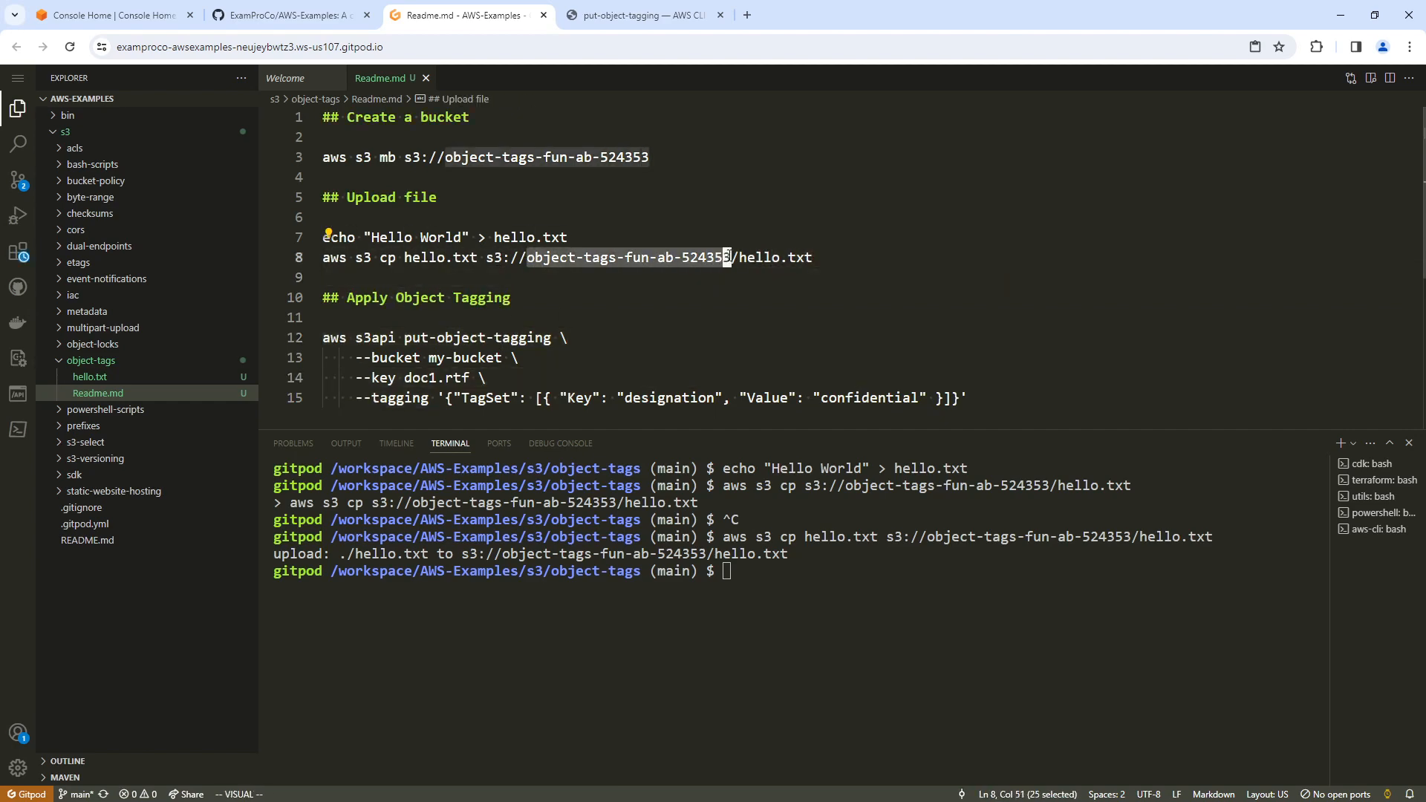
{"action": "right_click", "coordinate": [465, 357]}
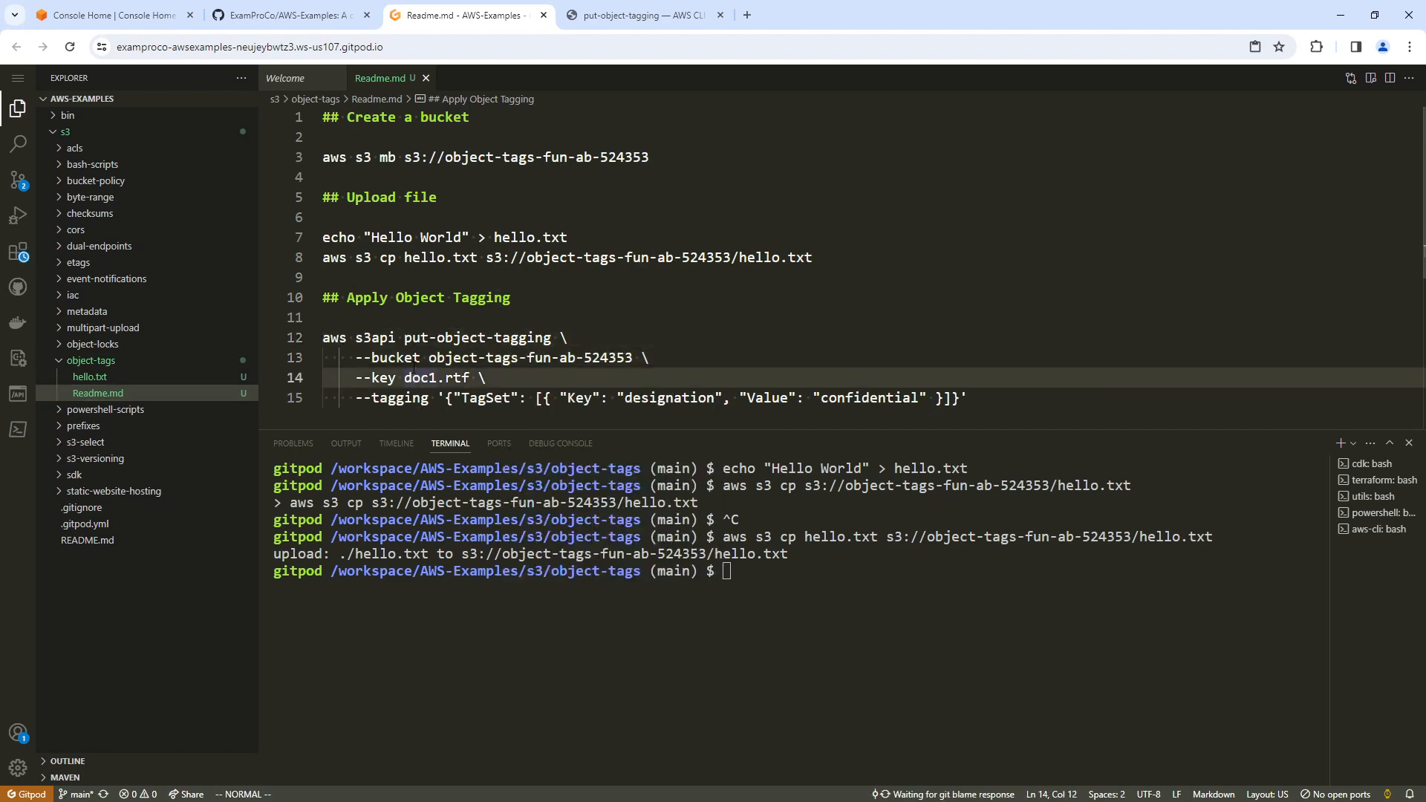
{"action": "type", "text": "hello.t"}
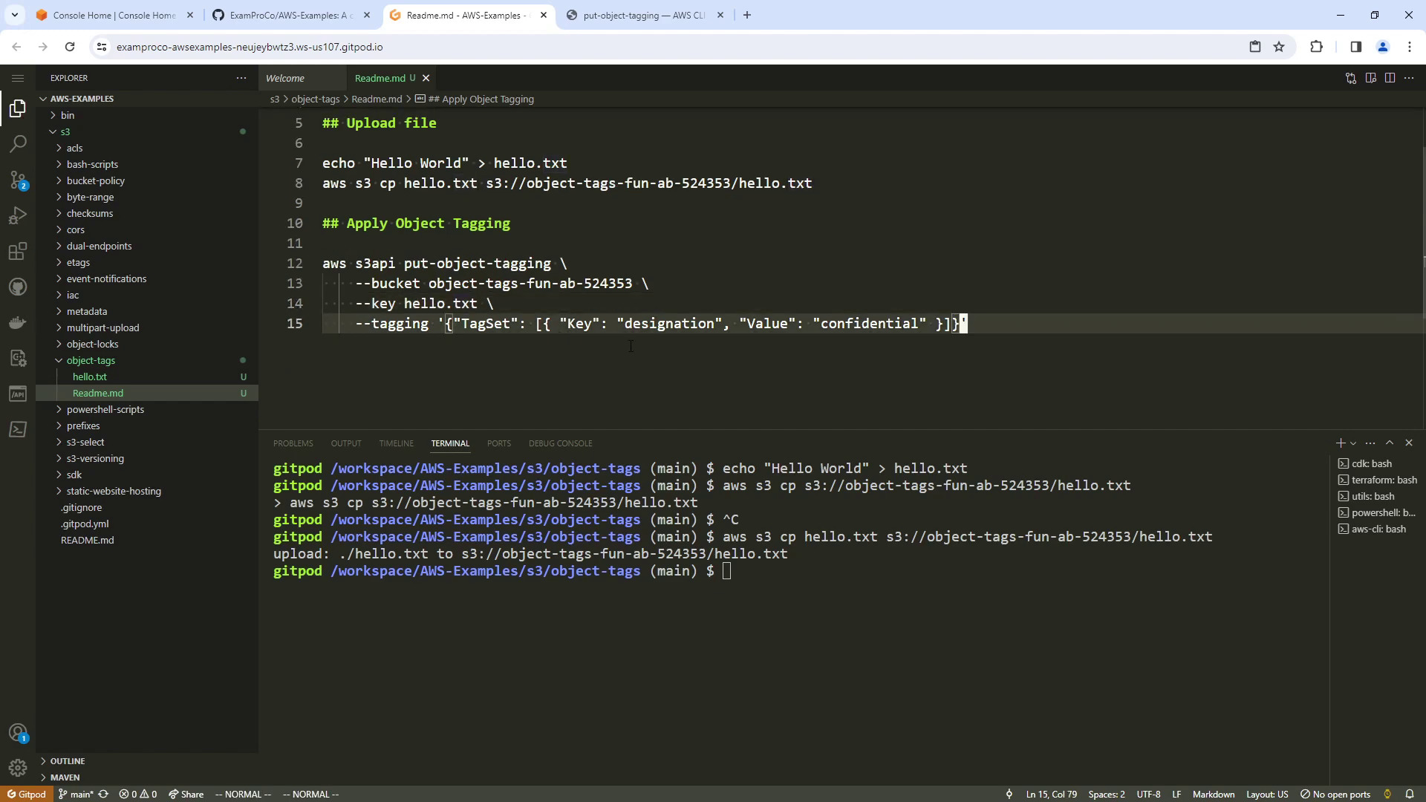
{"action": "left_click", "coordinate": [505, 324]}
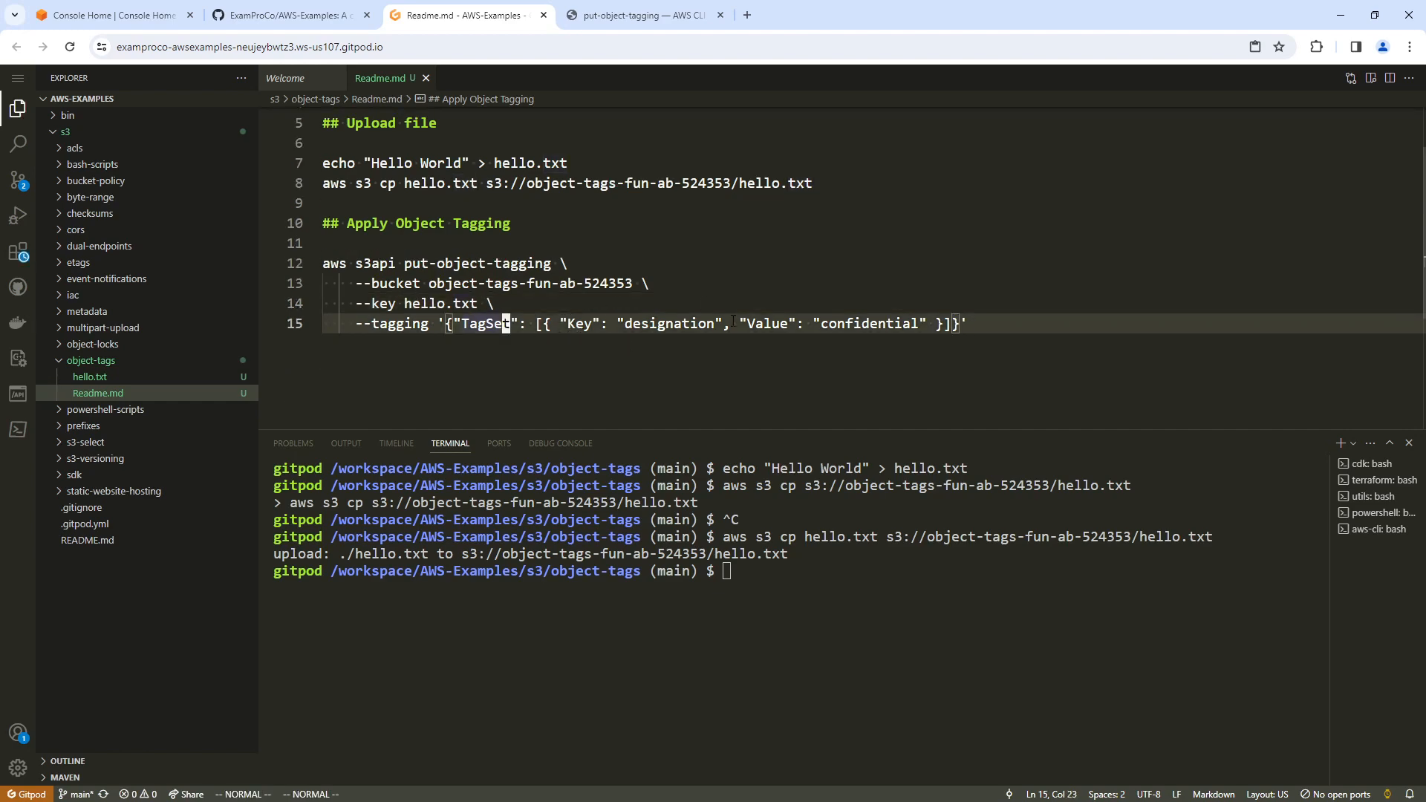
{"action": "left_click", "coordinate": [641, 14]}
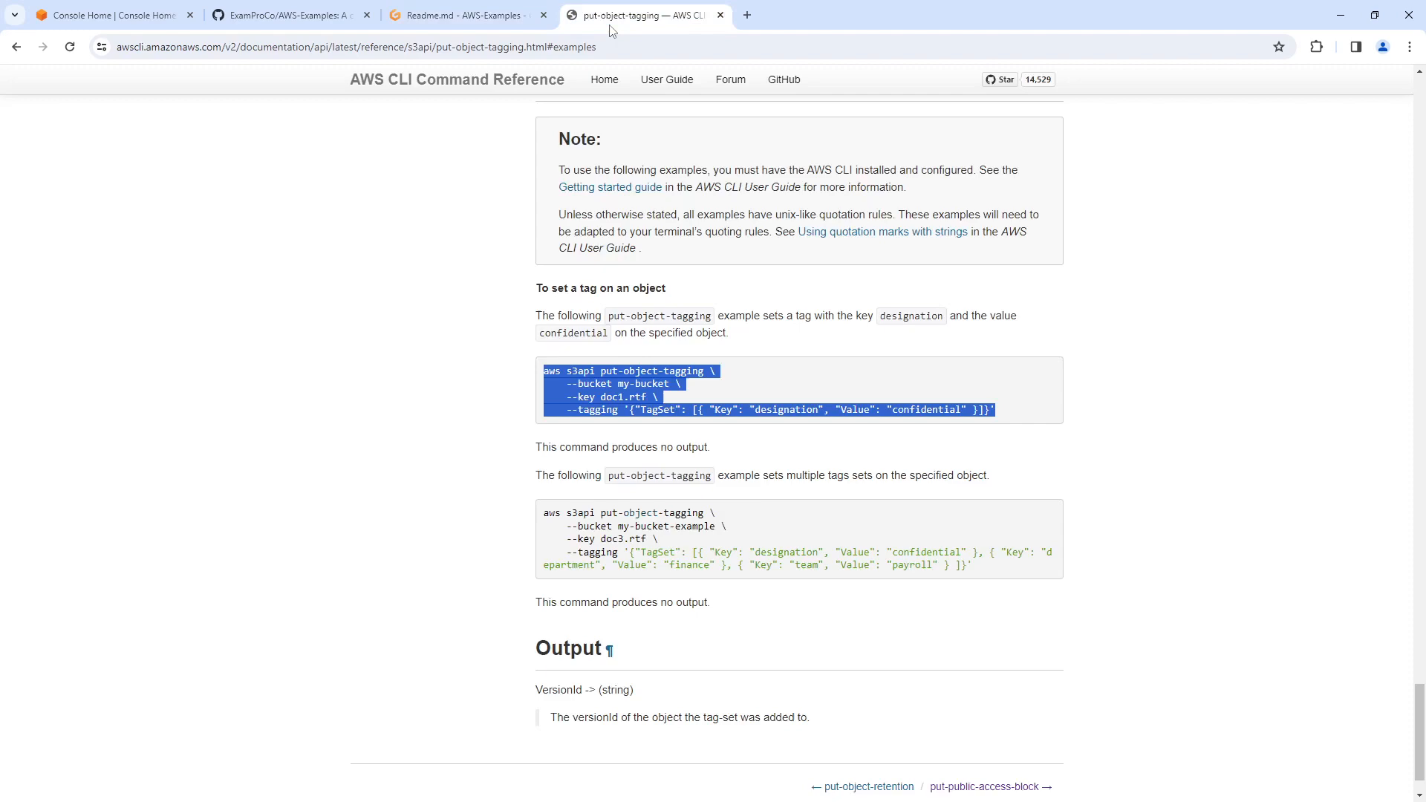
{"action": "mouse_move", "coordinate": [714, 511]}
{"action": "type", "text": "tagsets ob"}
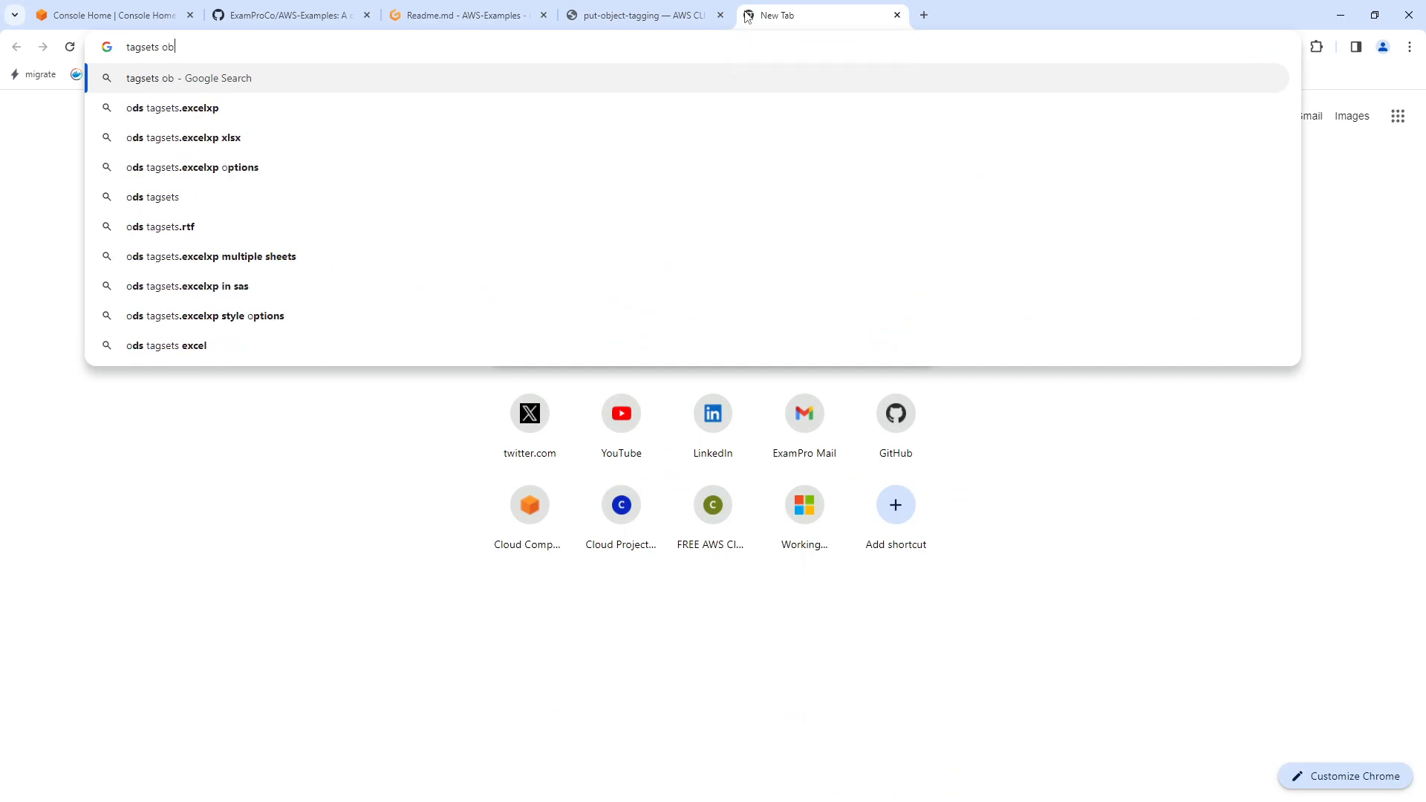
Search for 'tagsets object tags', skim the S3 tagging guide for 'tag', and return to Gitpod
{"action": "type", "text": "ject tags"}
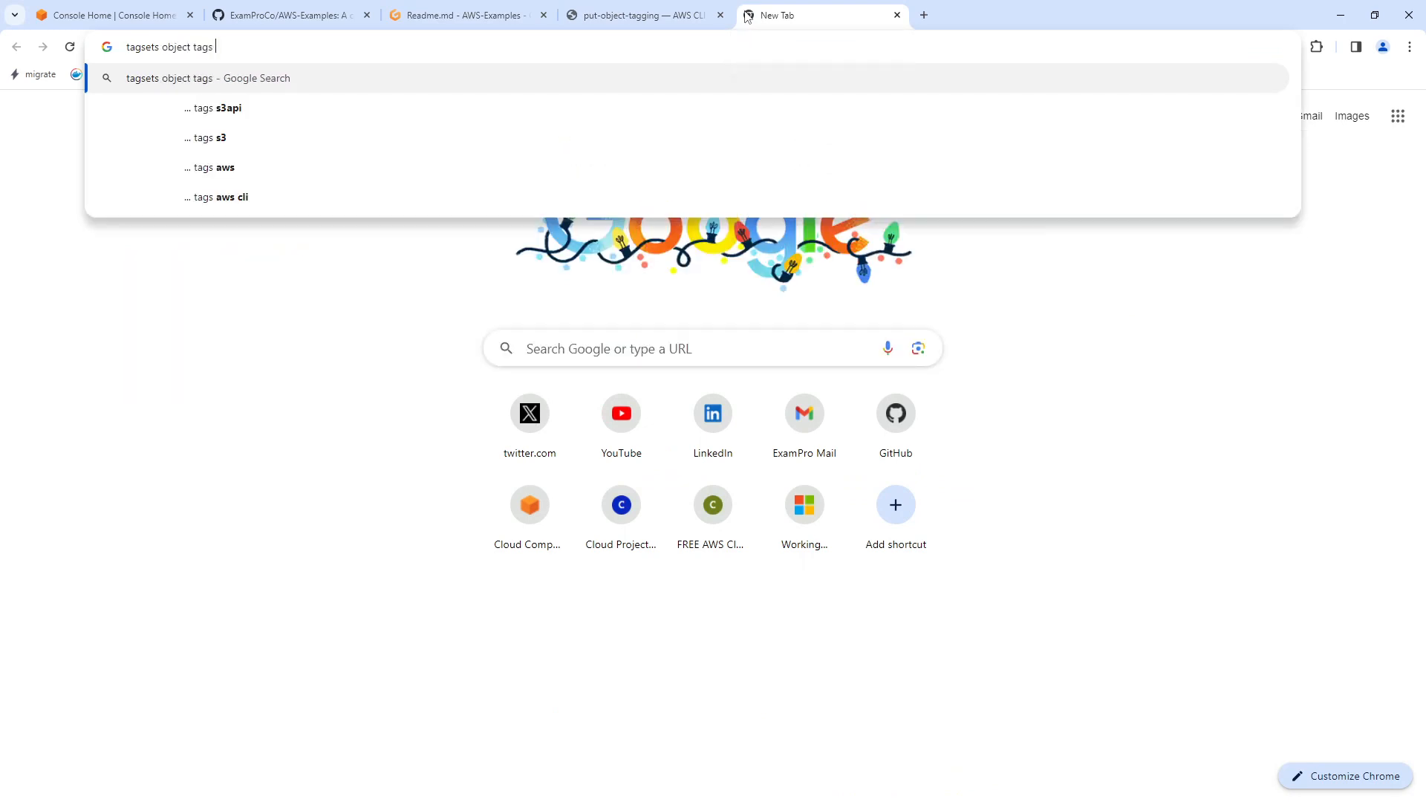
{"action": "key", "text": "Return"}
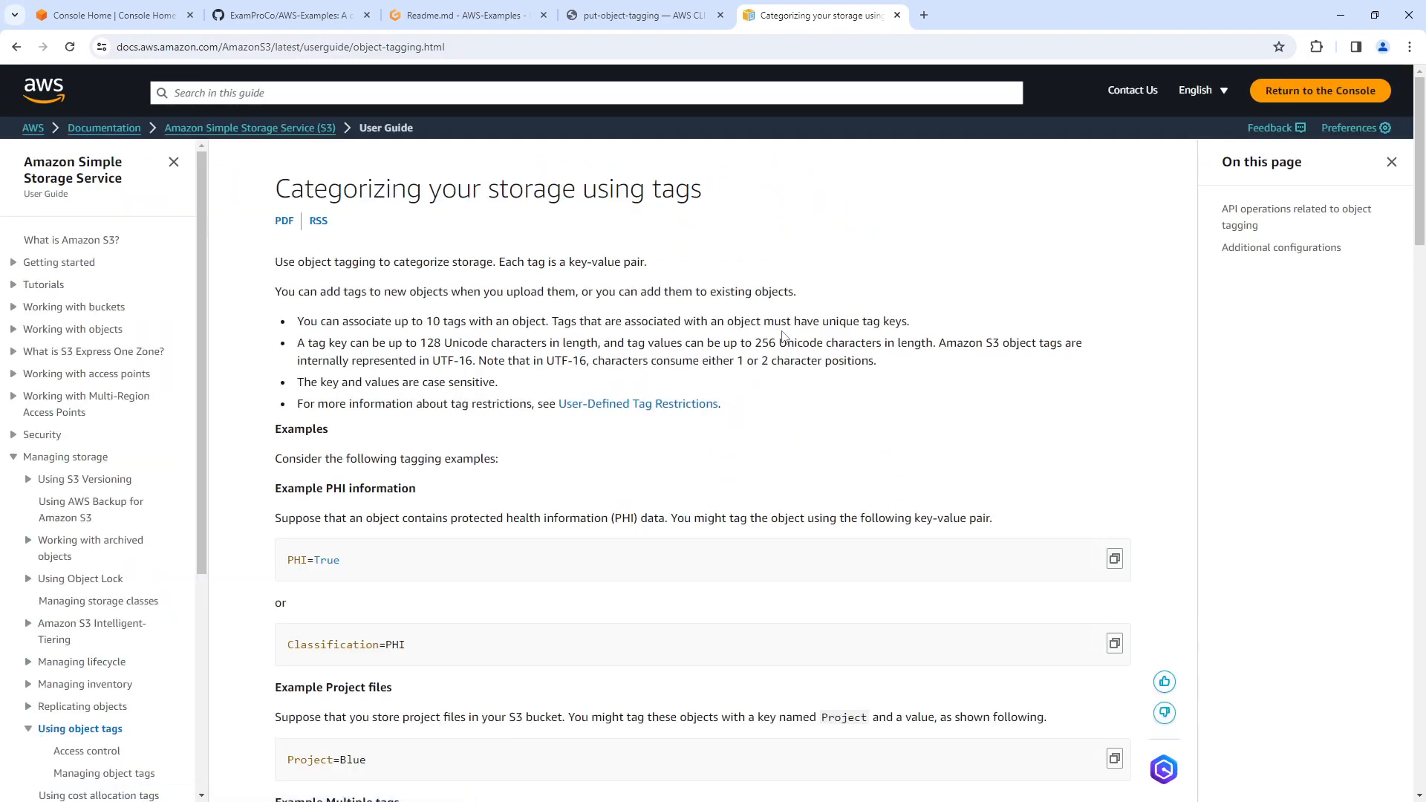
{"action": "mouse_move", "coordinate": [787, 263]}
{"action": "type", "text": "tagset"}
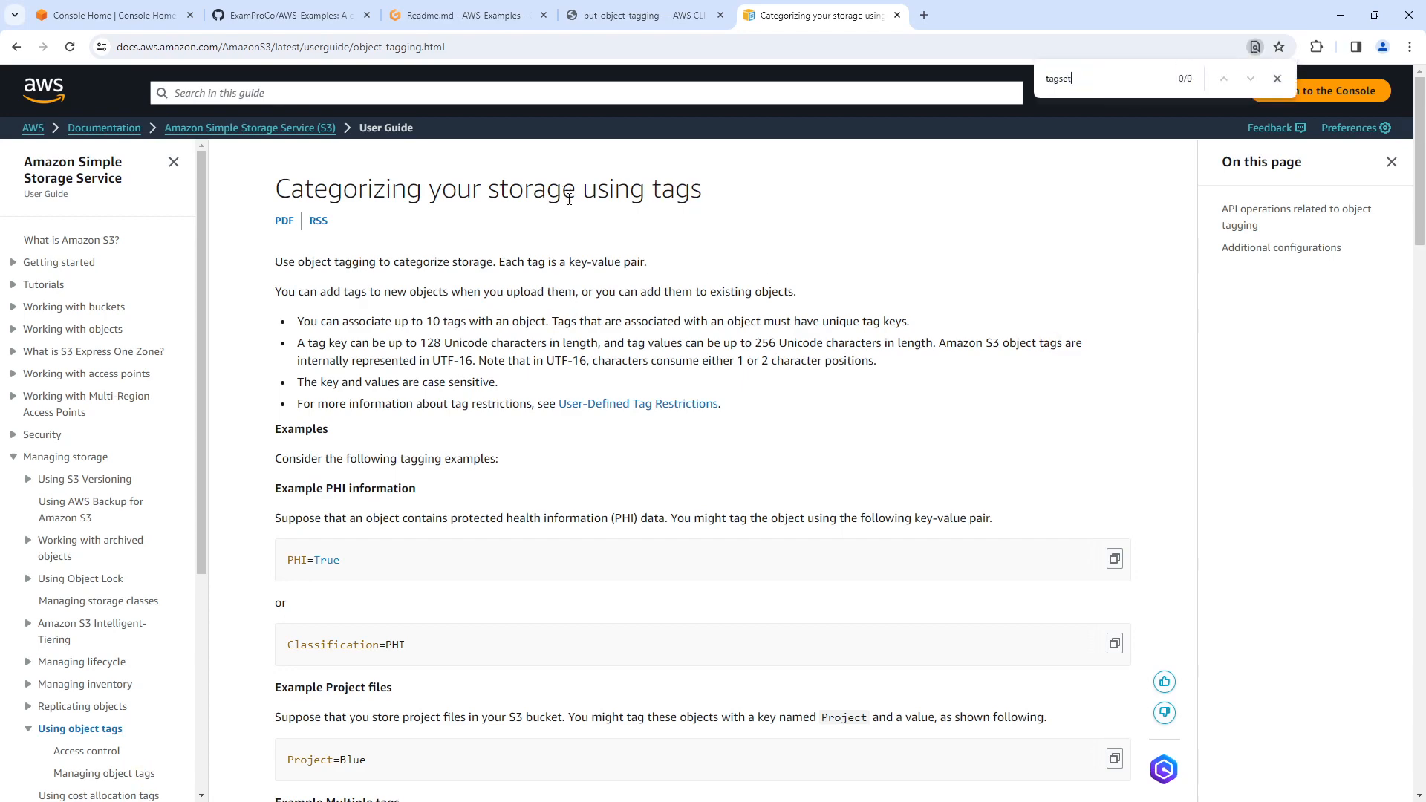
{"action": "key", "text": "BackSpace"}
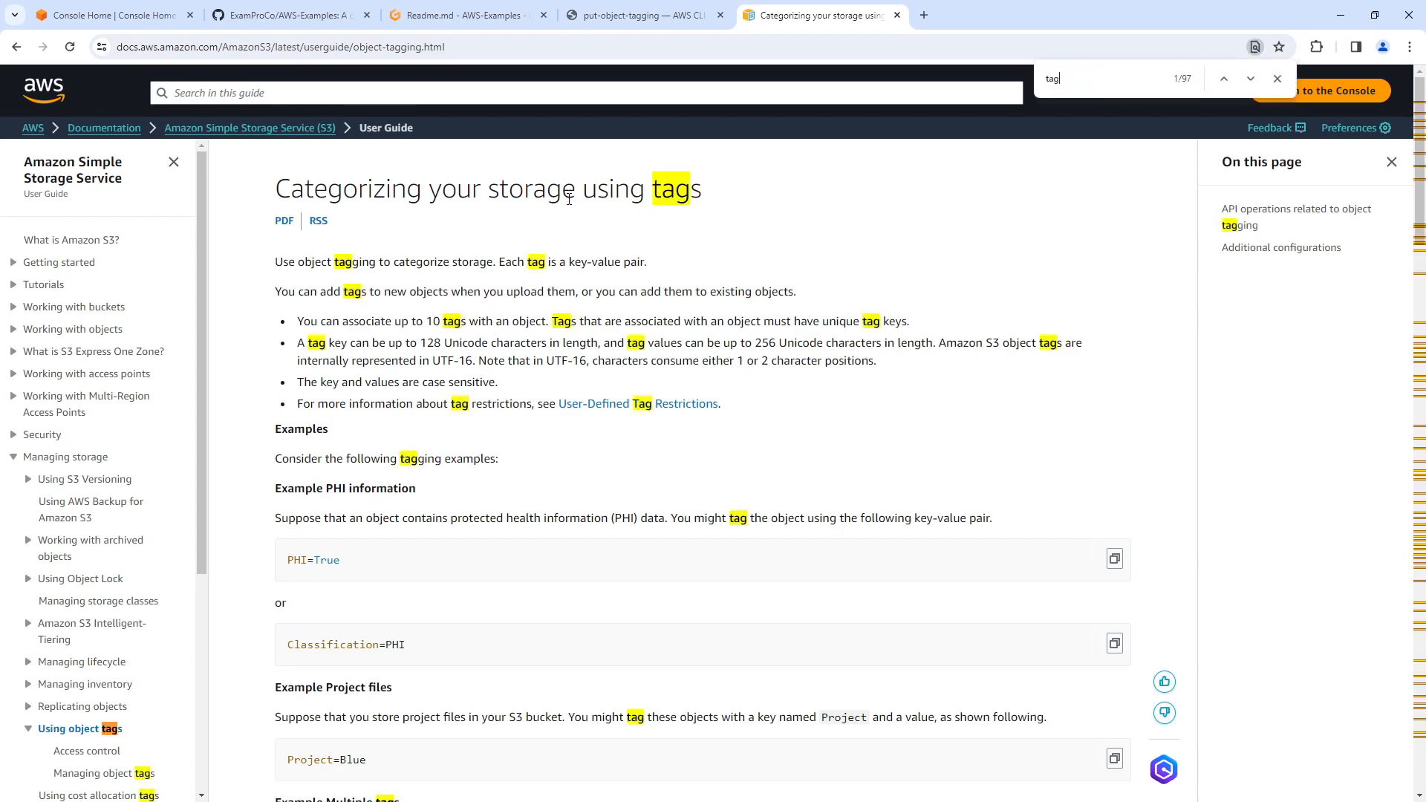
{"action": "scroll", "scroll_direction": "down", "scroll_amount": 3}
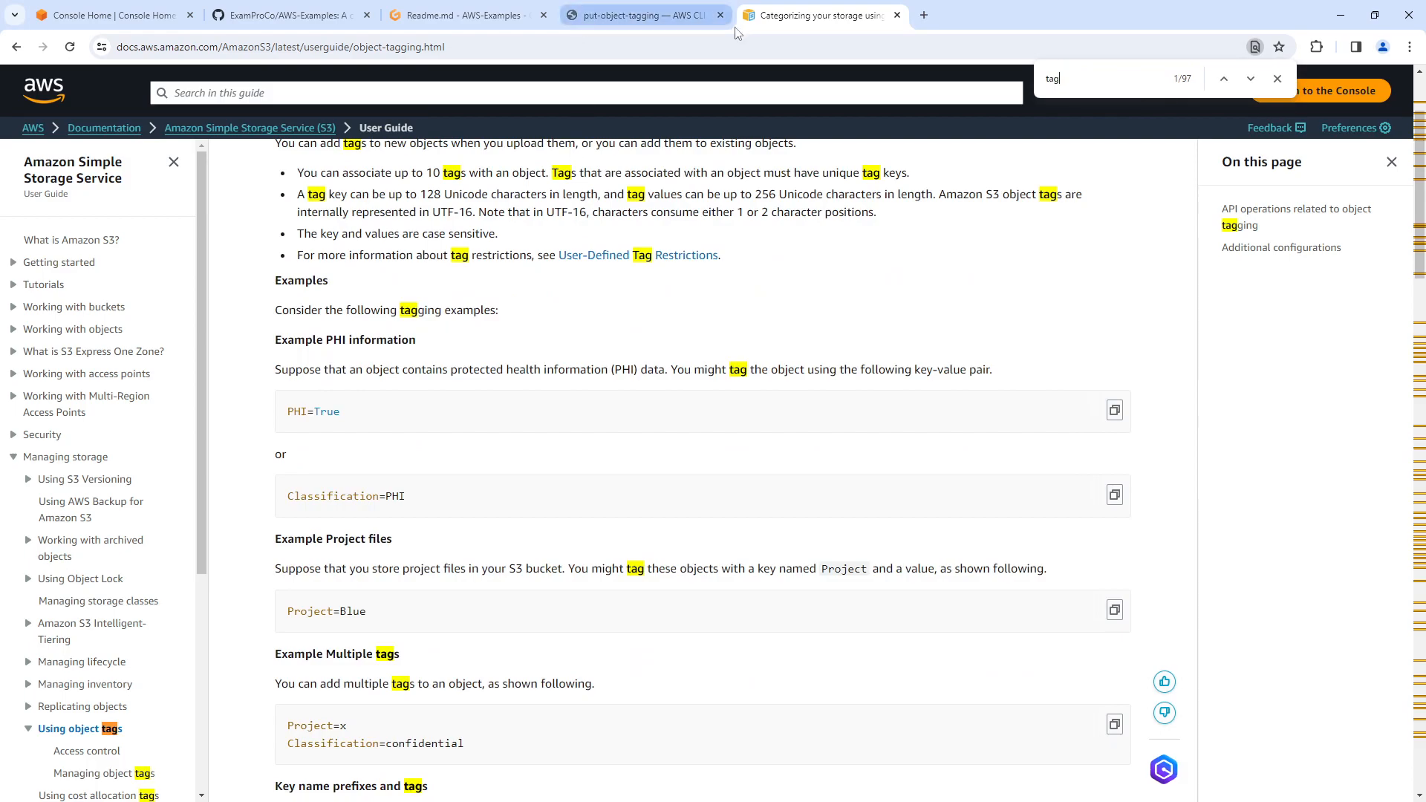
{"action": "left_click", "coordinate": [467, 15]}
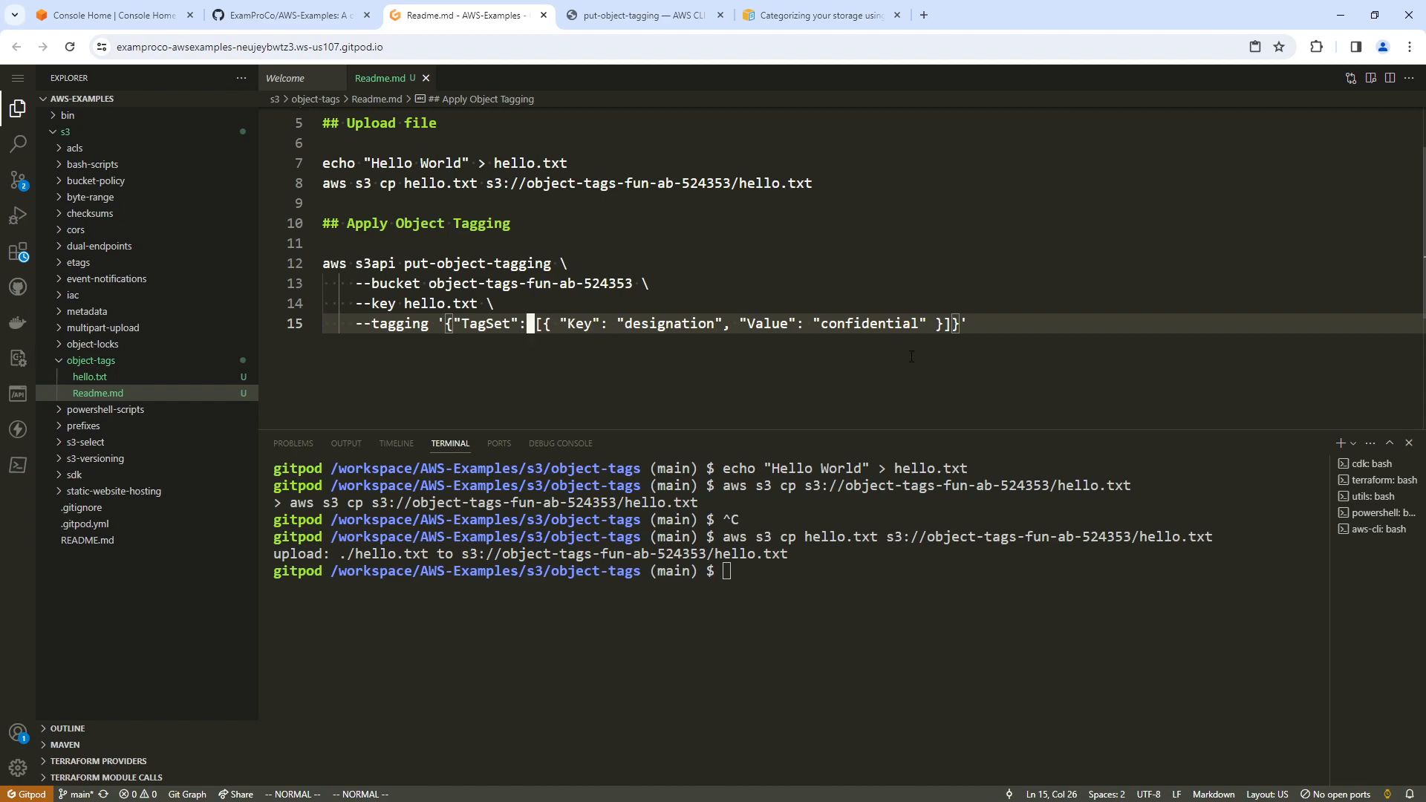
Change the tag key to hello, run put-object-tagging so hello.txt gets hello=world, then go to the AWS console
{"action": "left_click", "coordinate": [470, 324]}
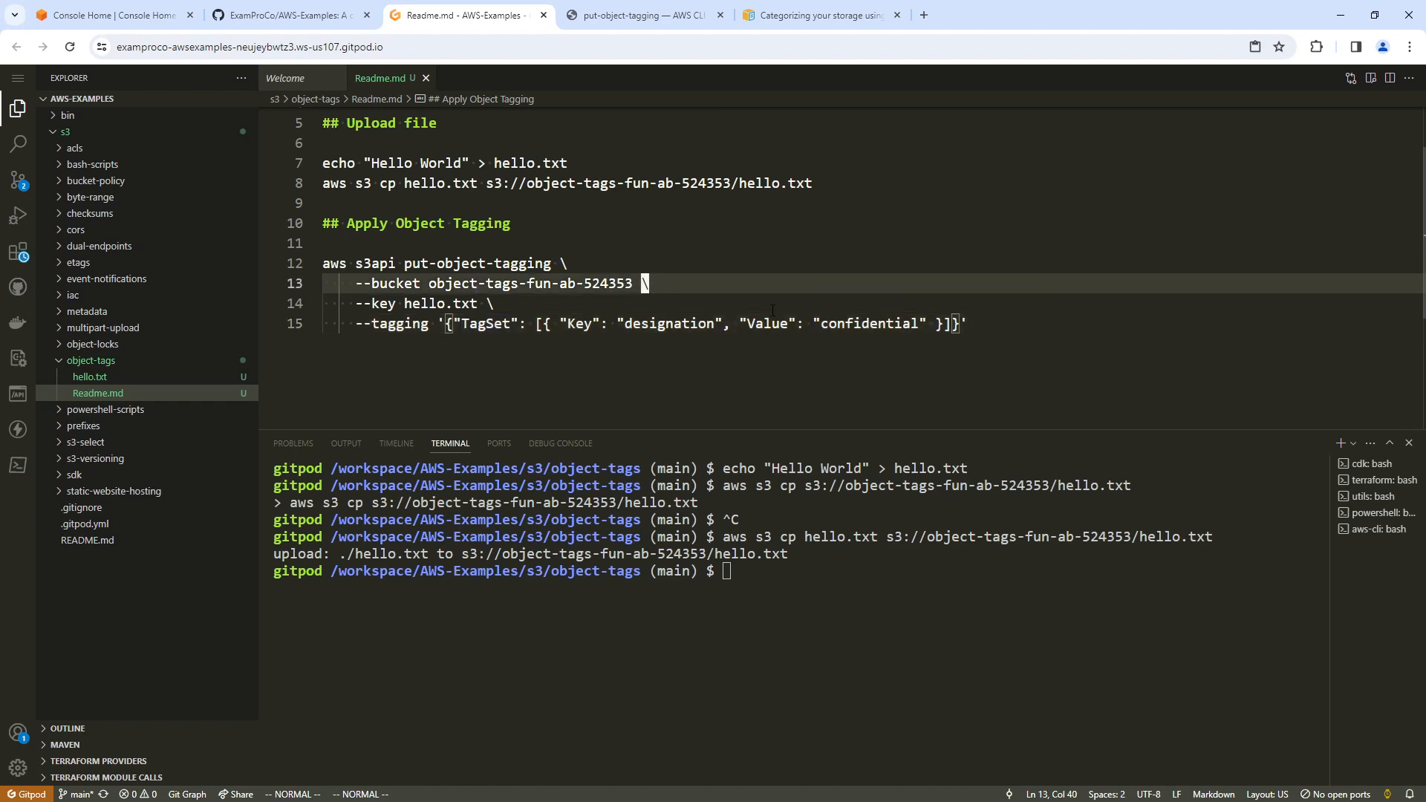
{"action": "left_click", "coordinate": [628, 324]}
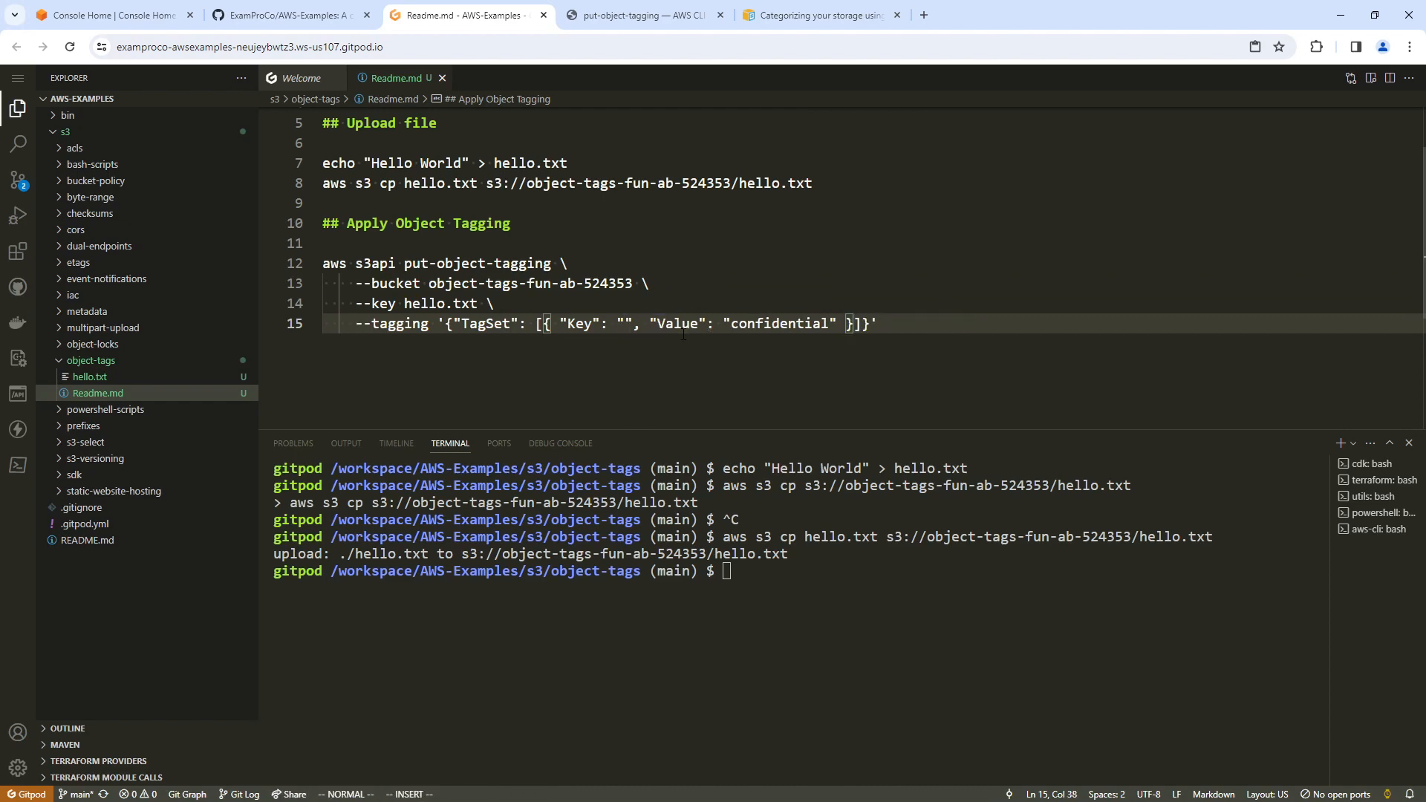
{"action": "type", "text": "hello"}
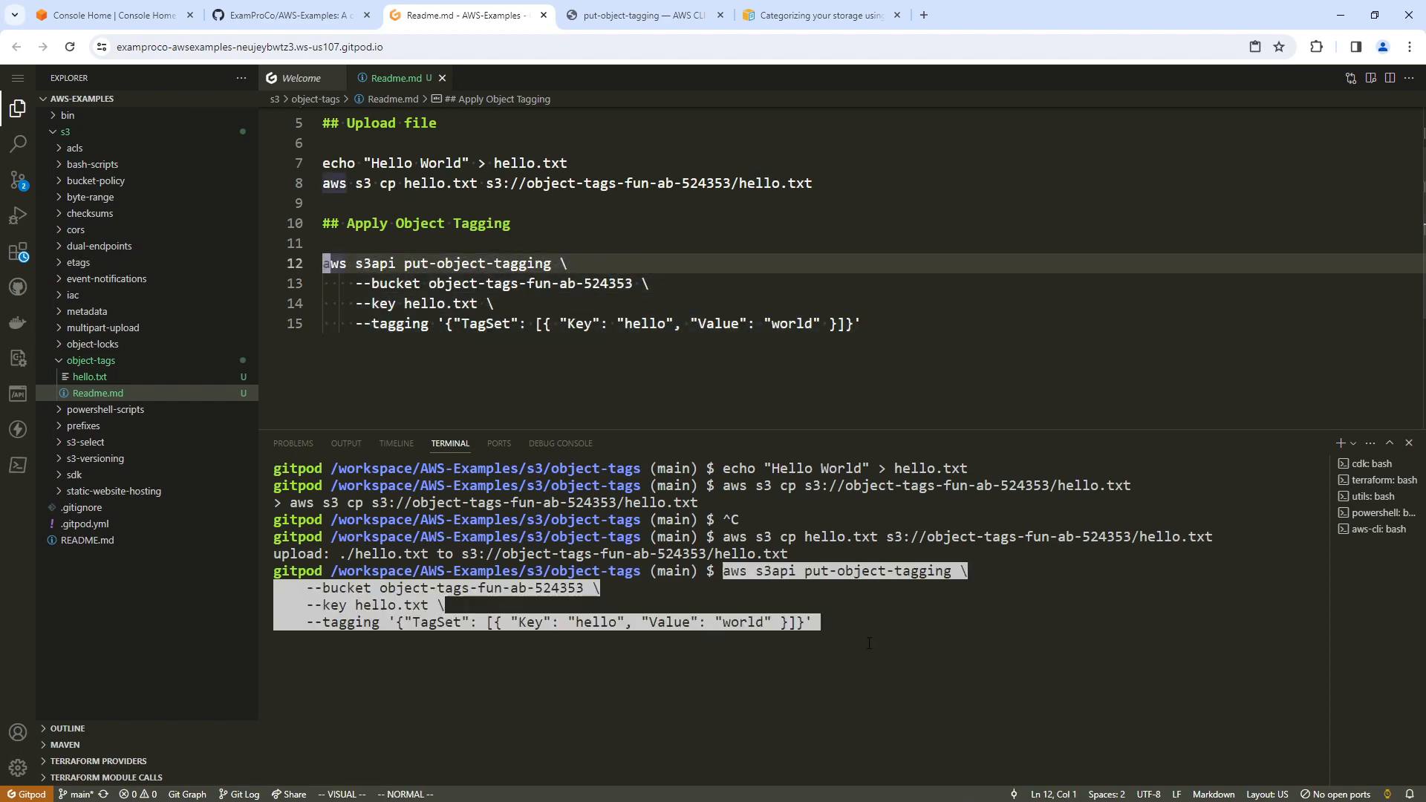
{"action": "key", "text": "Return"}
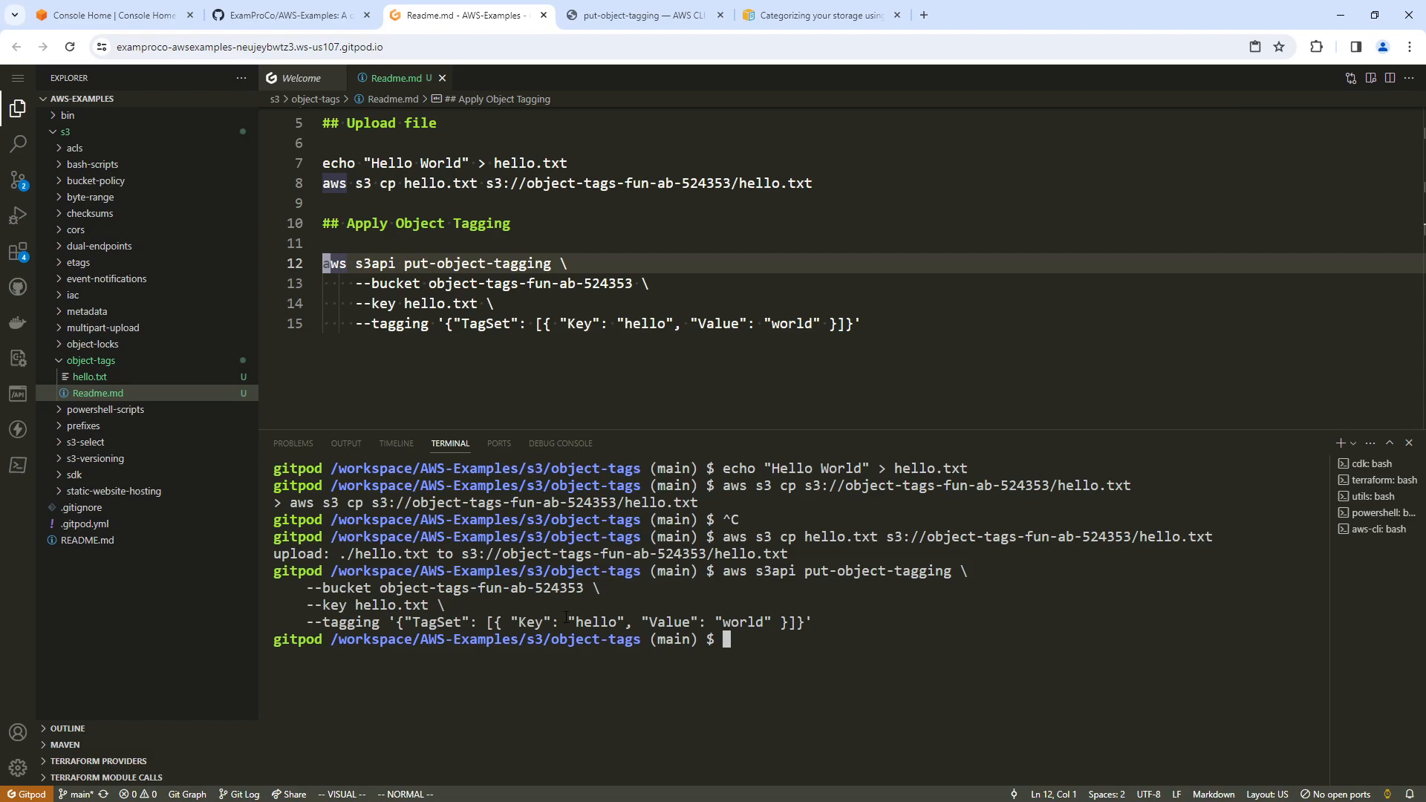
{"action": "left_click", "coordinate": [109, 14]}
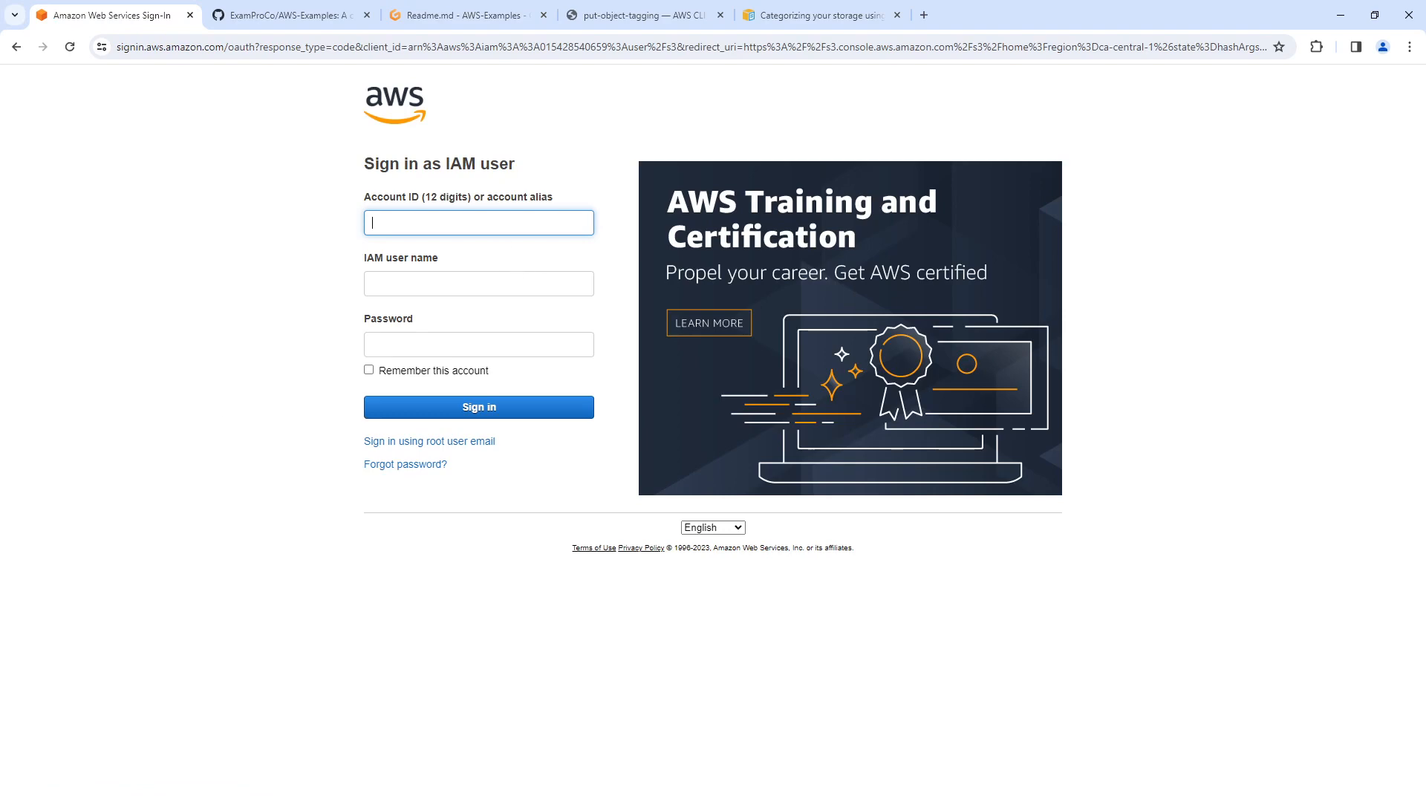
Inspect hello.txt in bucket object-tags-fun-ab-524353 and highlight its Tags section showing hello=world
{"action": "left_click", "coordinate": [479, 407]}
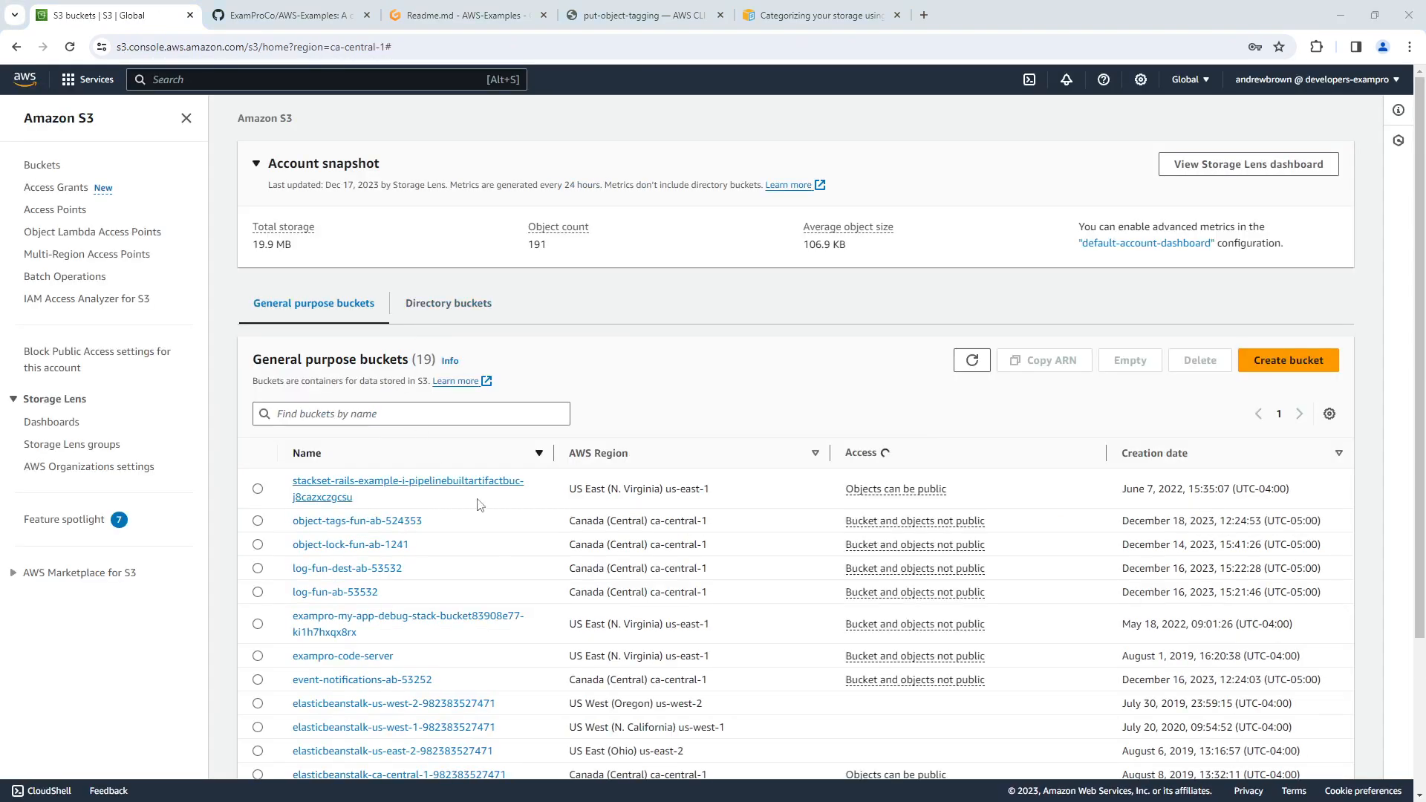
{"action": "left_click", "coordinate": [357, 520]}
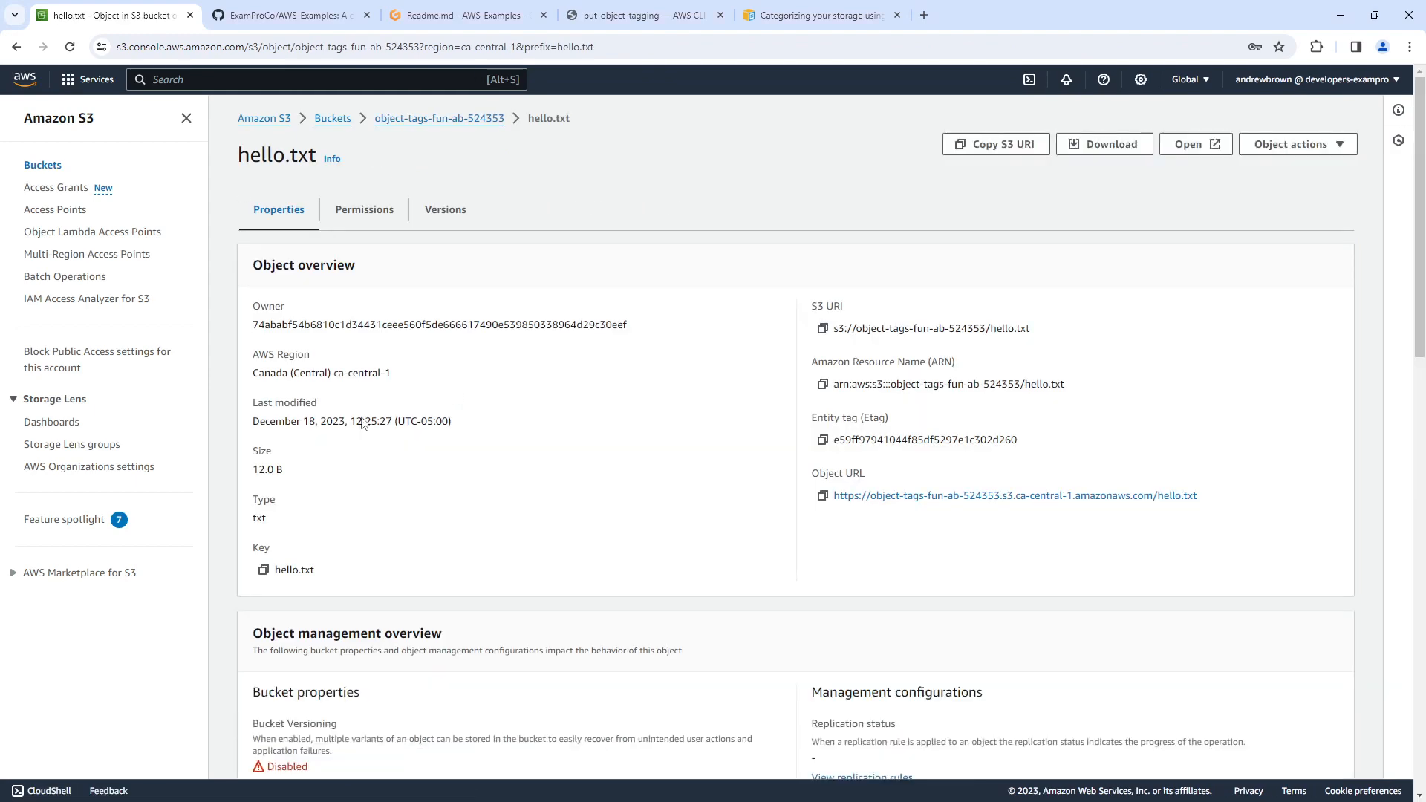
{"action": "scroll", "scroll_direction": "down", "scroll_amount": 3}
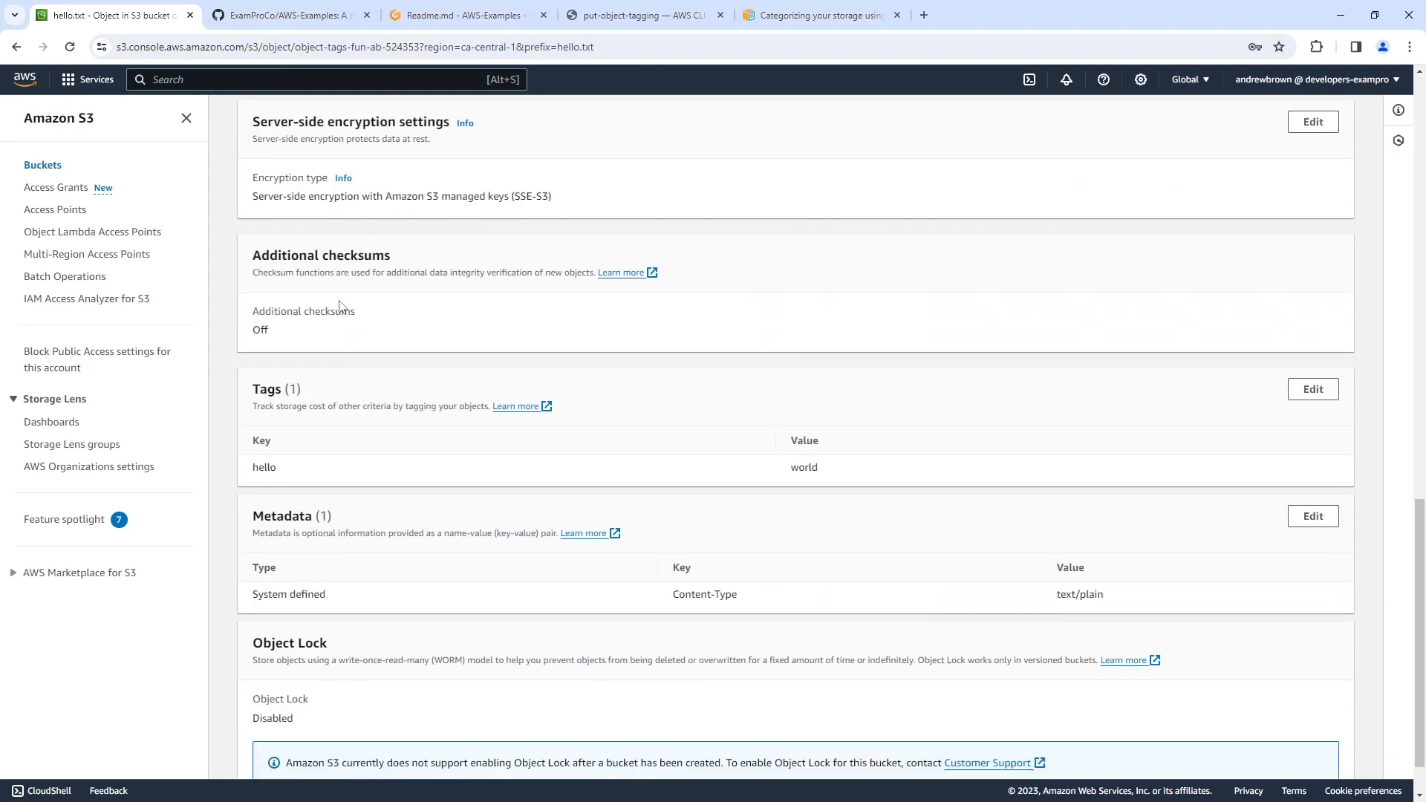
{"action": "scroll", "scroll_direction": "up", "scroll_amount": 3}
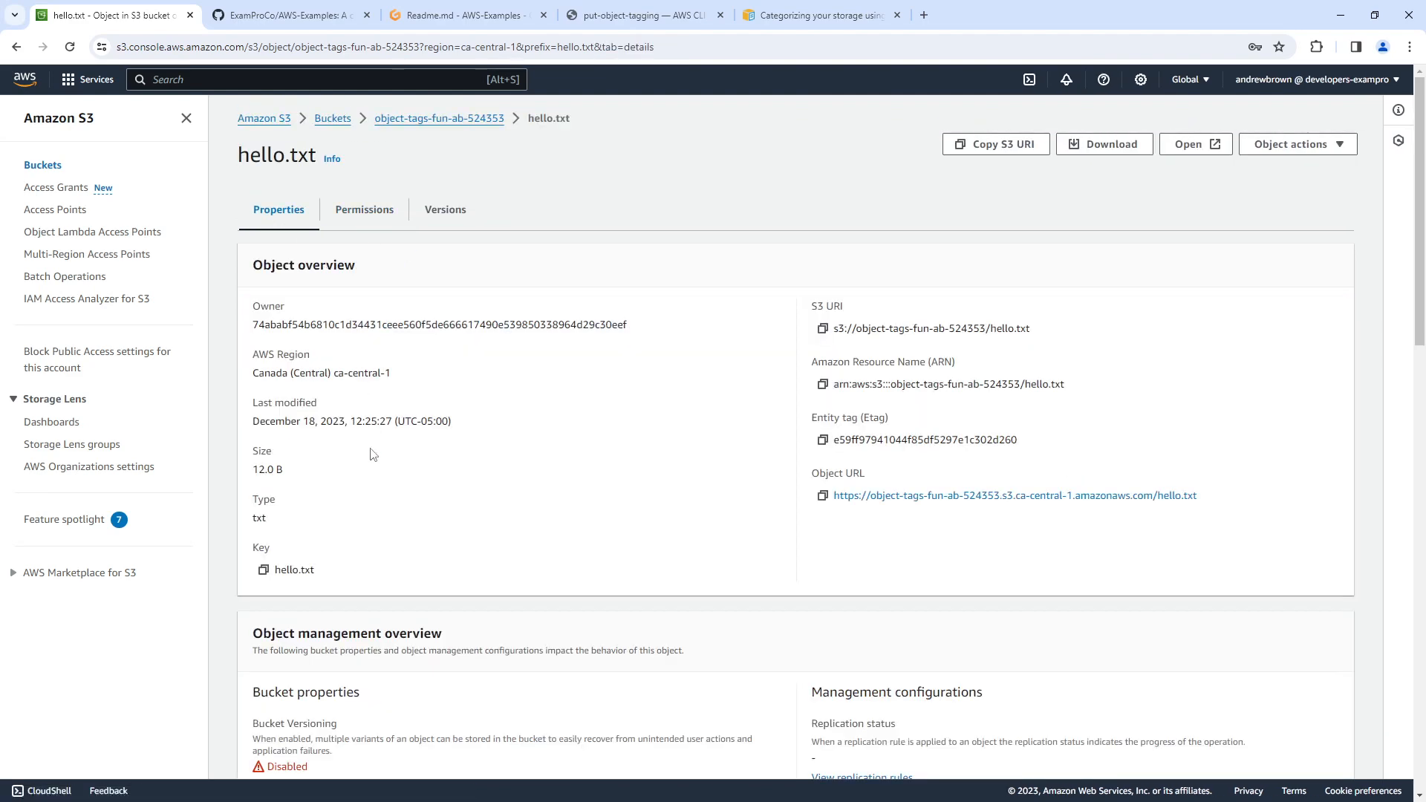
{"action": "scroll", "scroll_direction": "down", "scroll_amount": 3}
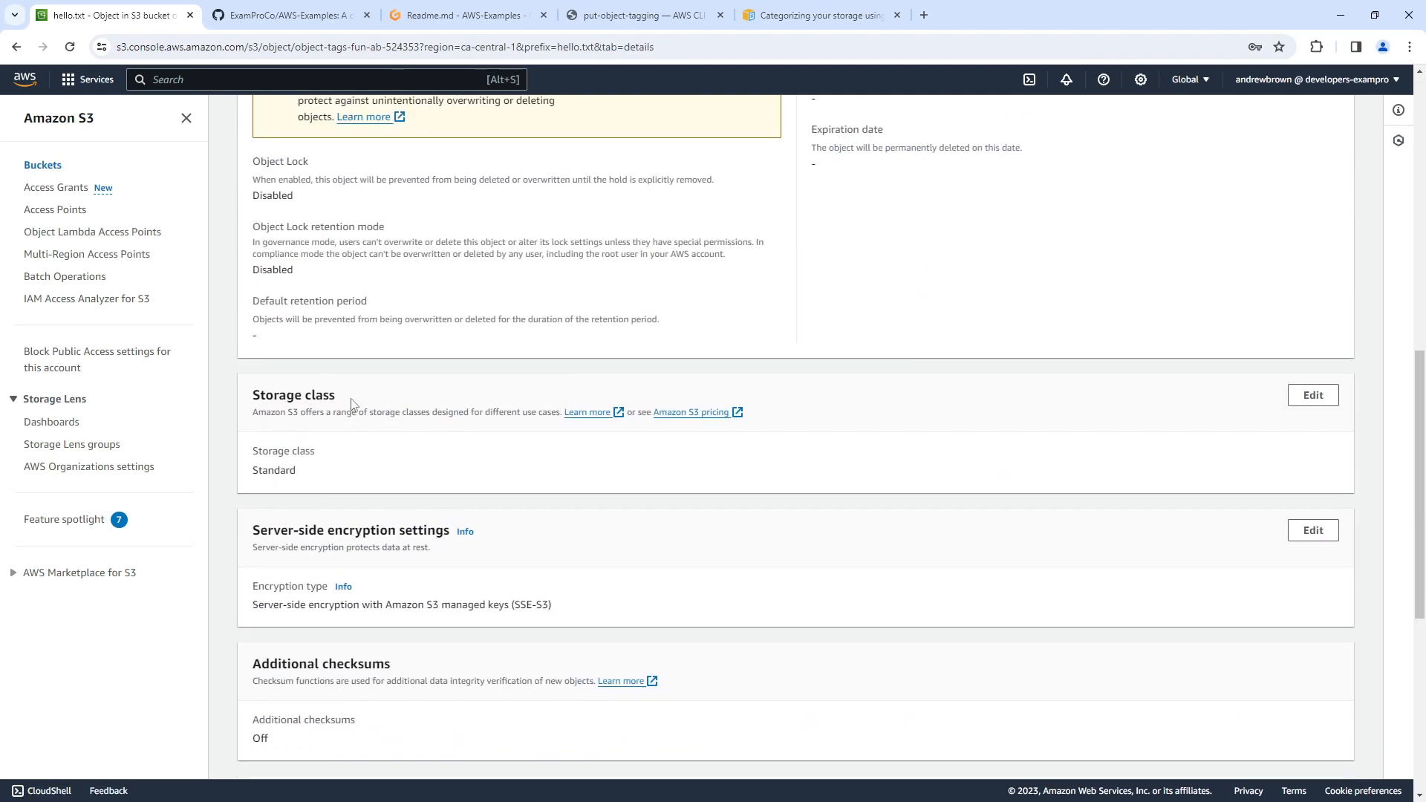
{"action": "scroll", "scroll_direction": "up", "scroll_amount": 3}
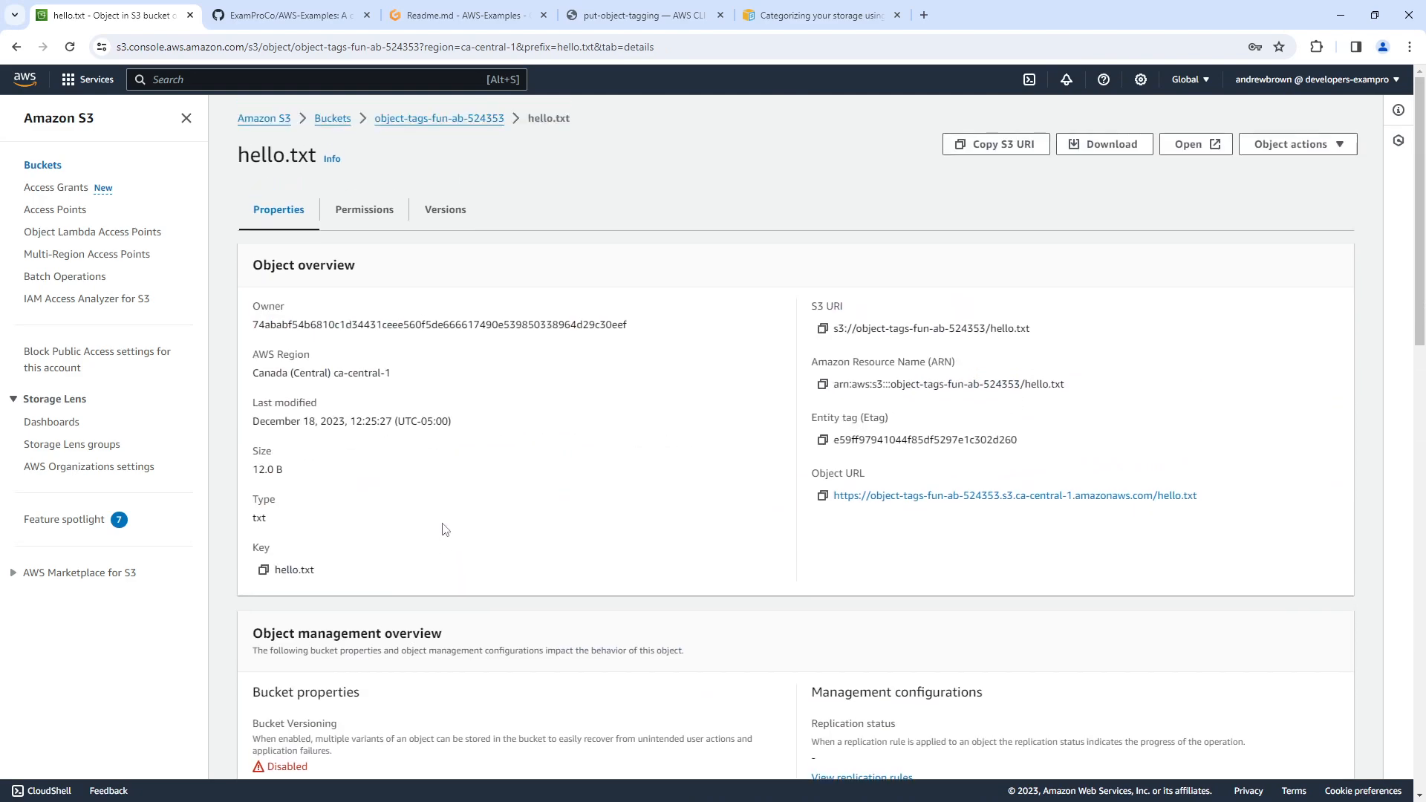
{"action": "scroll", "scroll_direction": "down", "scroll_amount": 3}
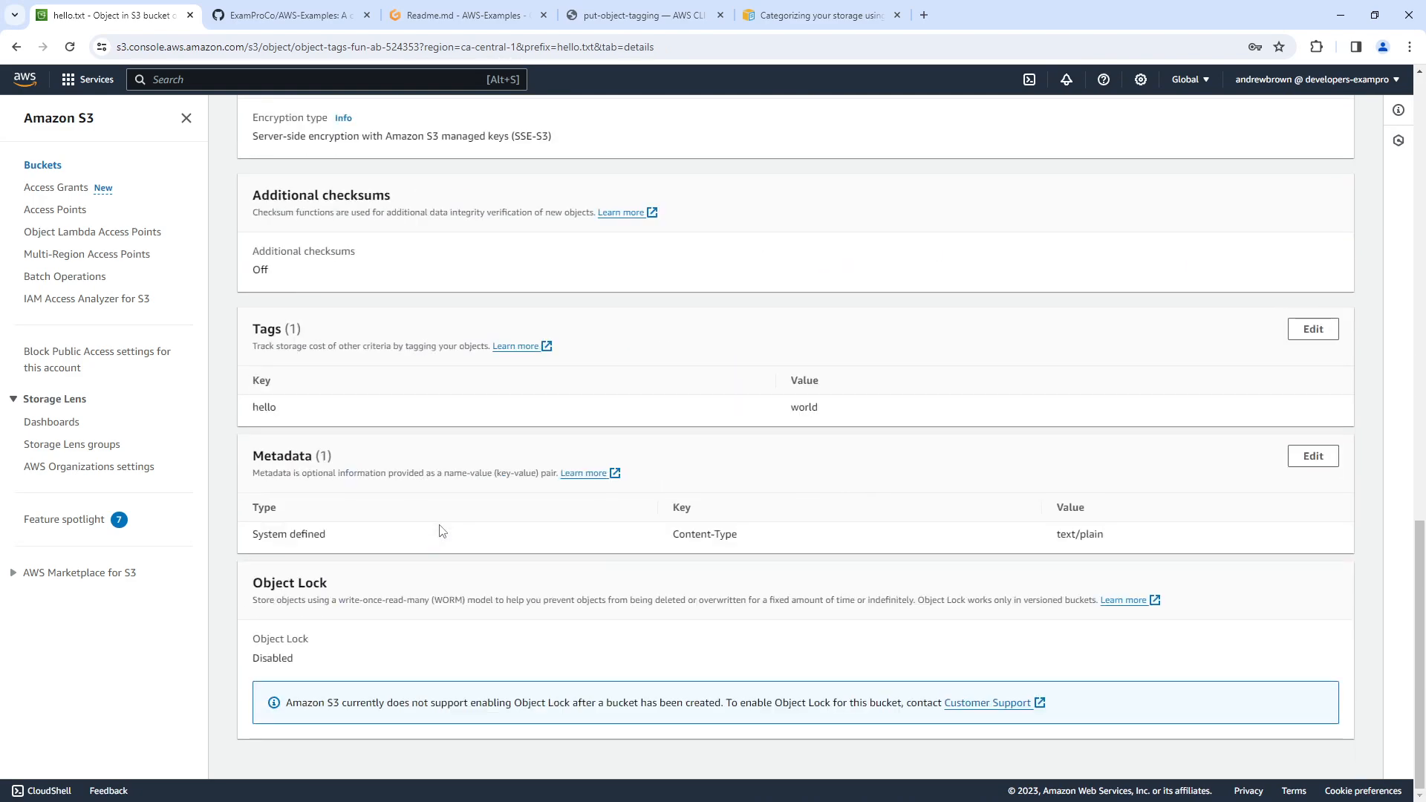
{"action": "double_click", "coordinate": [276, 329]}
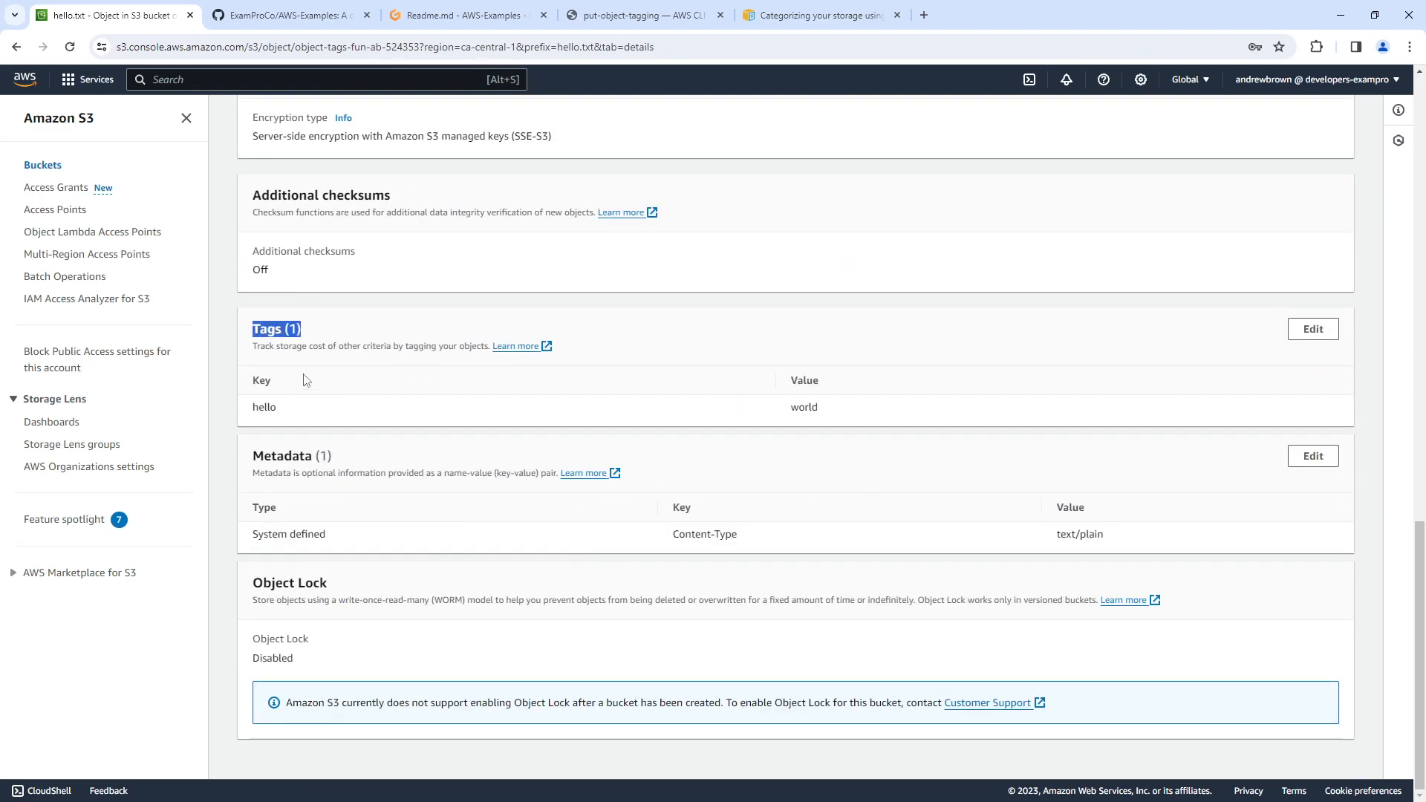
{"action": "mouse_move", "coordinate": [818, 369]}
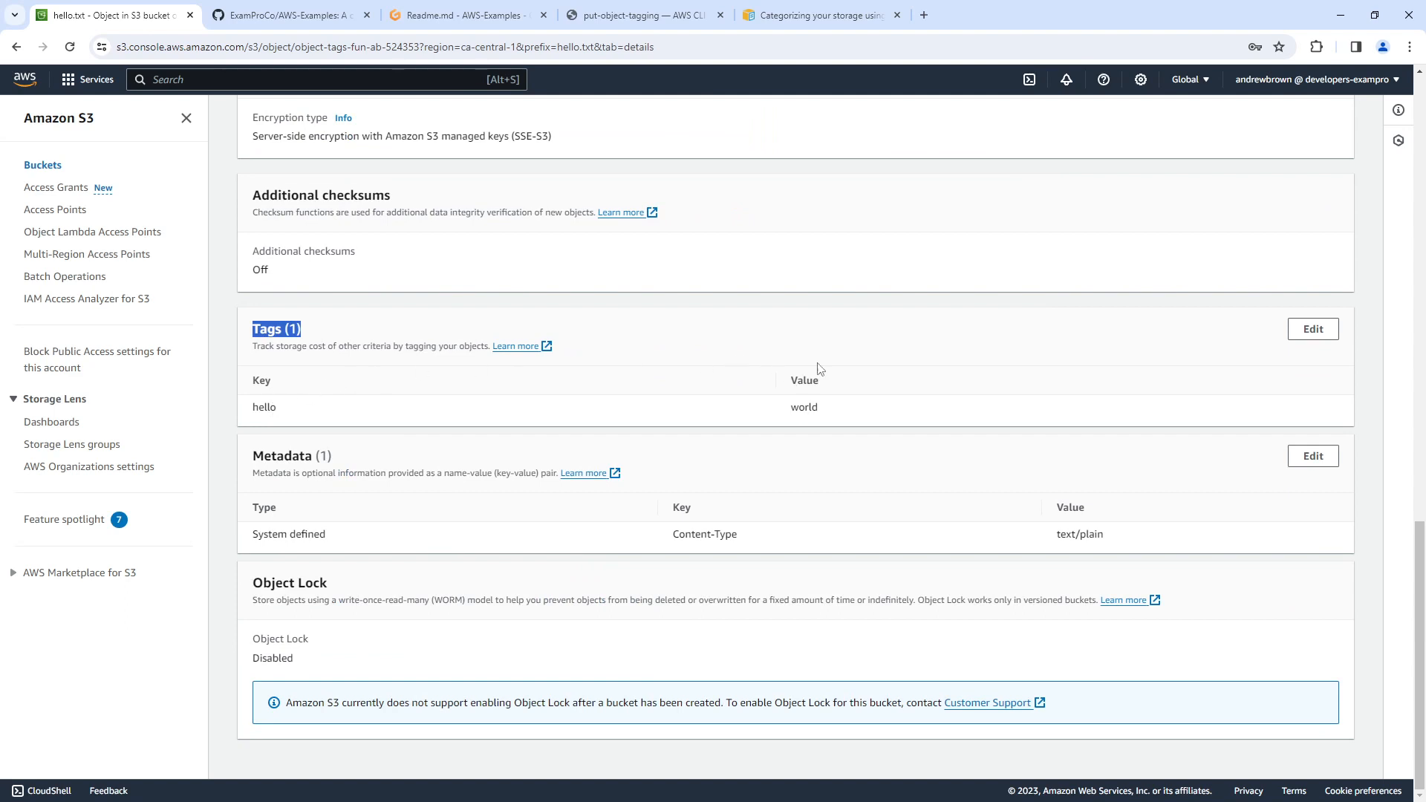
{"action": "mouse_move", "coordinate": [847, 428]}
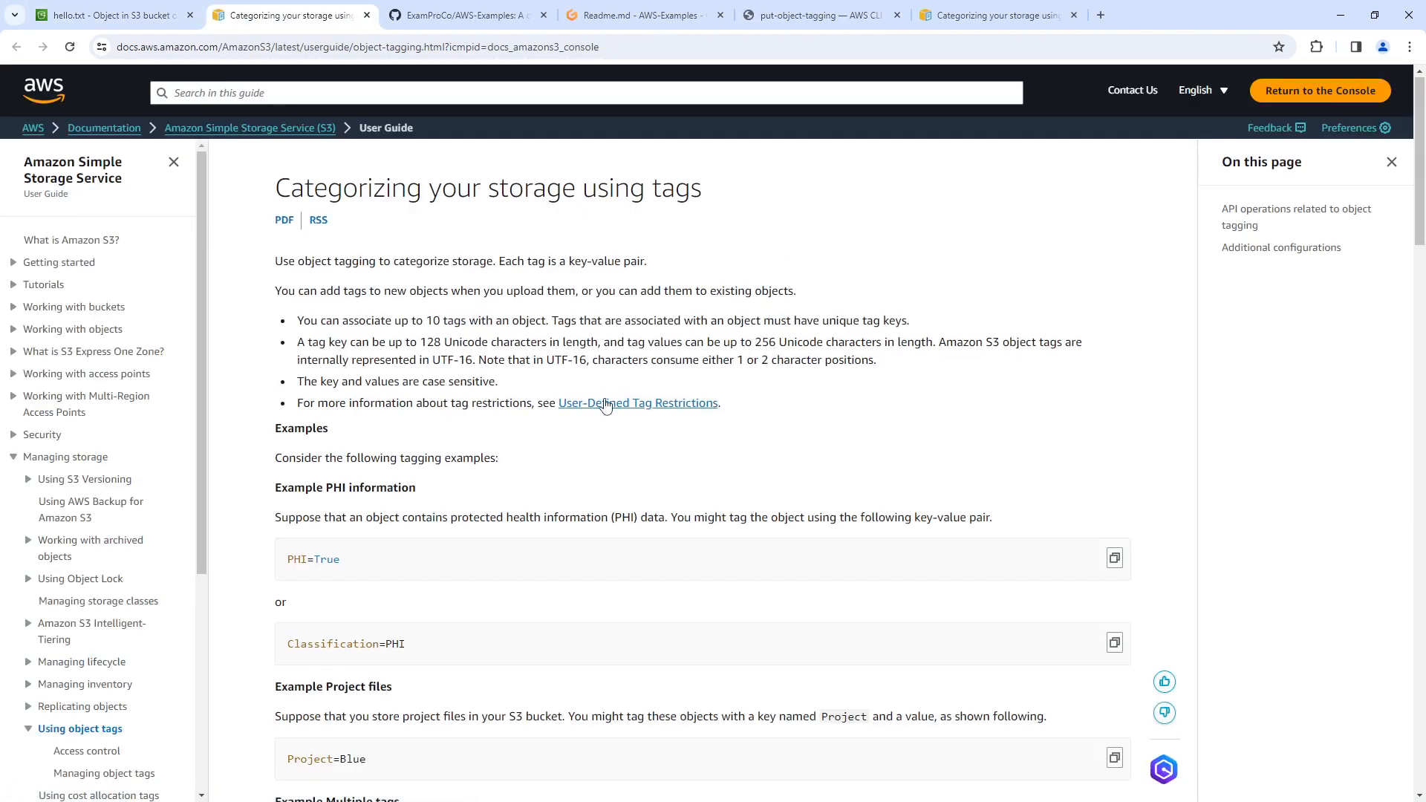
Scroll to the end of the storage-tagging docs page and return to the Readme in Gitpod
{"action": "scroll", "scroll_direction": "down", "scroll_amount": 3}
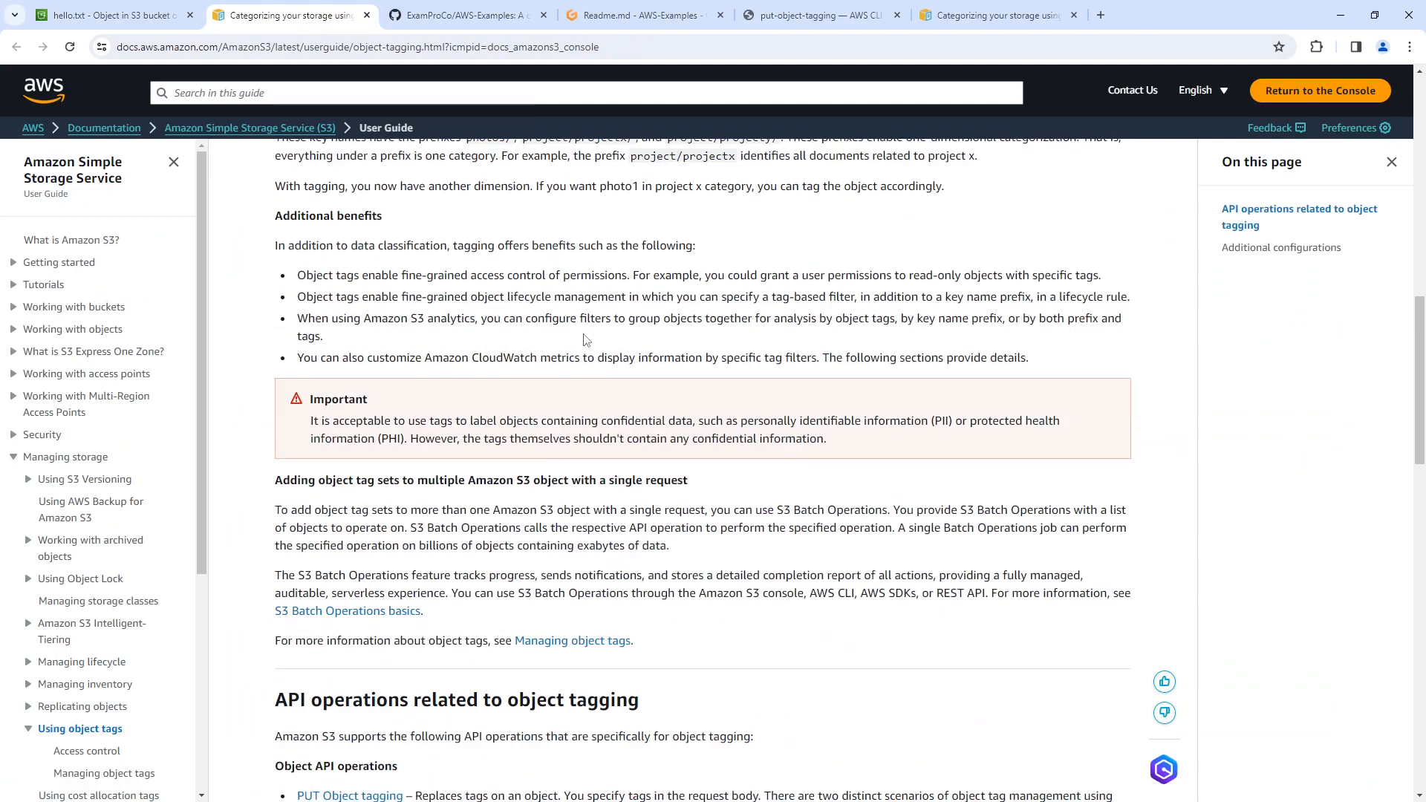
{"action": "scroll", "scroll_direction": "down", "scroll_amount": 3}
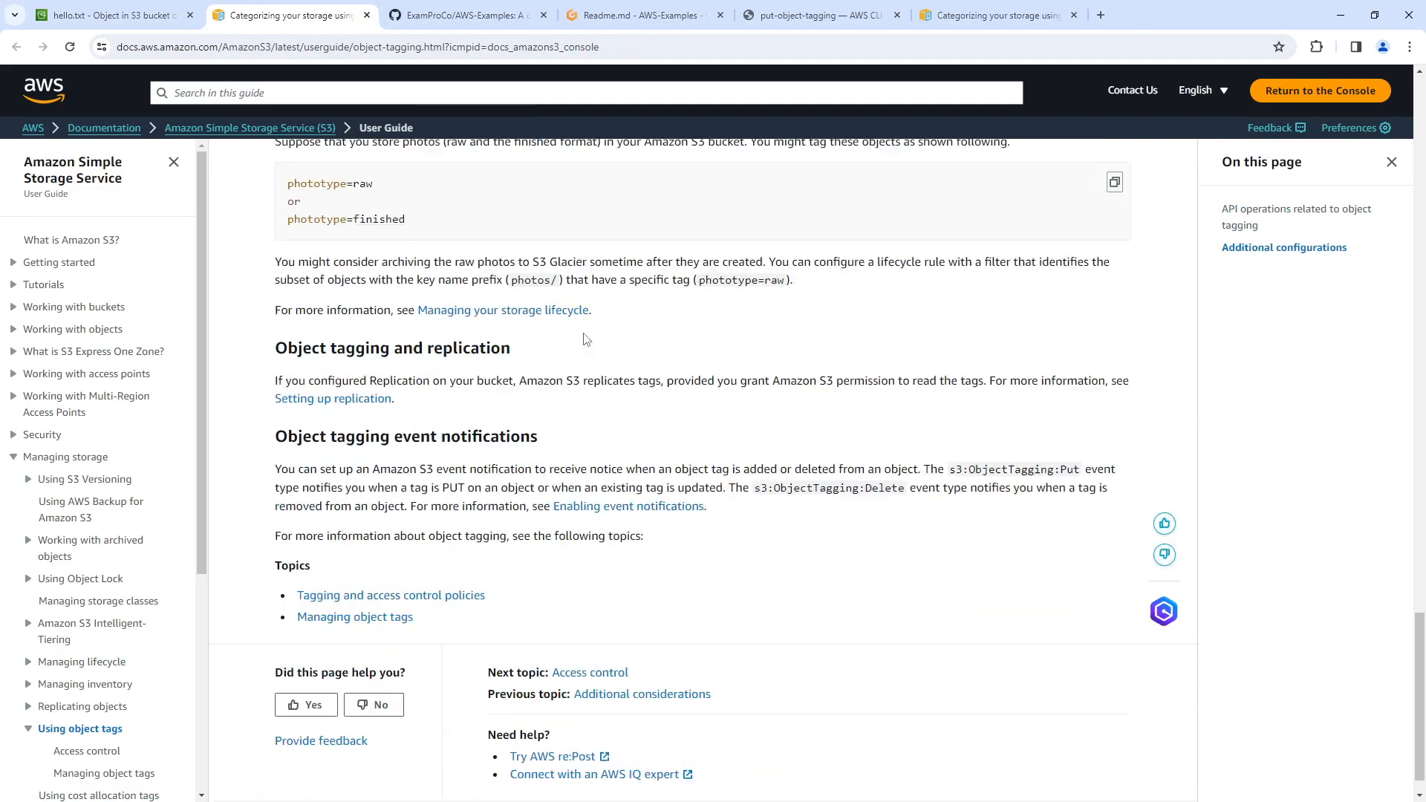
{"action": "scroll", "scroll_direction": "down", "scroll_amount": 3}
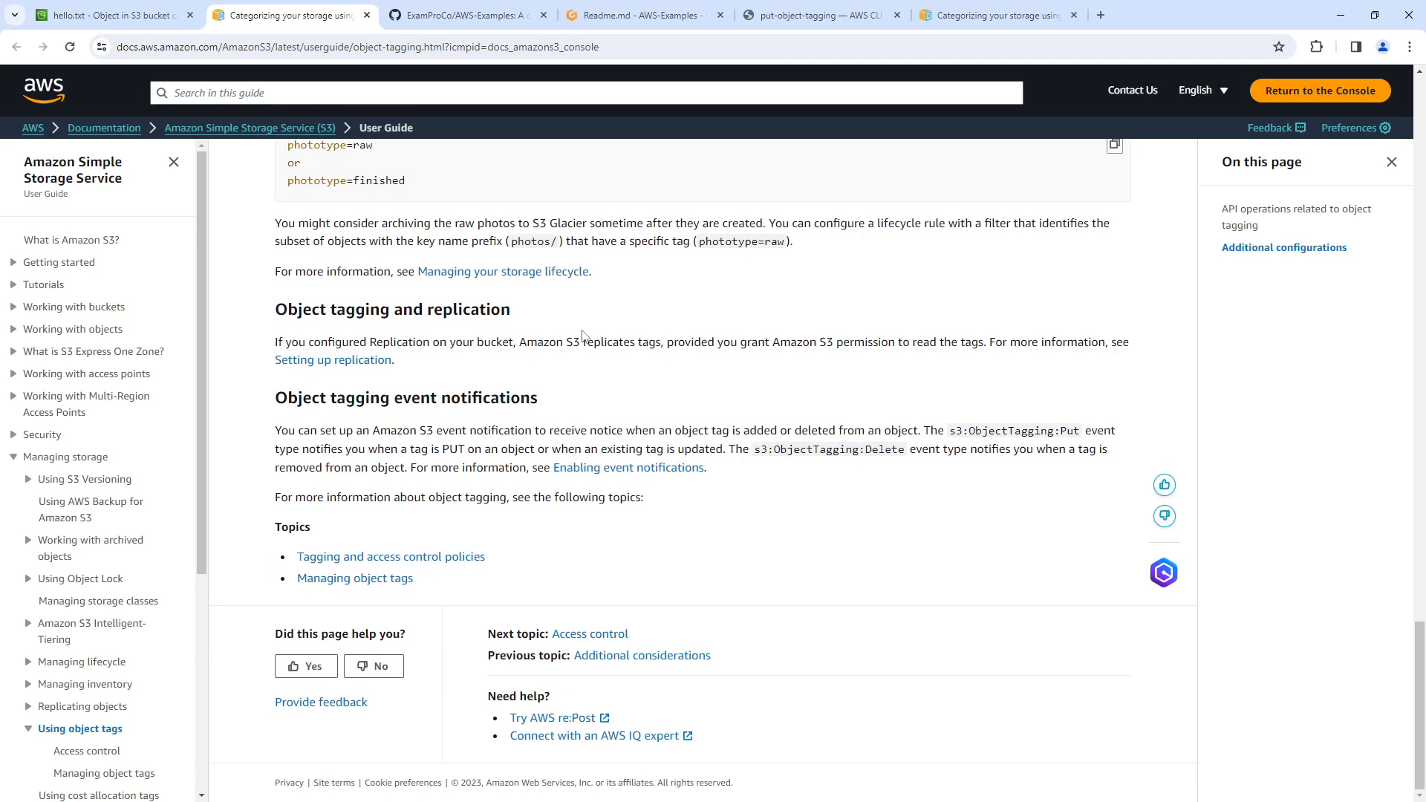
{"action": "left_click", "coordinate": [636, 15]}
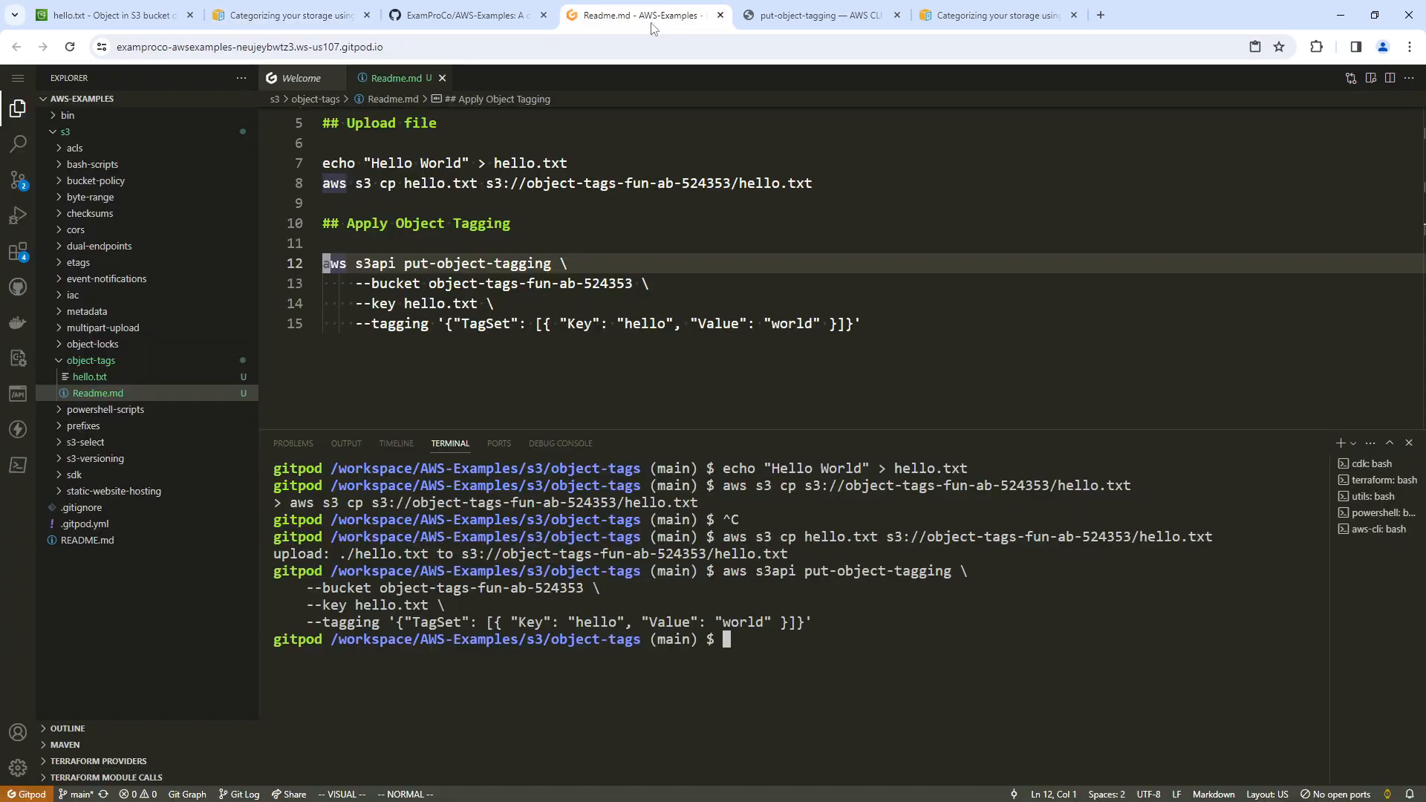
Add a '## Cleanup' section with 'aws s3 rm s3://object-tags-fun-ab-524353/hello.txt' and the bucket rb command
{"action": "left_click", "coordinate": [624, 304]}
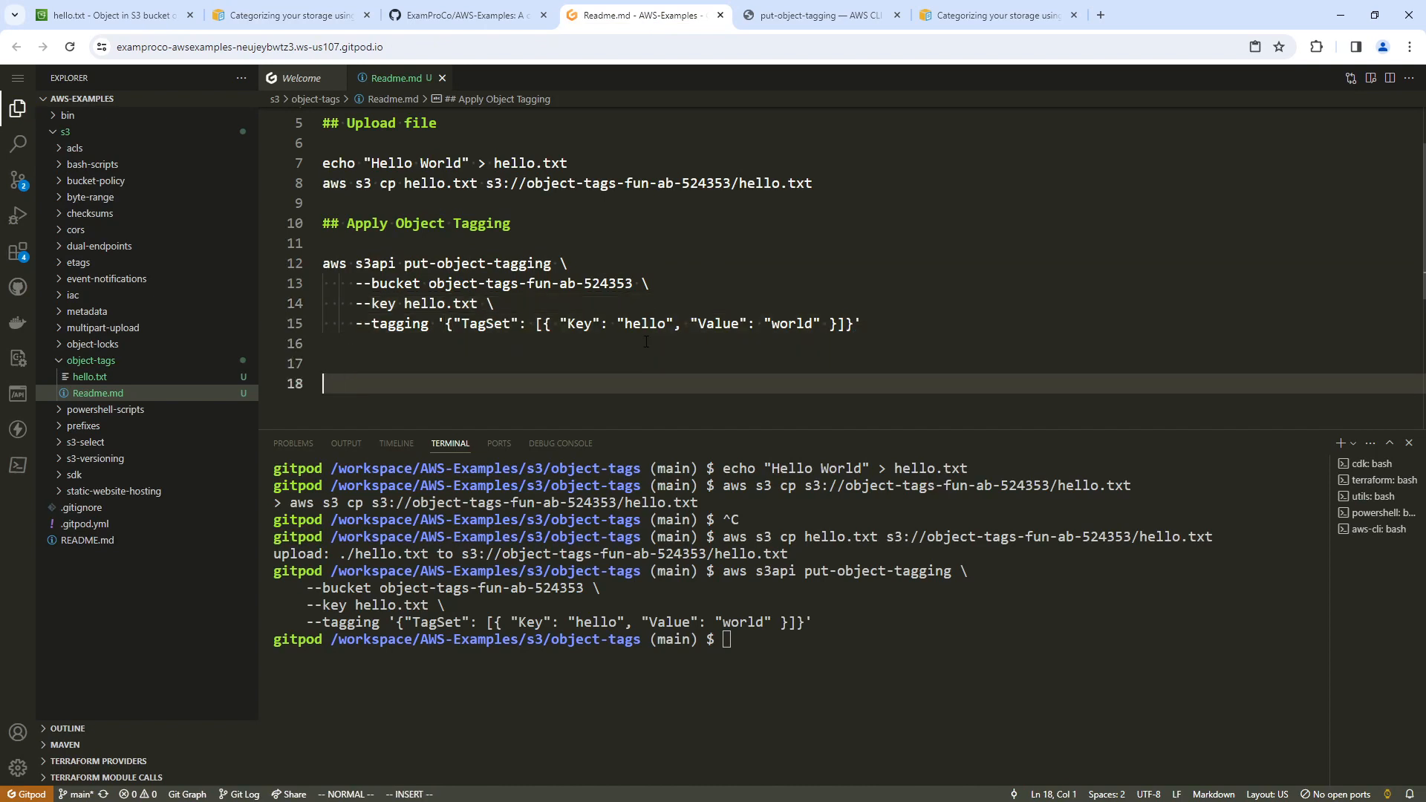
{"action": "scroll", "scroll_direction": "up", "scroll_amount": 3}
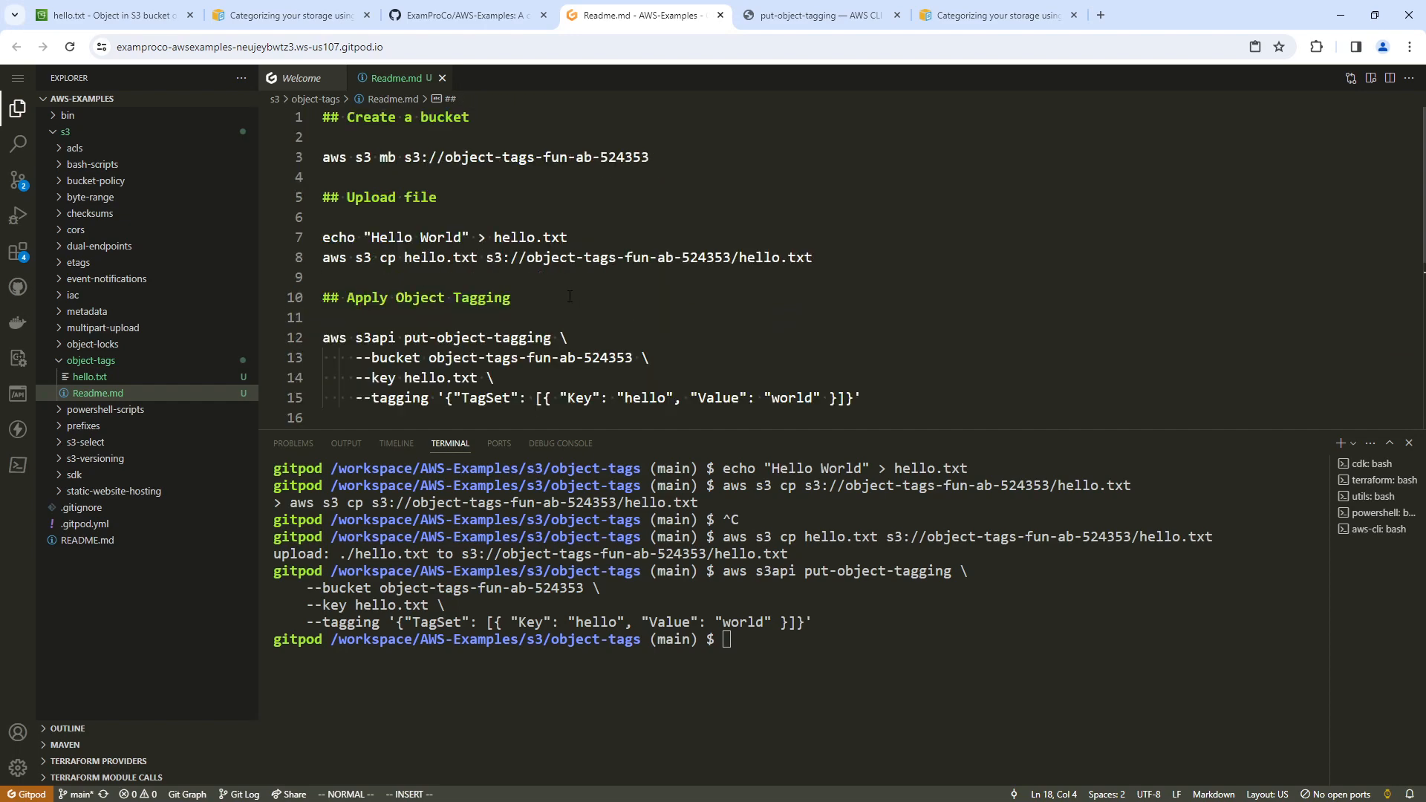
{"action": "scroll", "scroll_direction": "down", "scroll_amount": 3}
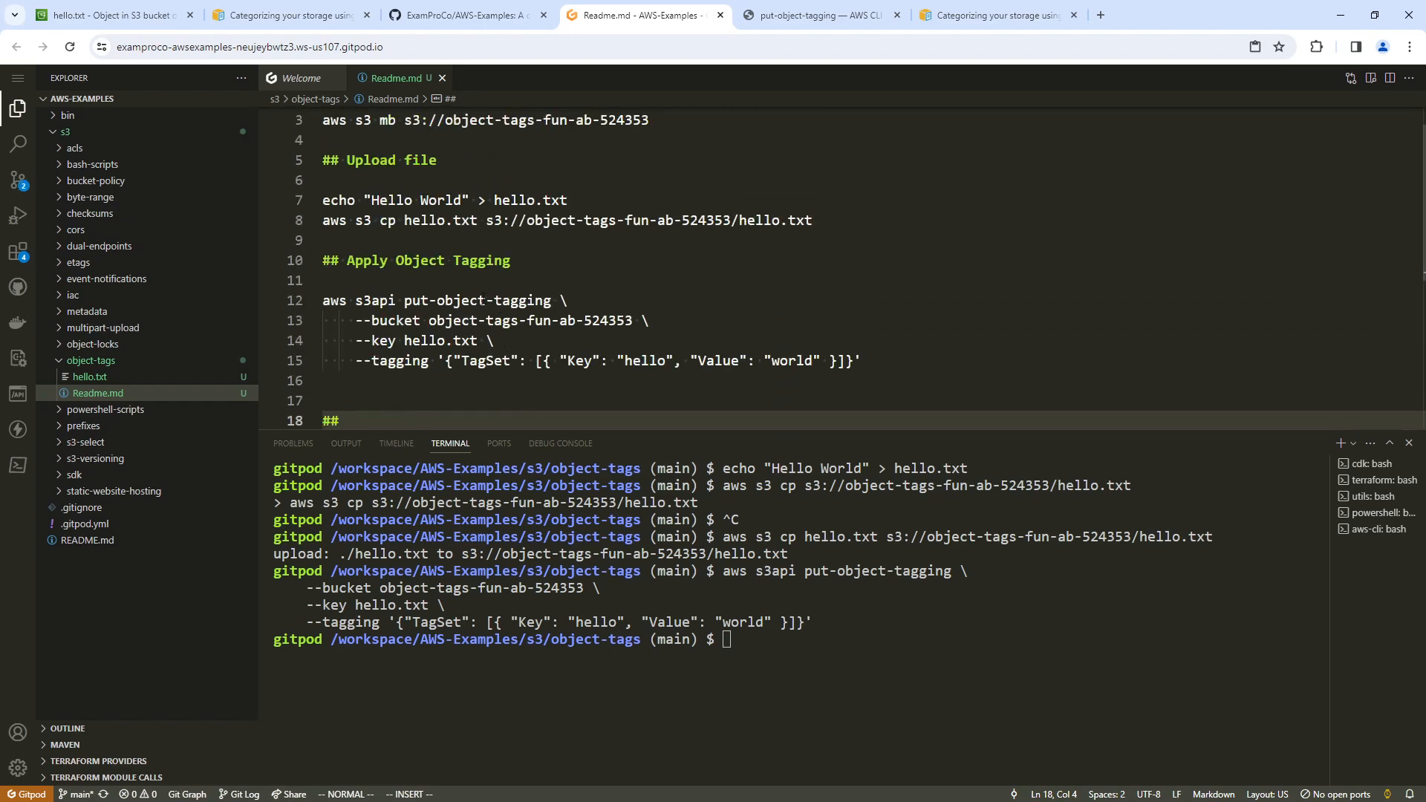
{"action": "type", "text": "Cleanup"}
{"action": "type", "text": "aw"}
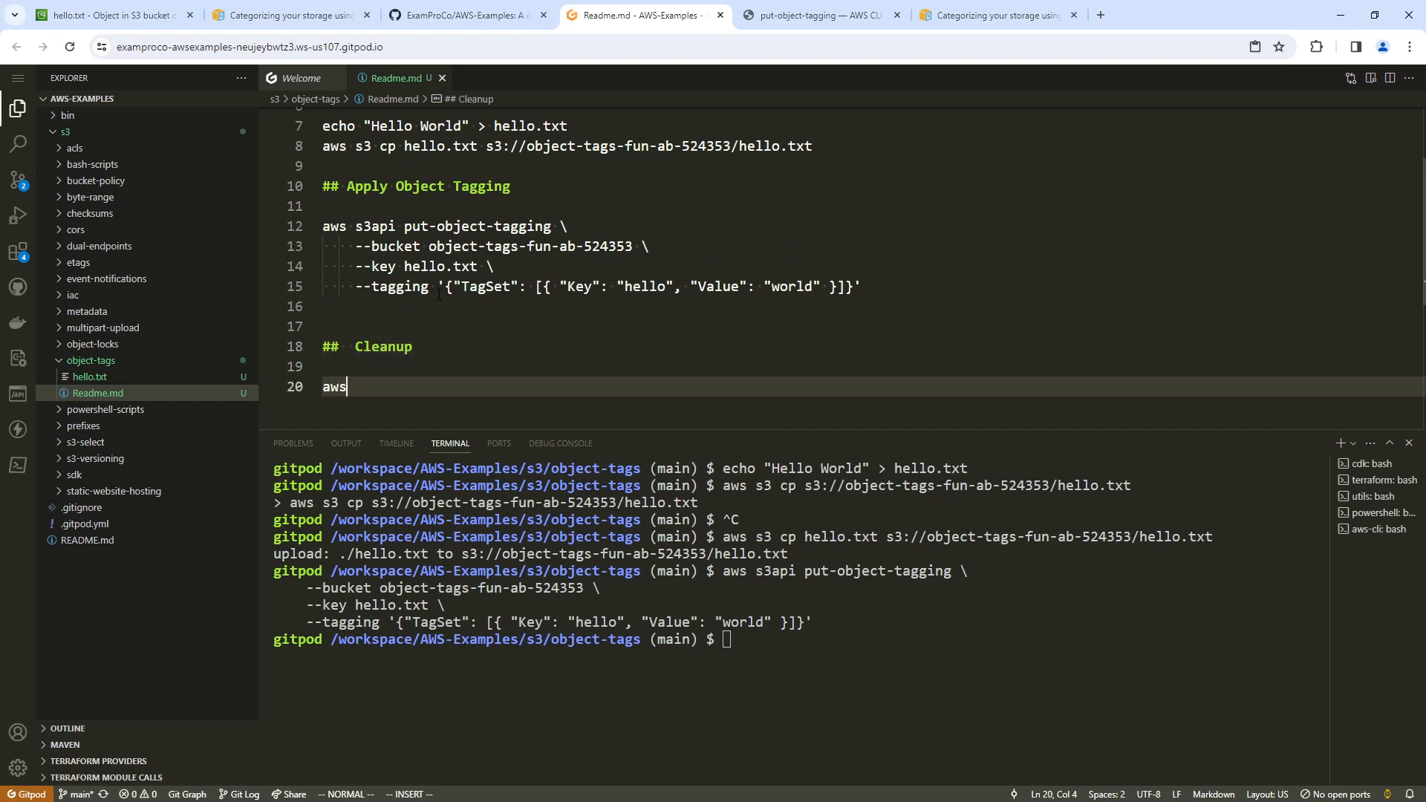
{"action": "type", "text": "s3 rm"}
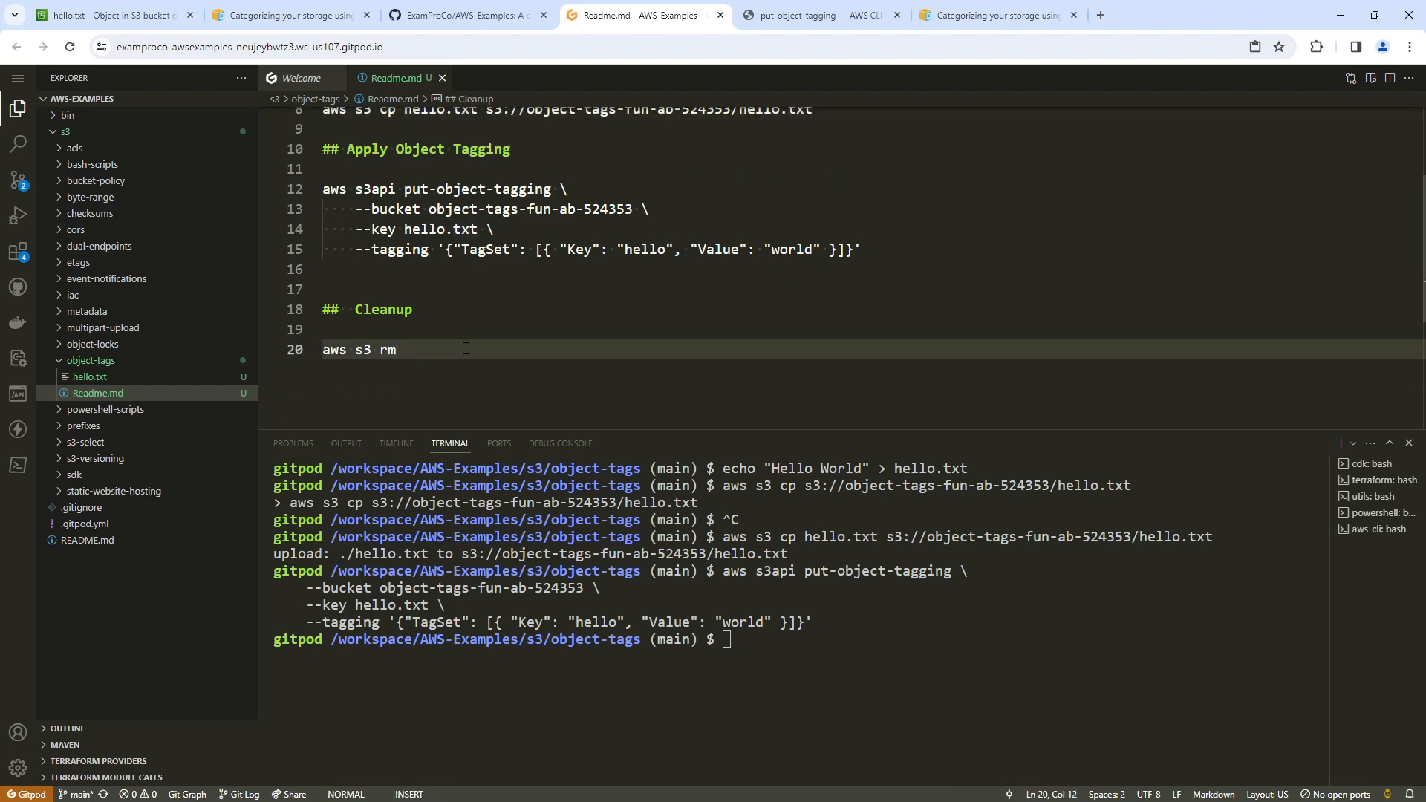
{"action": "type", "text": "9VZ2ttUz3btpQ6o6ol"}
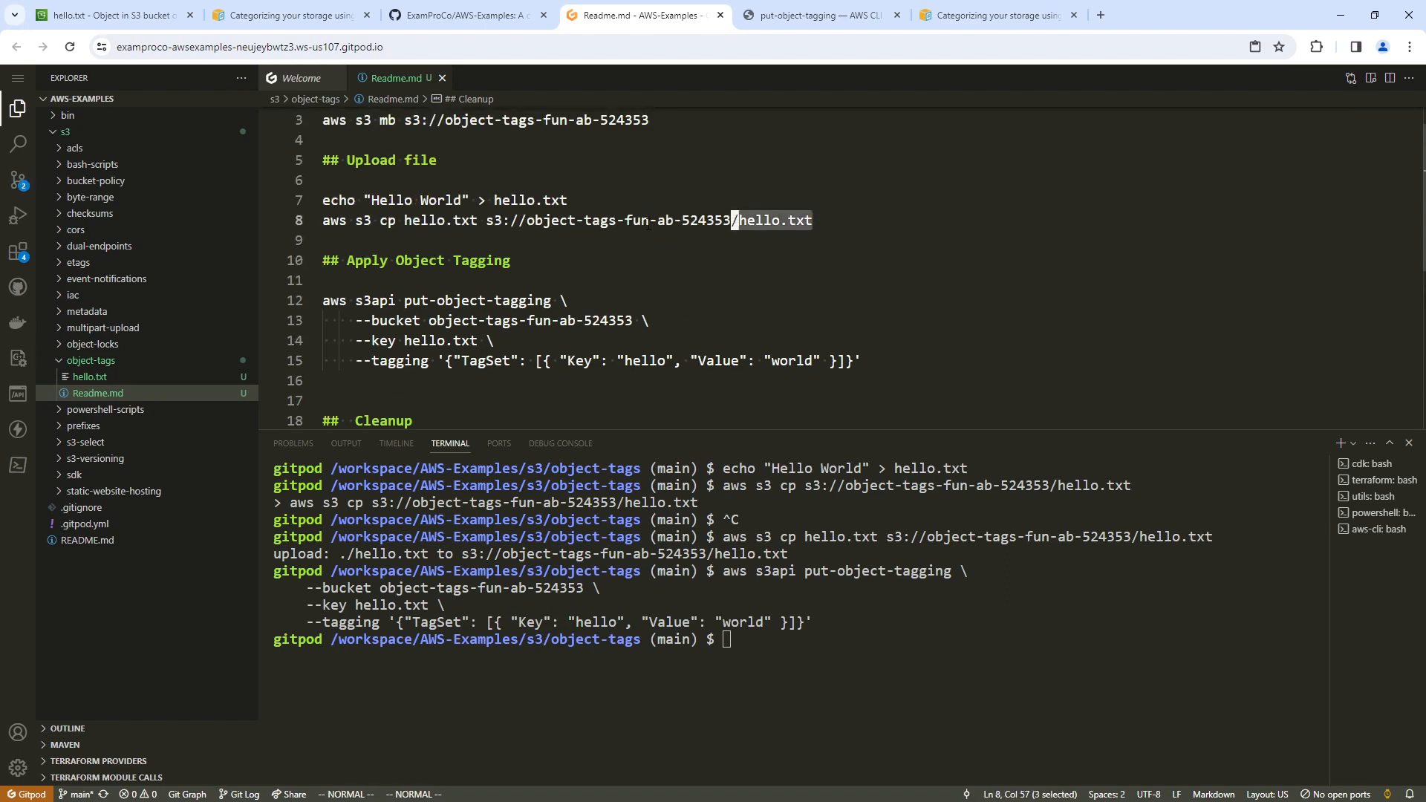
{"action": "type", "text": "aws s3 rm"}
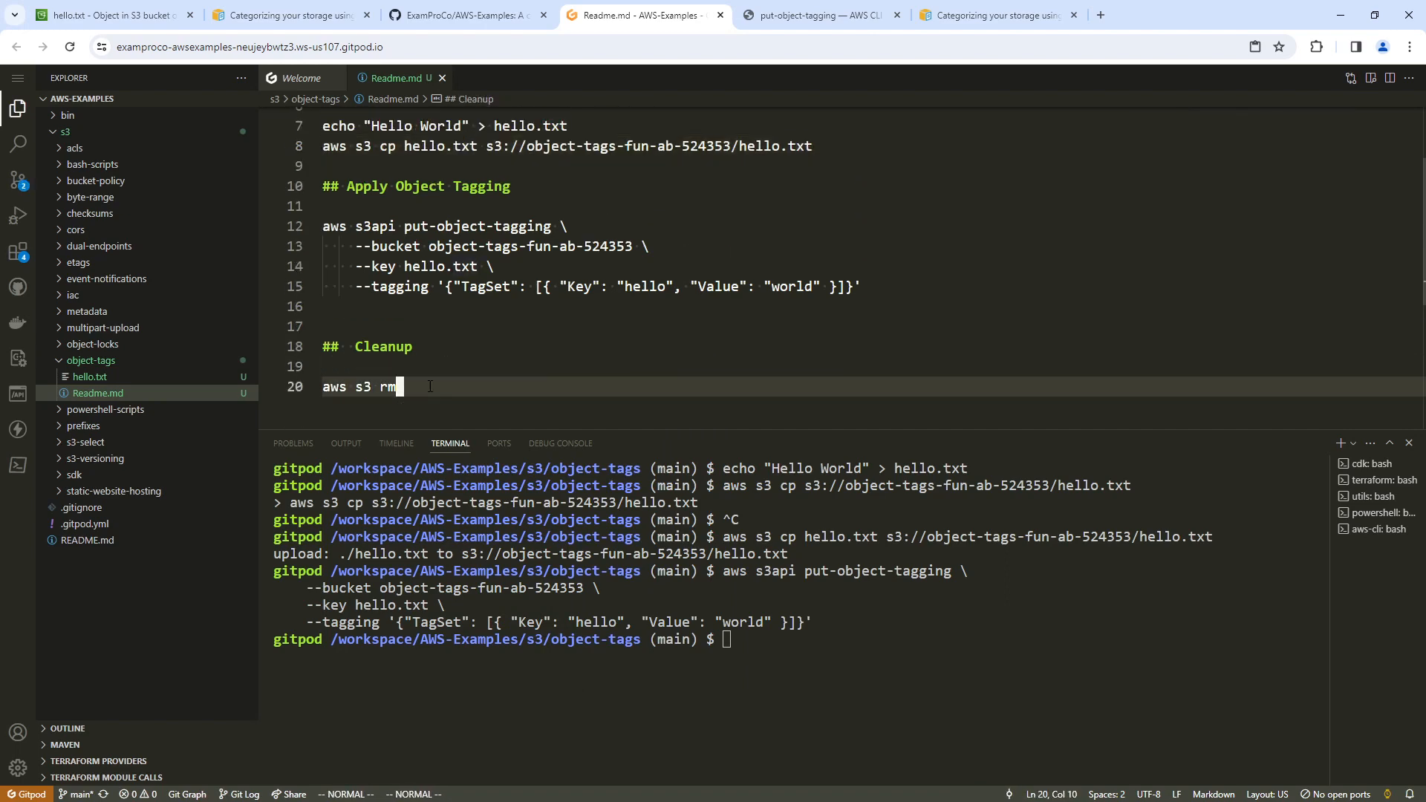
{"action": "type", "text": "s3://object-tags-fun-ab-524353/hello.txt"}
{"action": "type", "text": "aws s3 rb s3://object-tags-fun-ab-524353"}
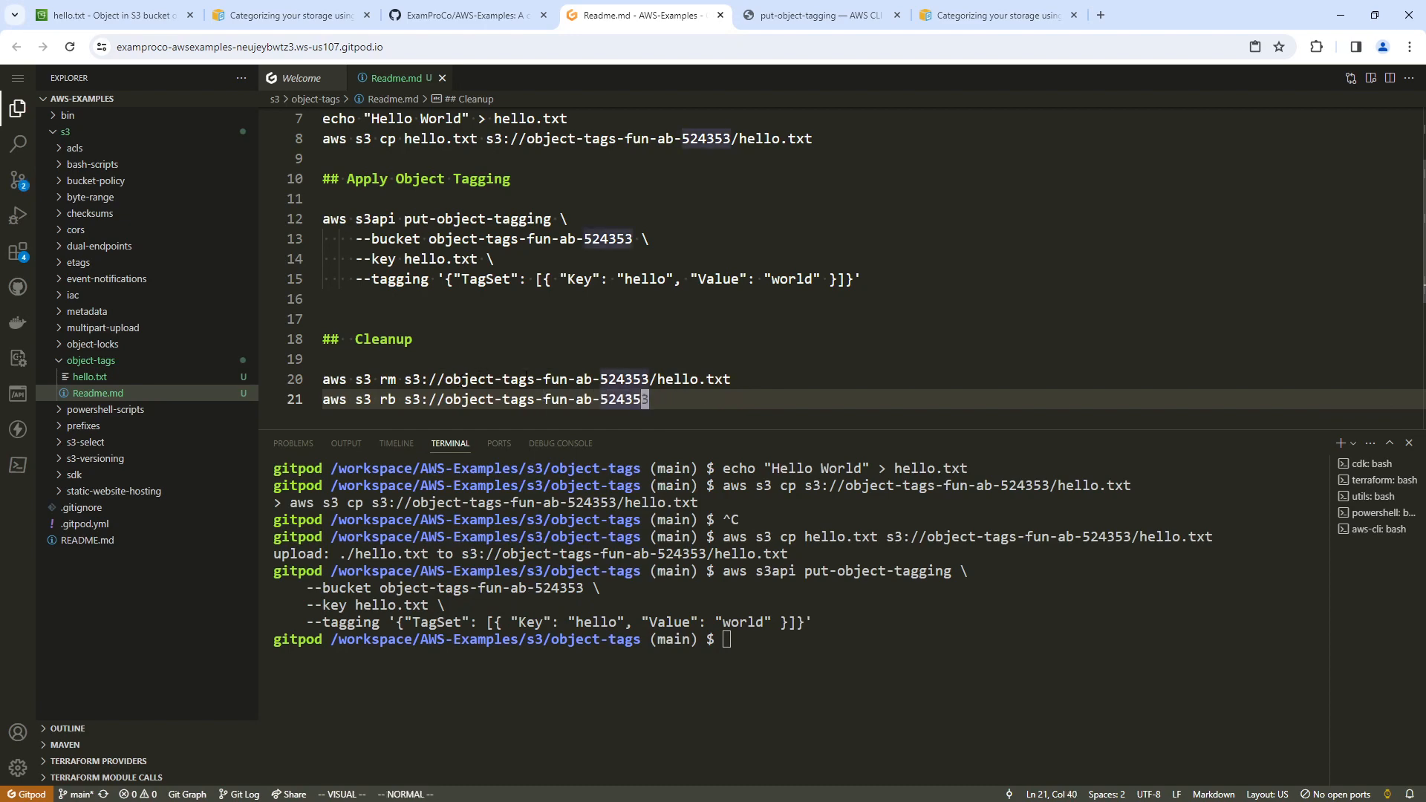
Run the cleanup commands, deleting hello.txt and removing the object-tags-fun-ab-524353 bucket
{"action": "key", "text": "Return"}
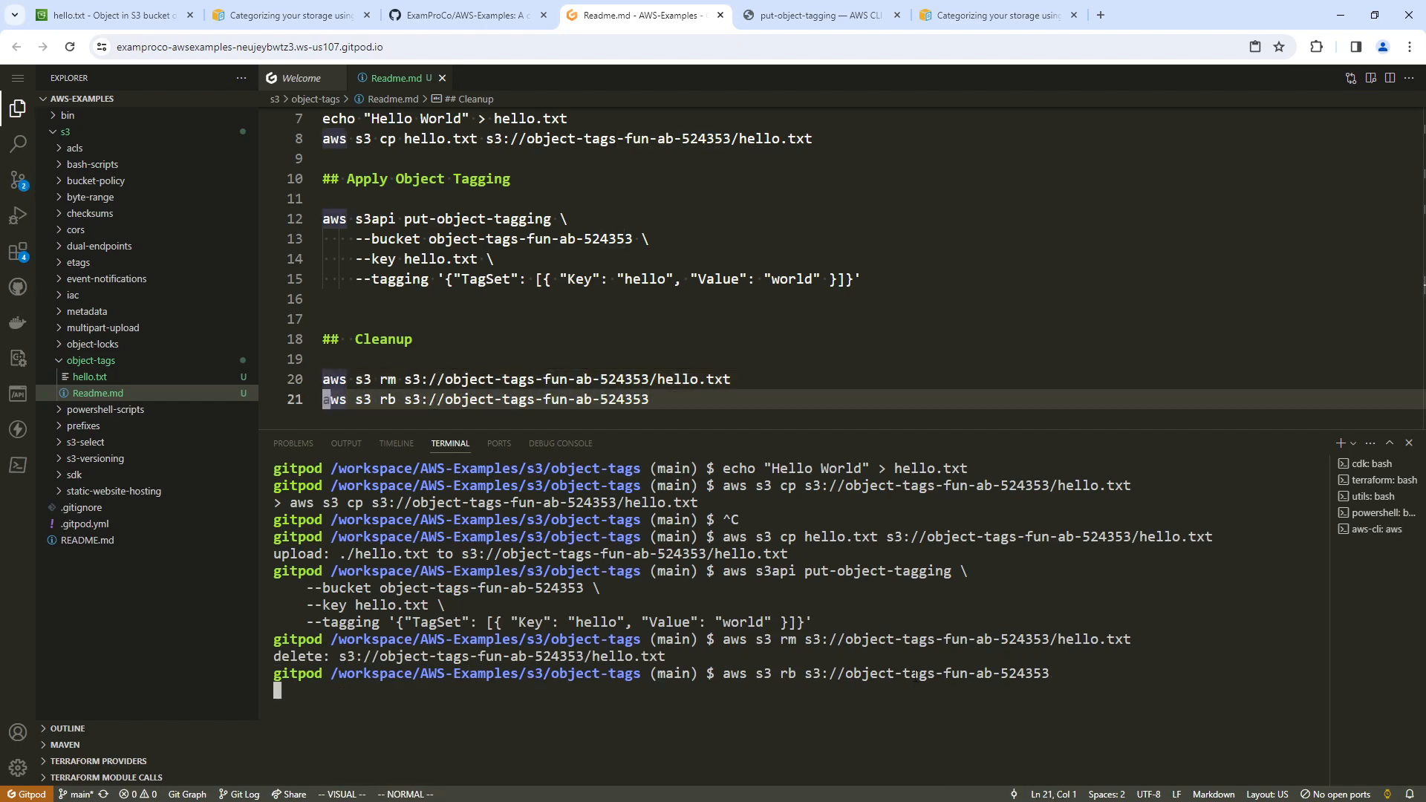
{"action": "key", "text": "Return"}
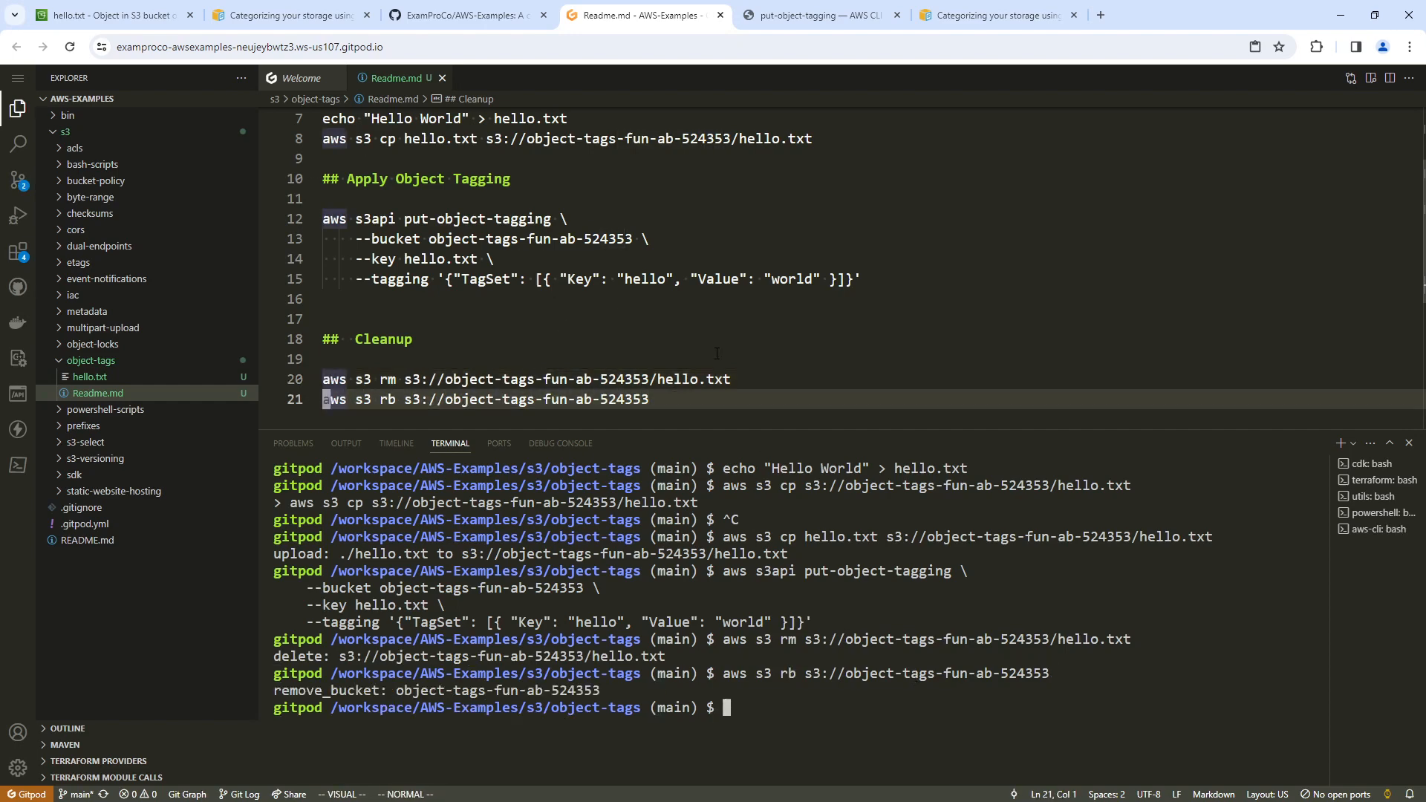